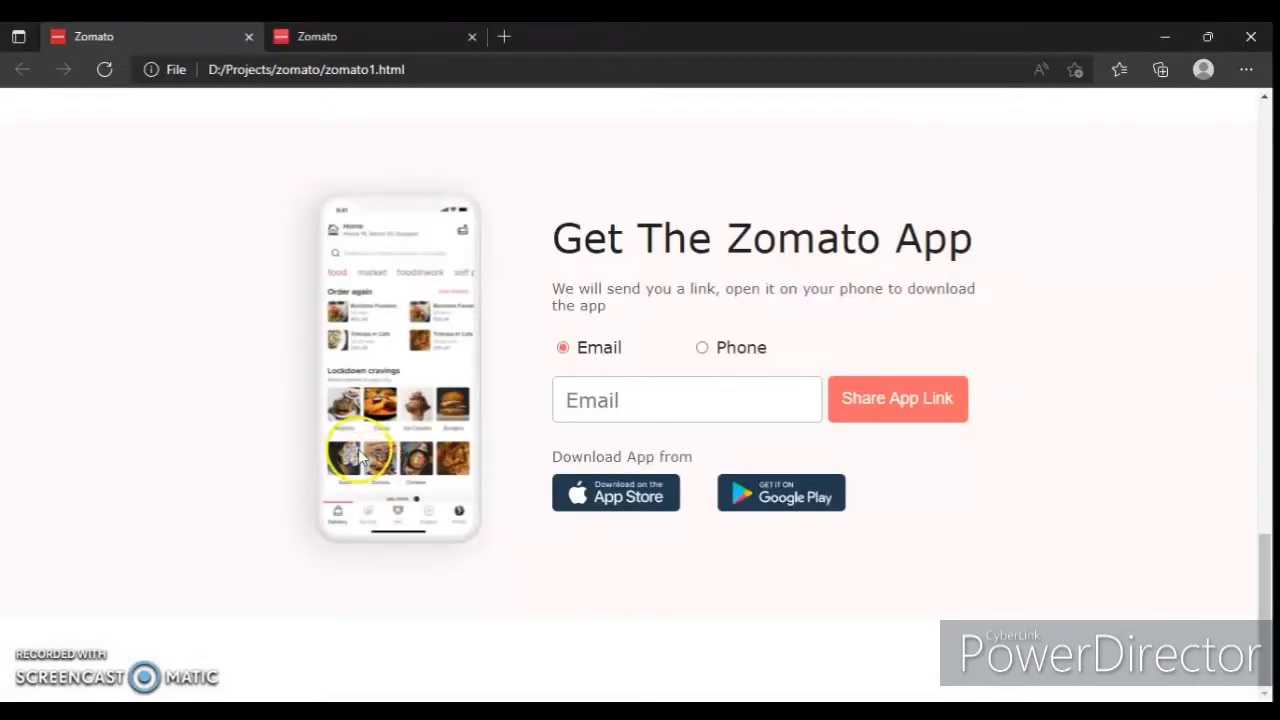
{"action": "mouse_move", "coordinate": [398, 28]}
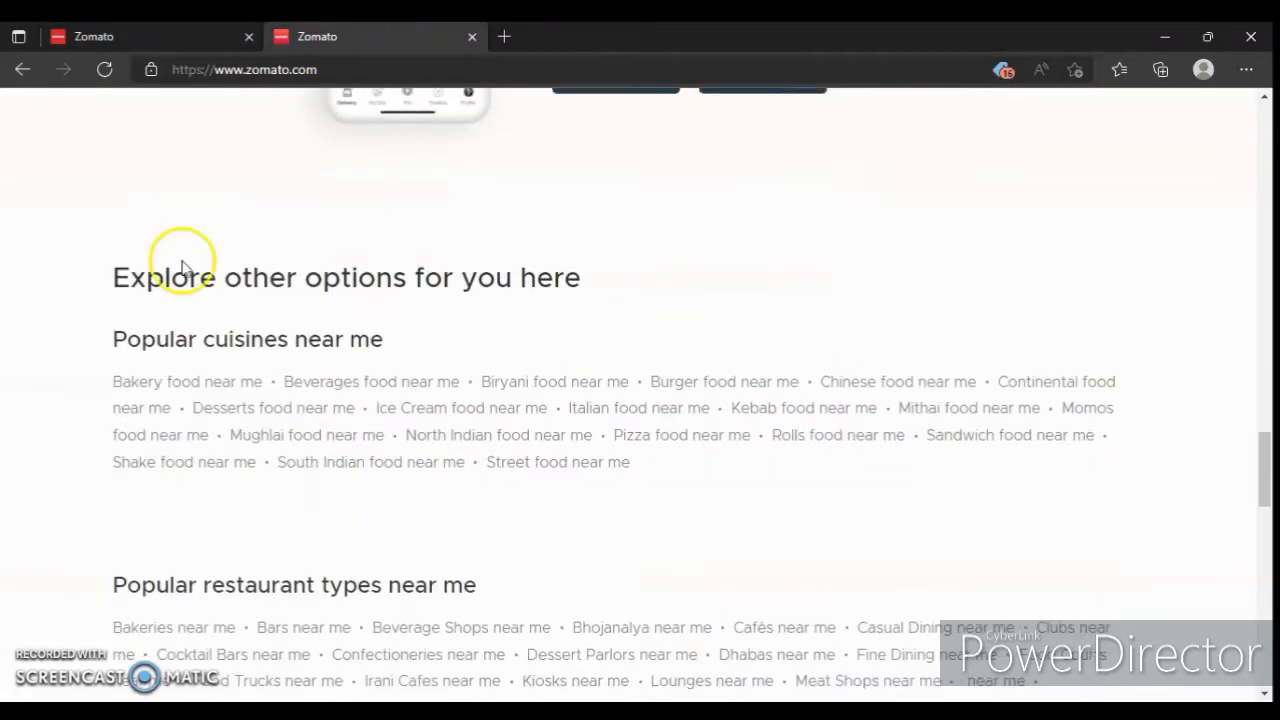
Select and scroll through the live 'Explore other options for you here' section for reference.
{"action": "left_click_drag", "start_coordinate": [184, 260], "coordinate": [448, 520]}
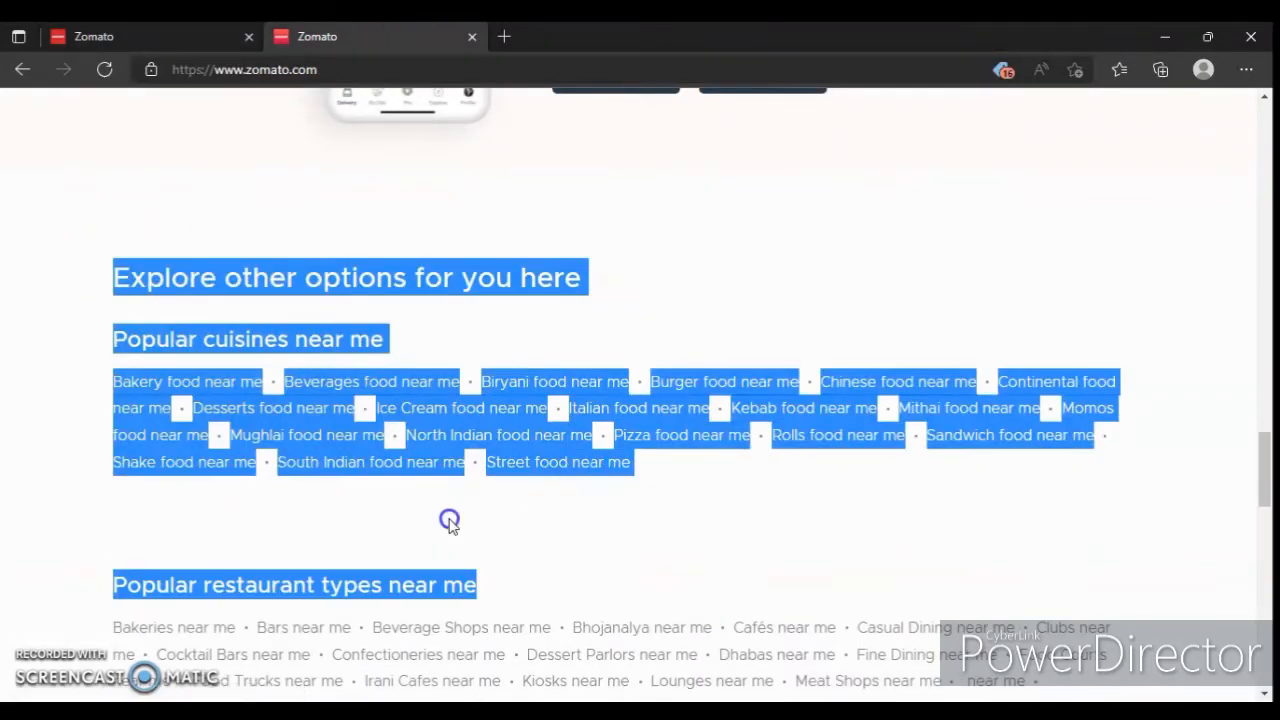
{"action": "scroll", "scroll_direction": "down", "scroll_amount": 3}
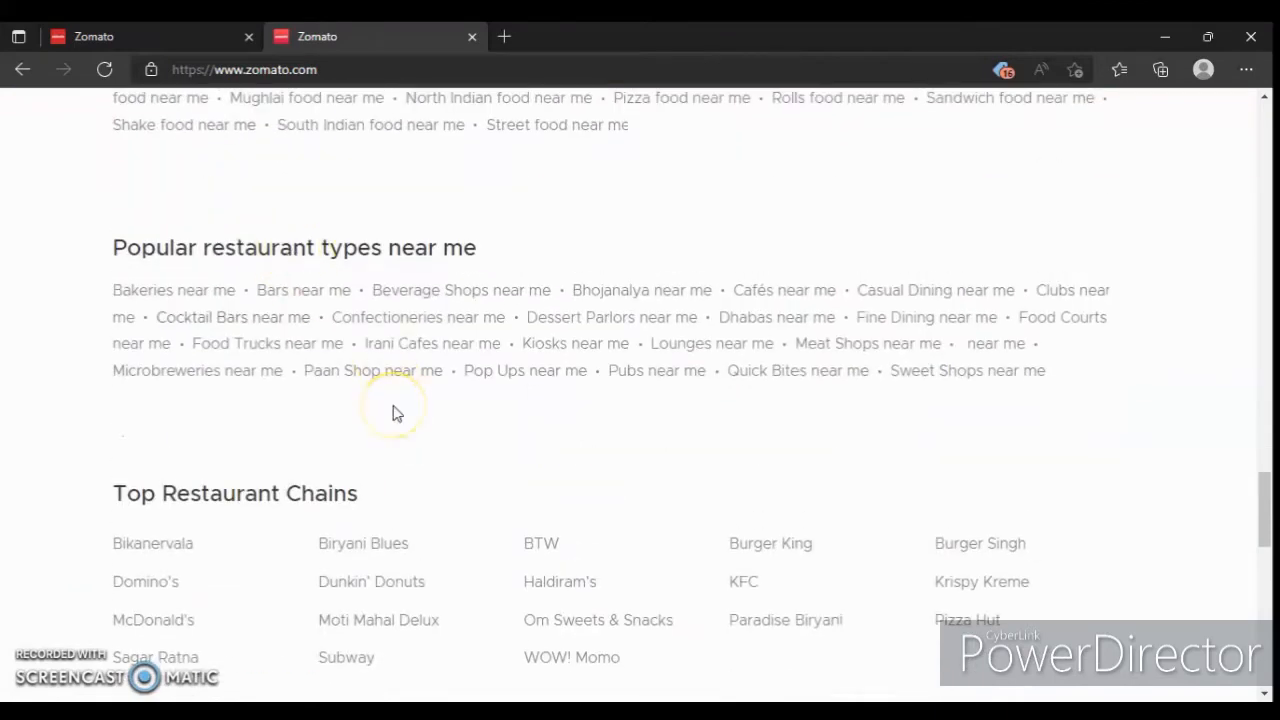
{"action": "scroll", "scroll_direction": "down", "scroll_amount": 3}
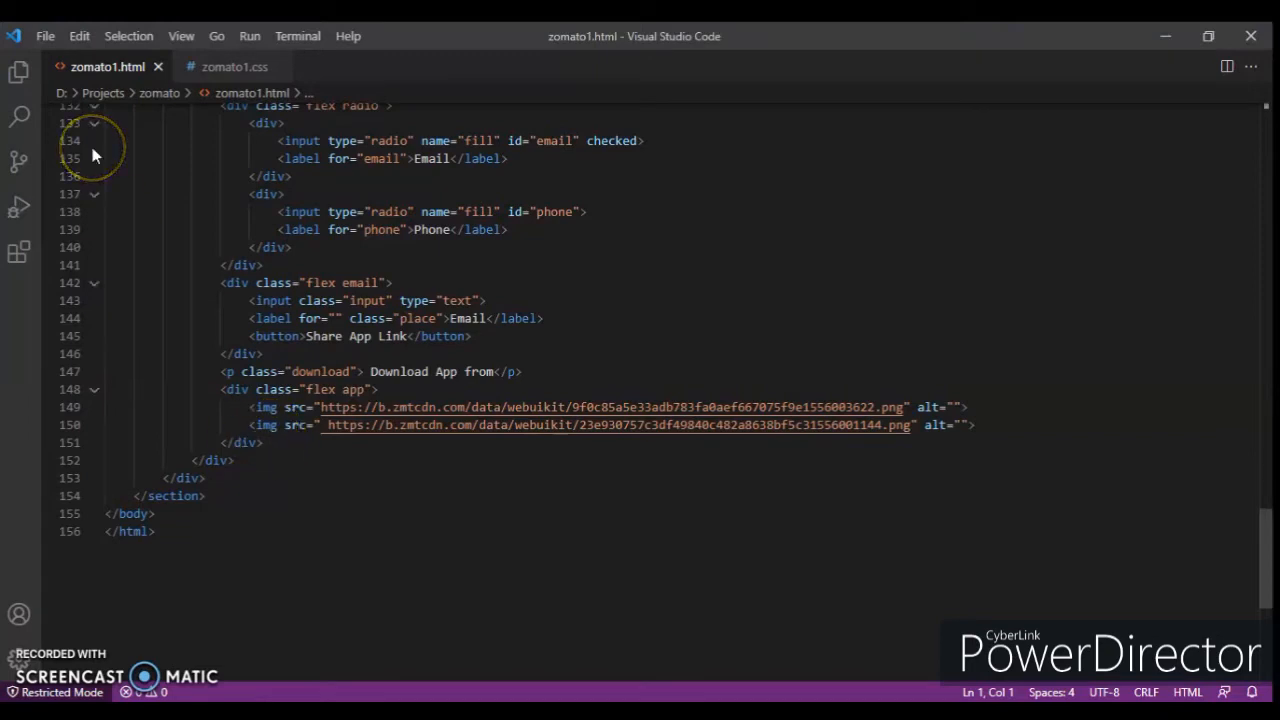
Fold sec-5 and insert a section.end containing a div.sec-6 via Emmet.
{"action": "scroll", "scroll_direction": "up", "scroll_amount": 3}
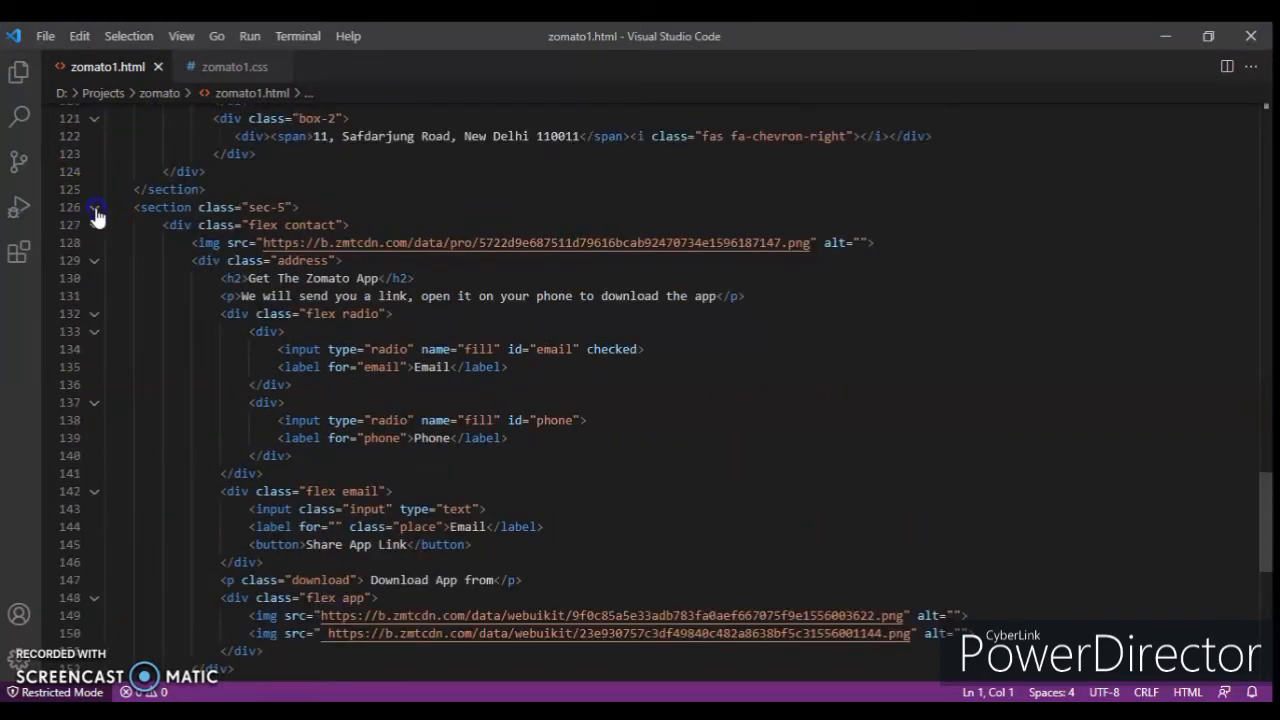
{"action": "left_click", "coordinate": [96, 206]}
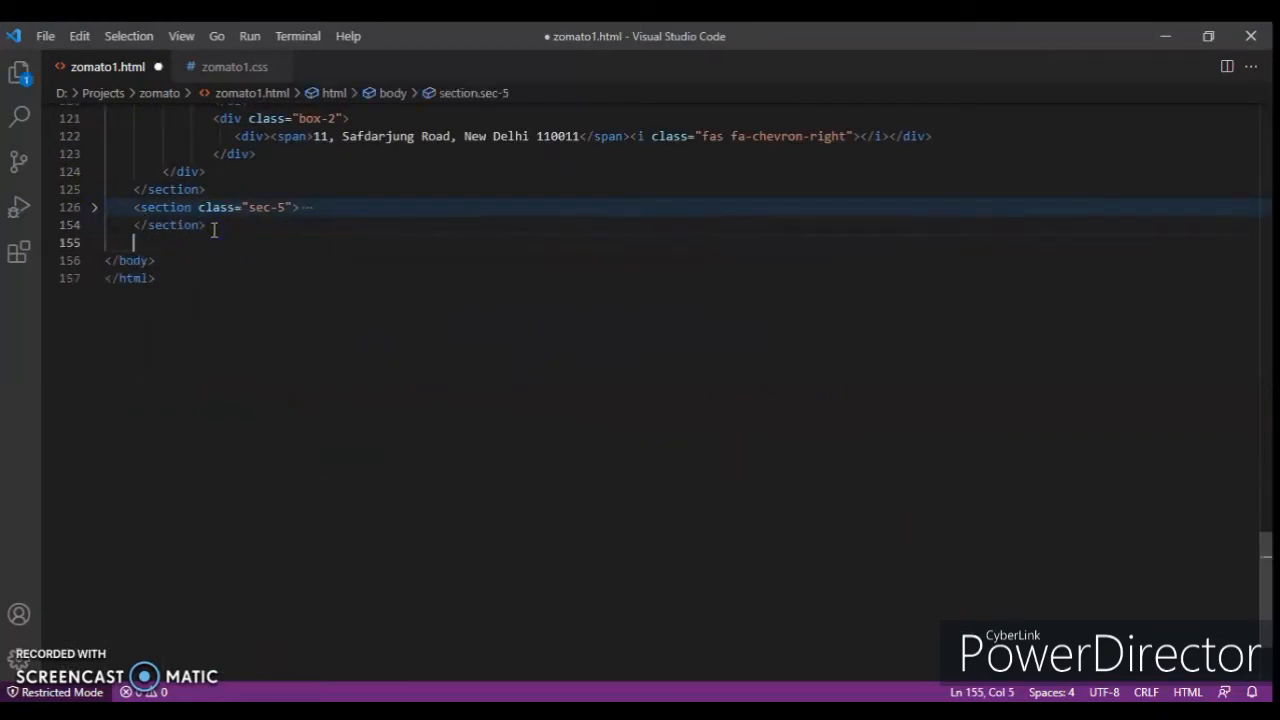
{"action": "type", "text": "section"}
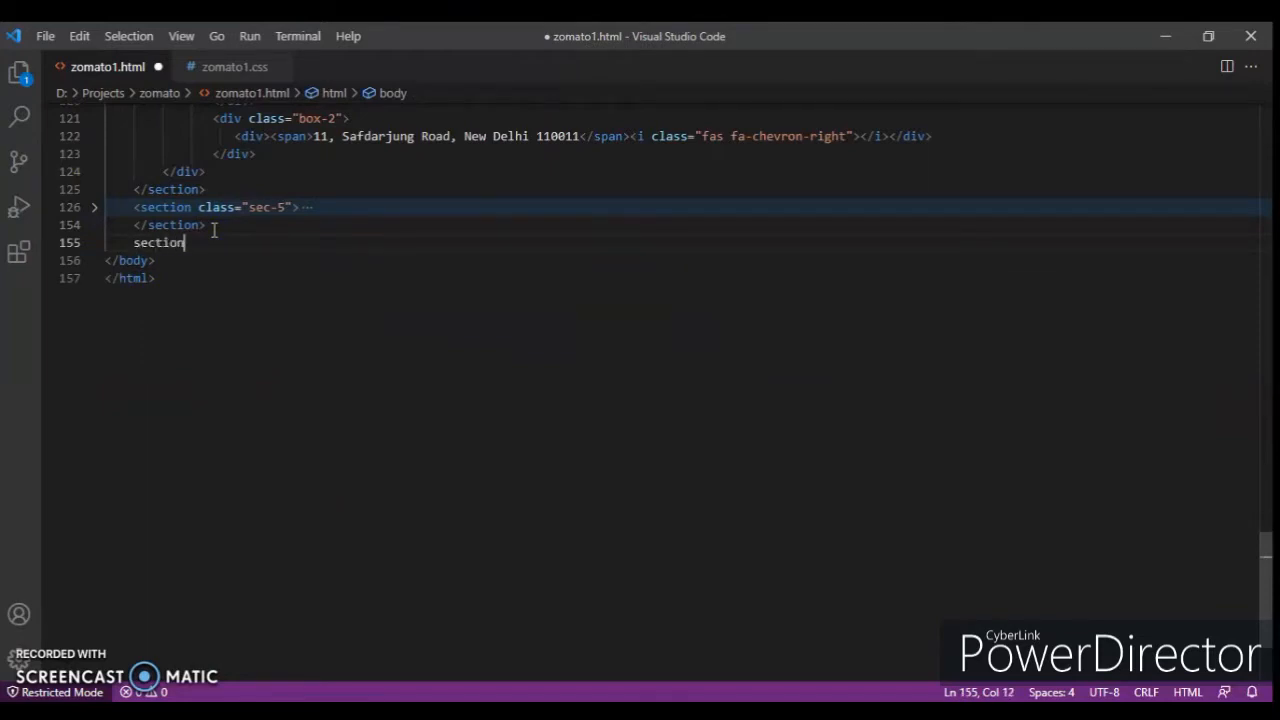
{"action": "type", "text": ".s"}
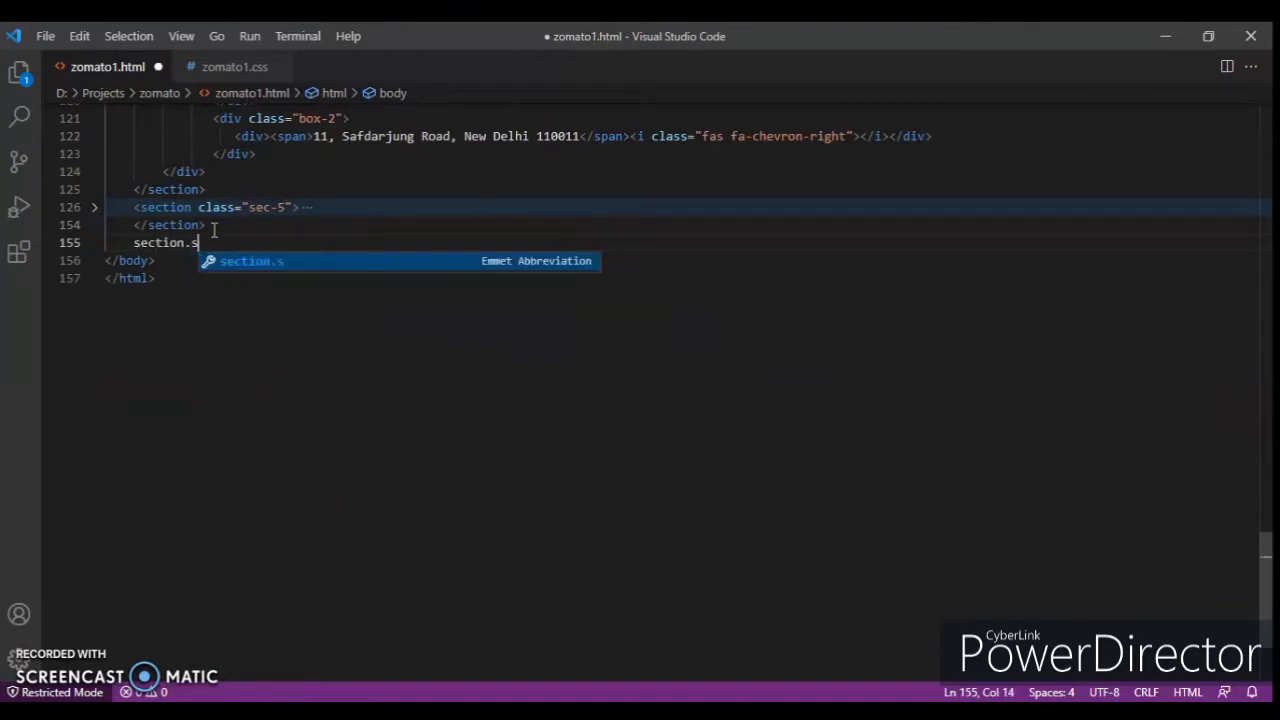
{"action": "type", "text": "e"}
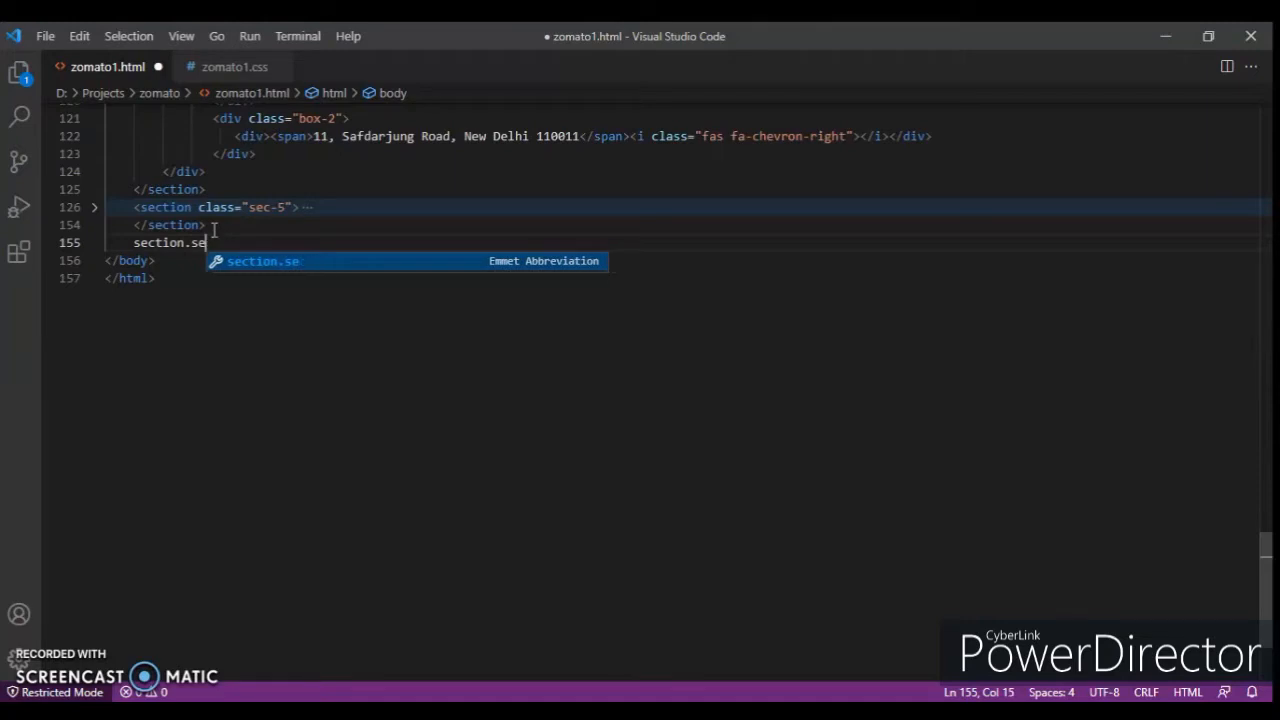
{"action": "key", "text": "Backspace"}
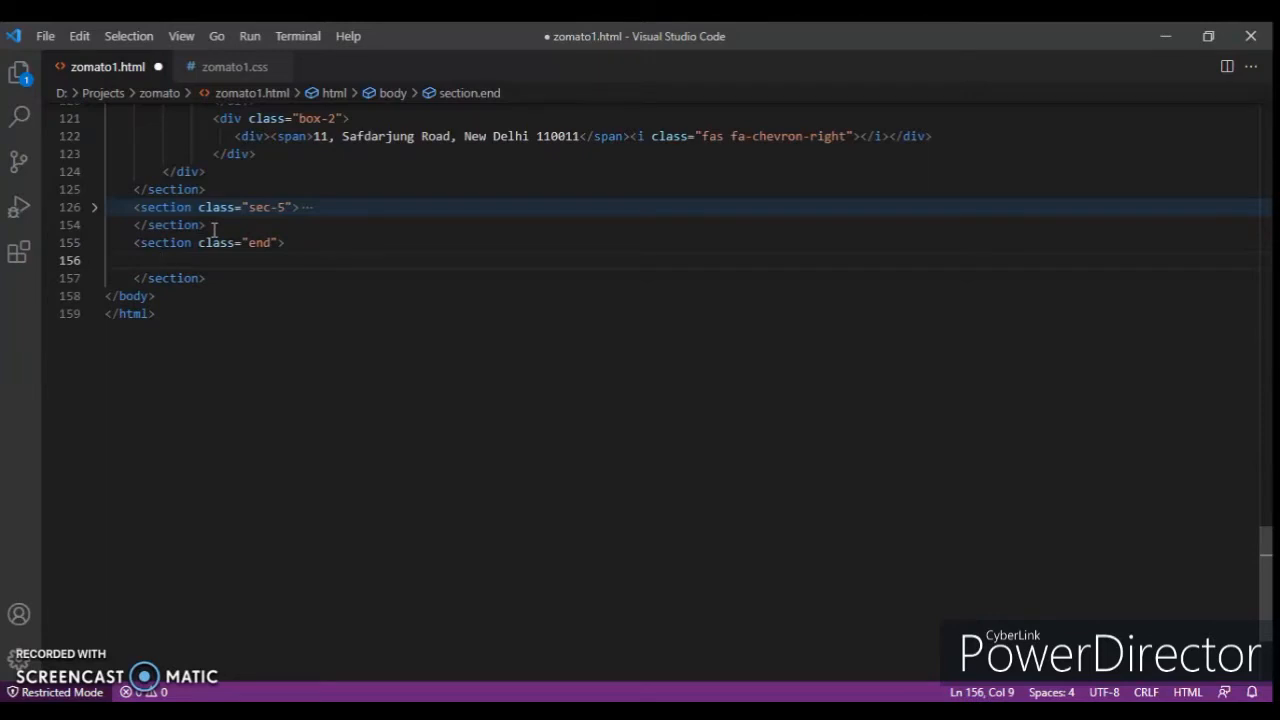
{"action": "type", "text": ".sec"}
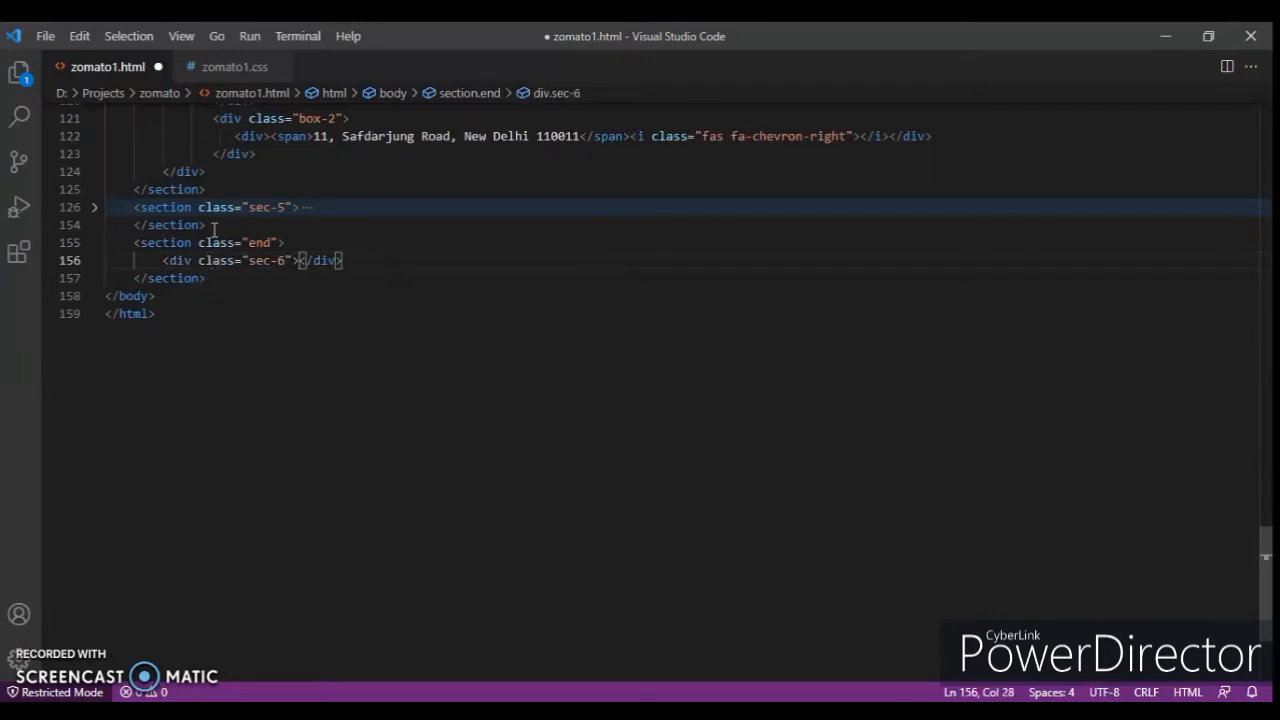
{"action": "key", "text": "Enter"}
{"action": "type", "text": "<h1>E</h1>"}
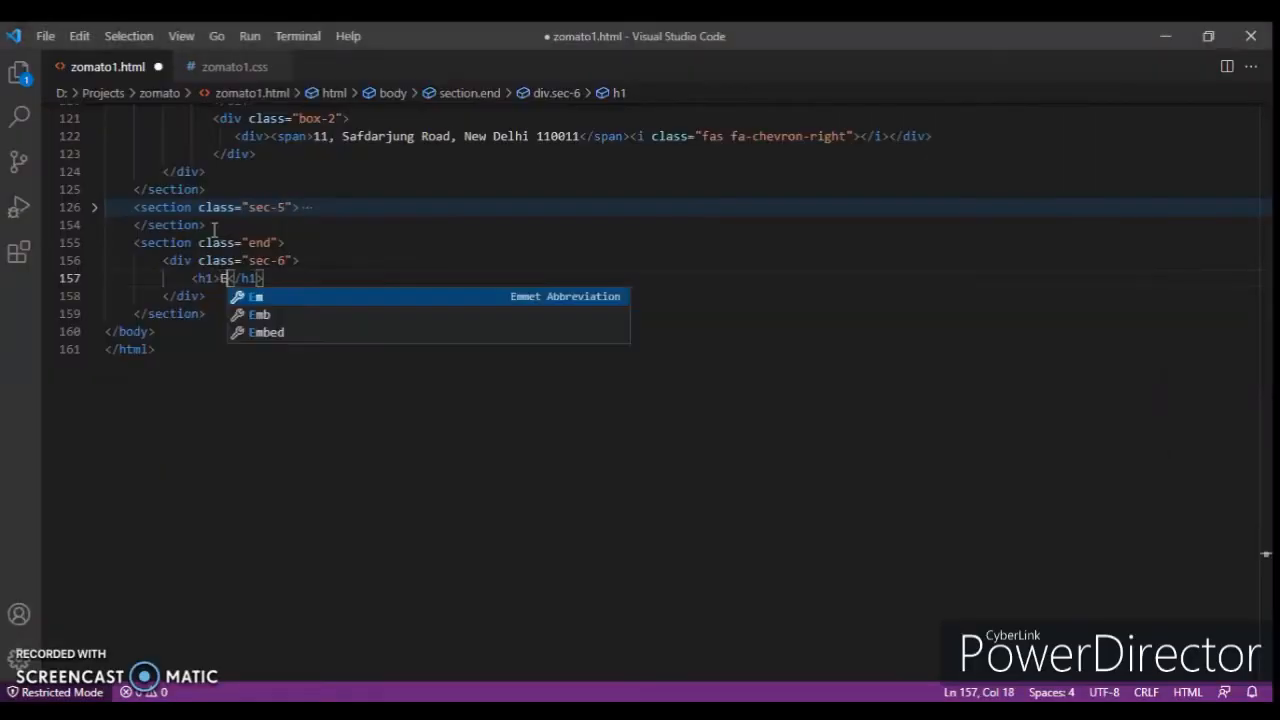
Write the h1 heading 'Explore other options for you here' inside sec-6.
{"action": "type", "text": "xplore o"}
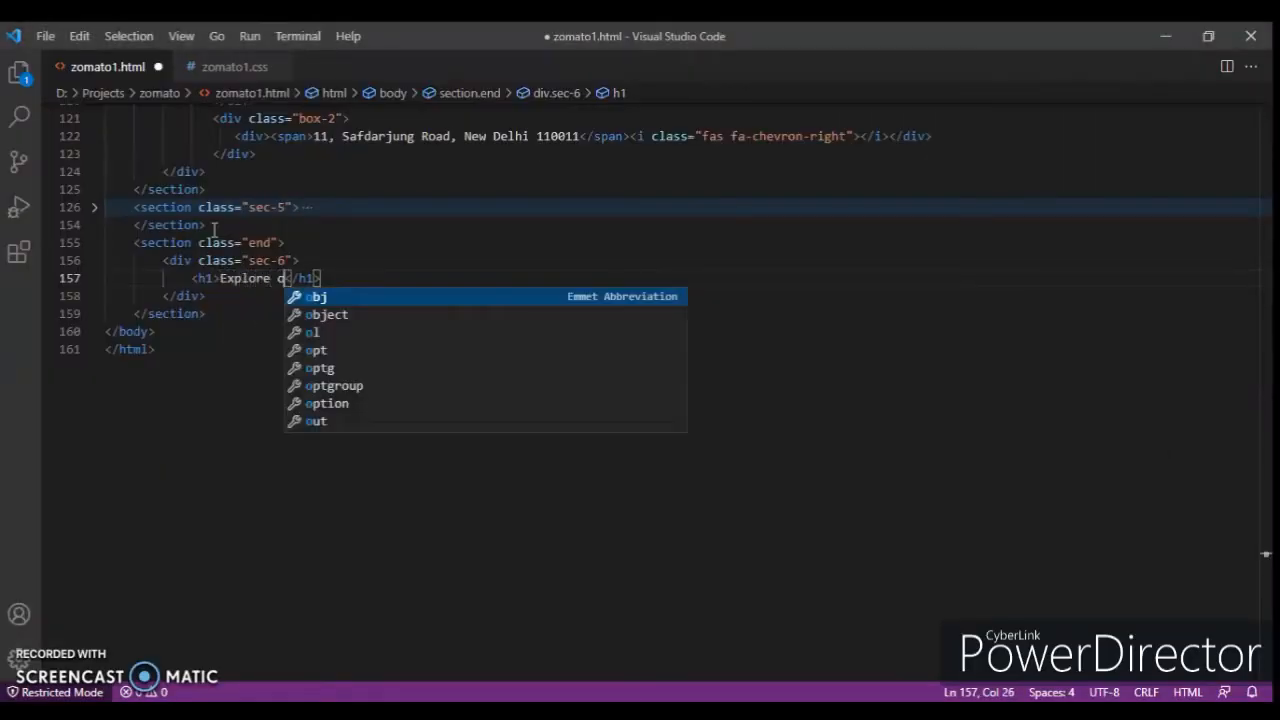
{"action": "type", "text": "ther"}
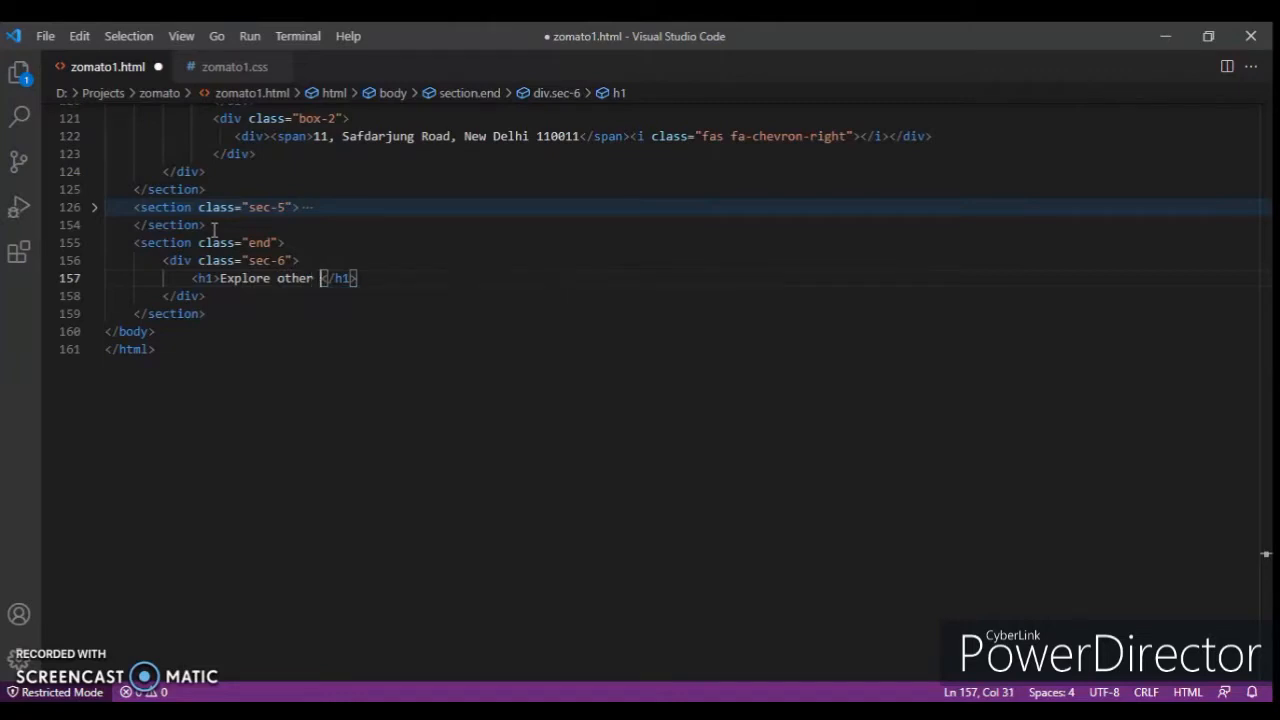
{"action": "type", "text": "options for you here"}
{"action": "type", "text": "<h</h1>"}
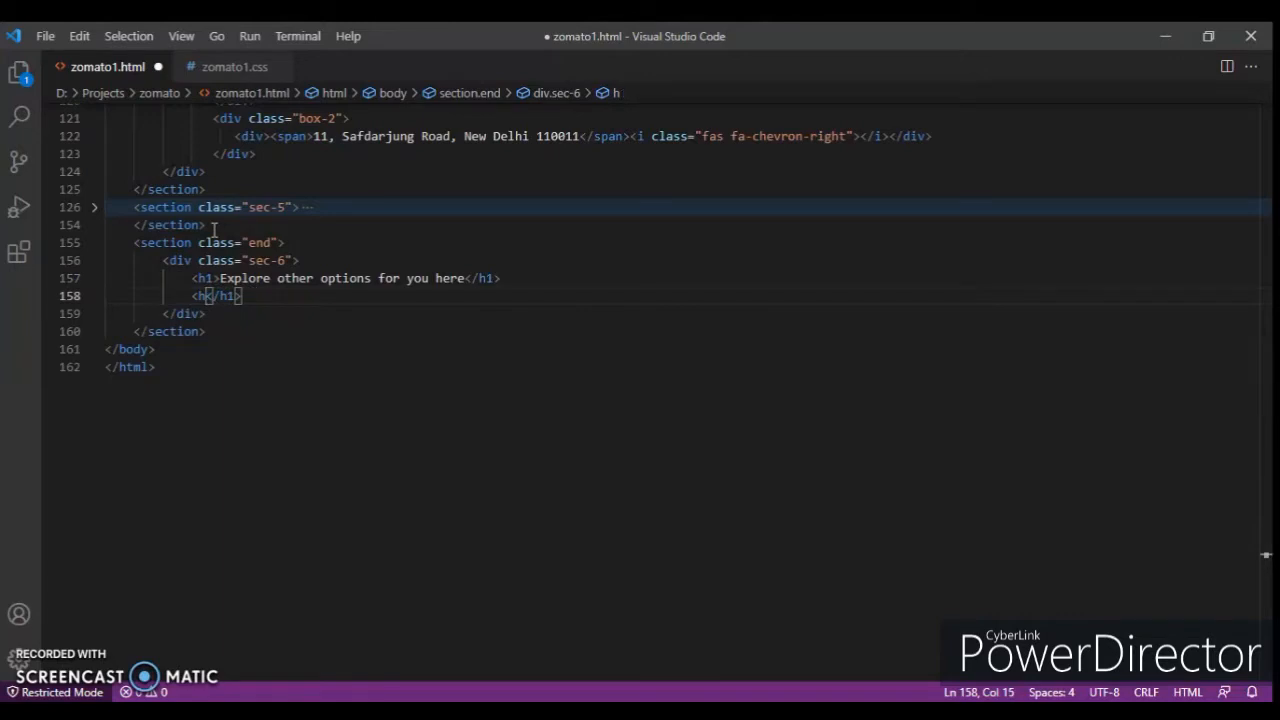
{"action": "key", "text": "BackSpace"}
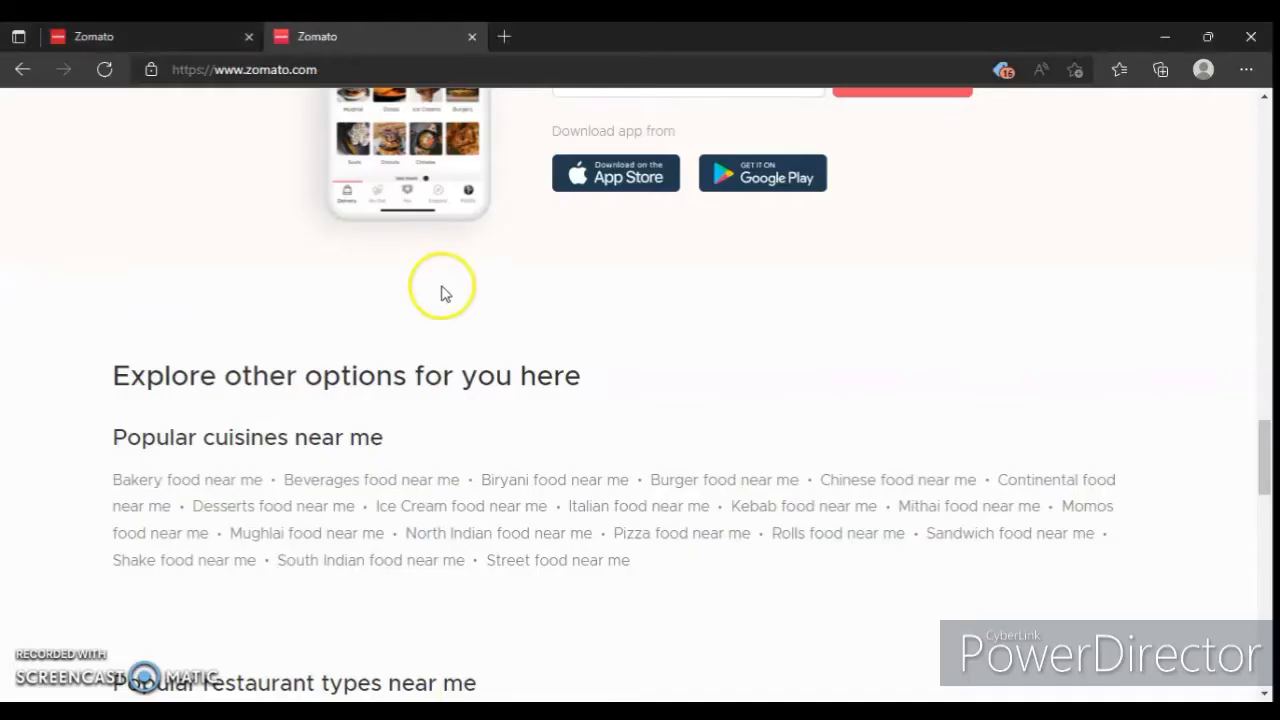
{"action": "double_click", "coordinate": [248, 436]}
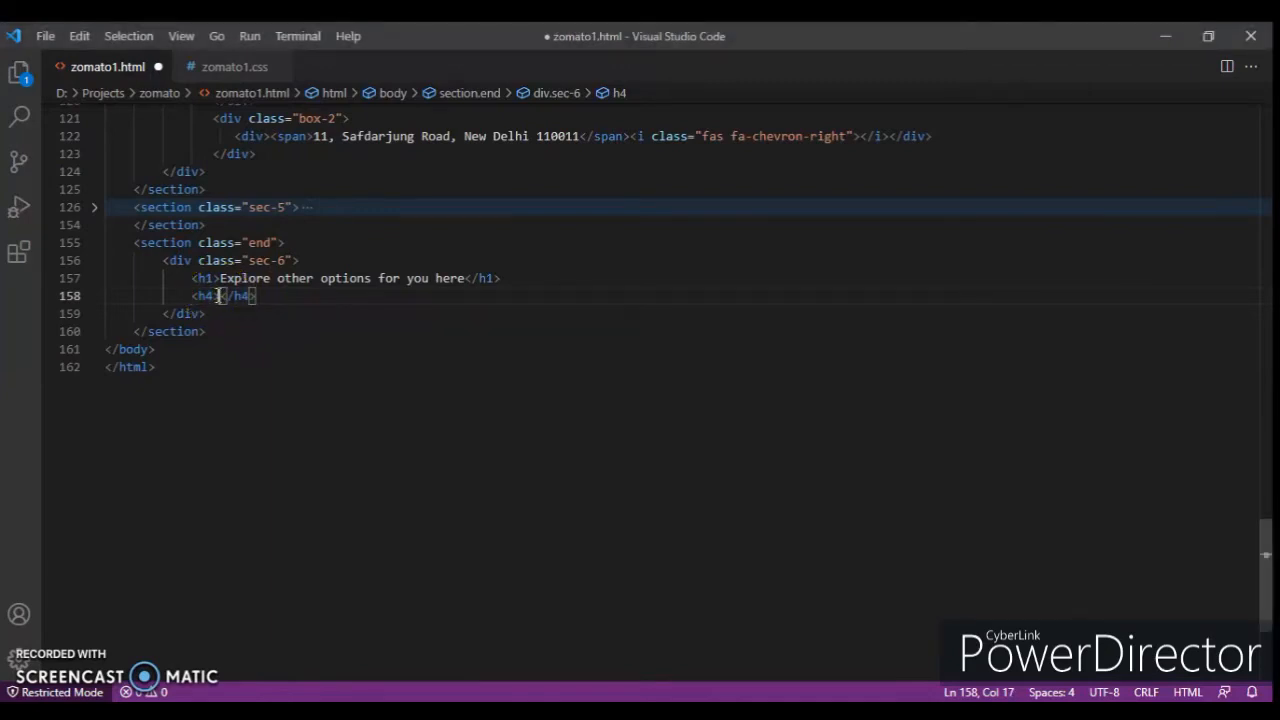
Add the h4 'Popular cuisines near me' and a div with a 'Bakery food near me' link.
{"action": "type", "text": "Popular cuisines near me"}
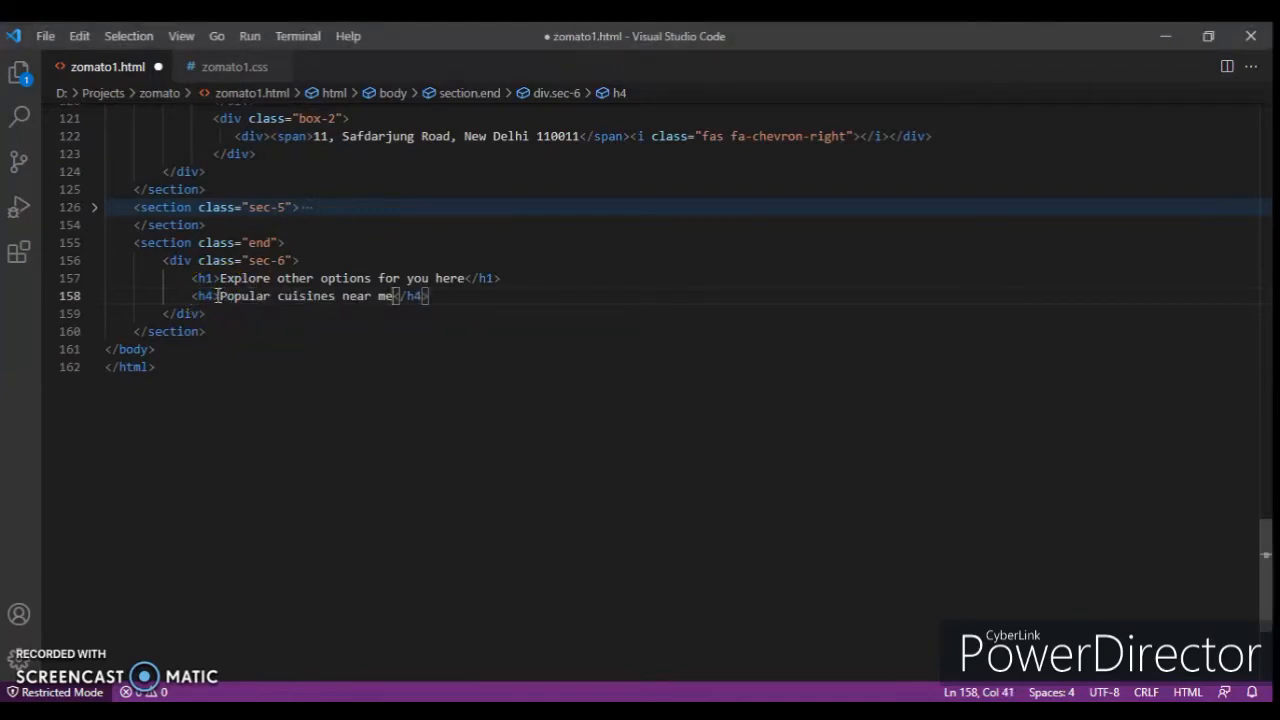
{"action": "key", "text": "enter"}
{"action": "type", "text": "<div></div>"}
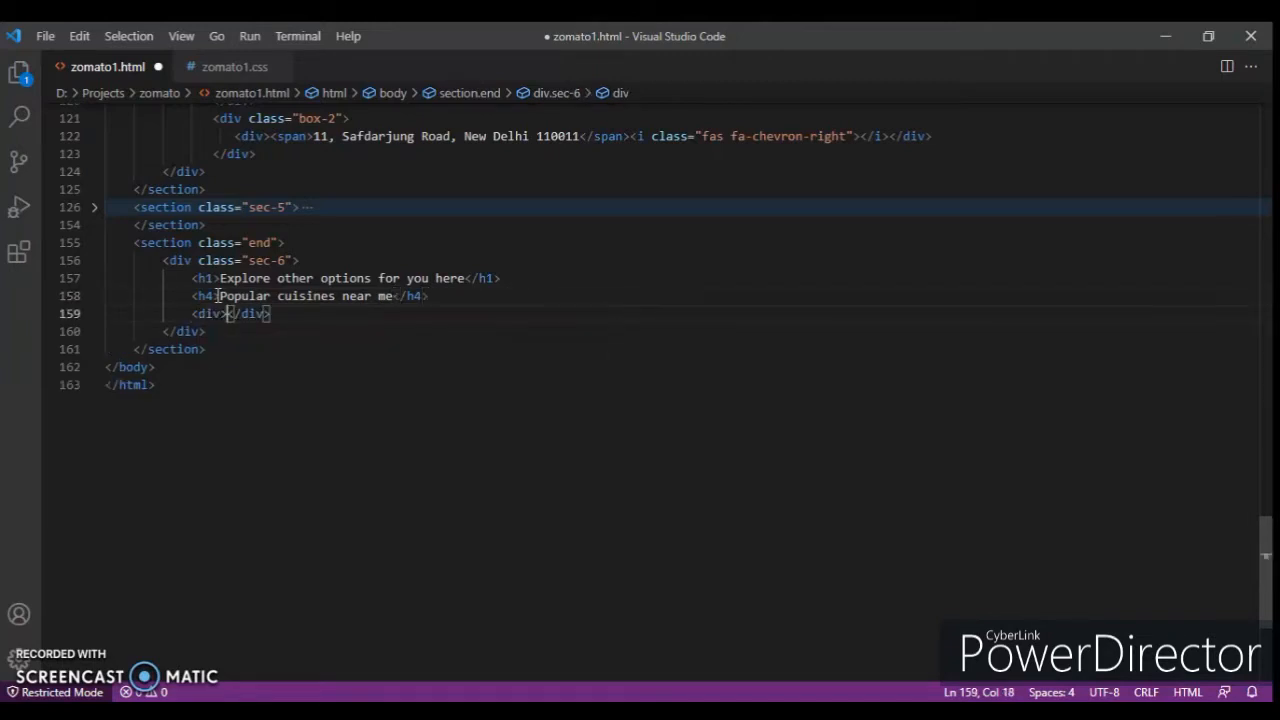
{"action": "type", "text": "a href=\"#\"></a>"}
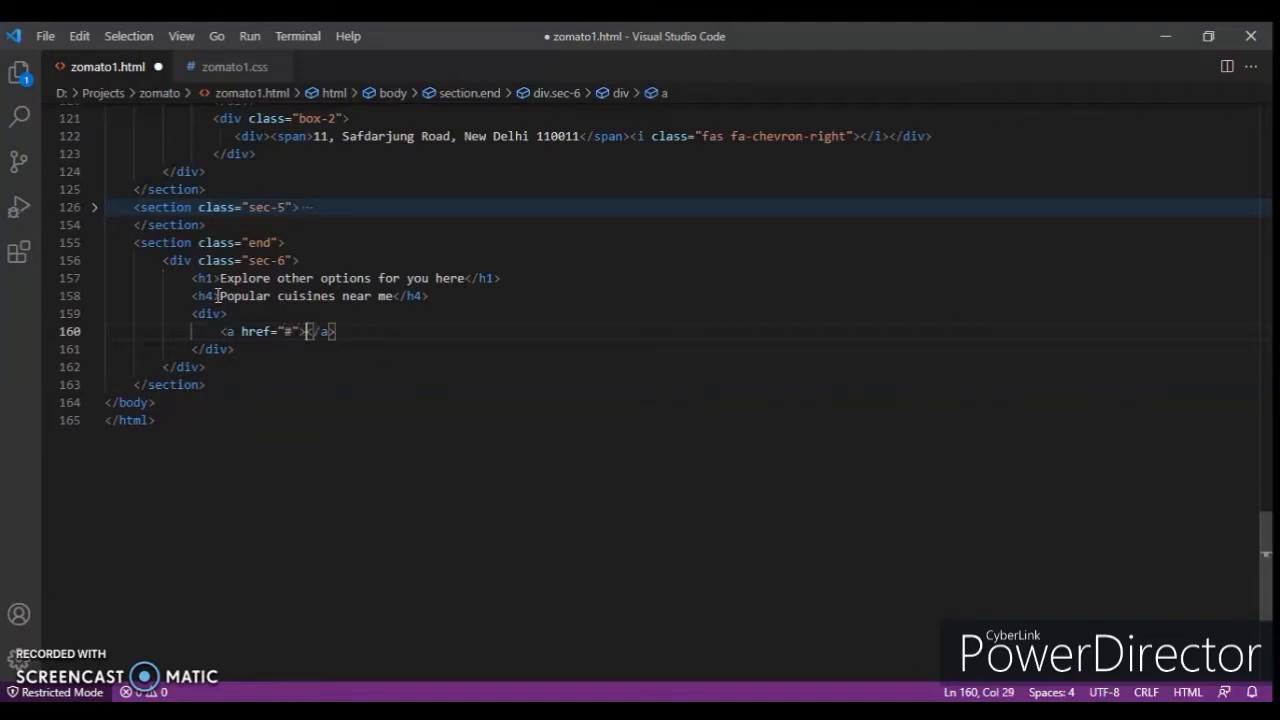
{"action": "type", "text": "Bakery"}
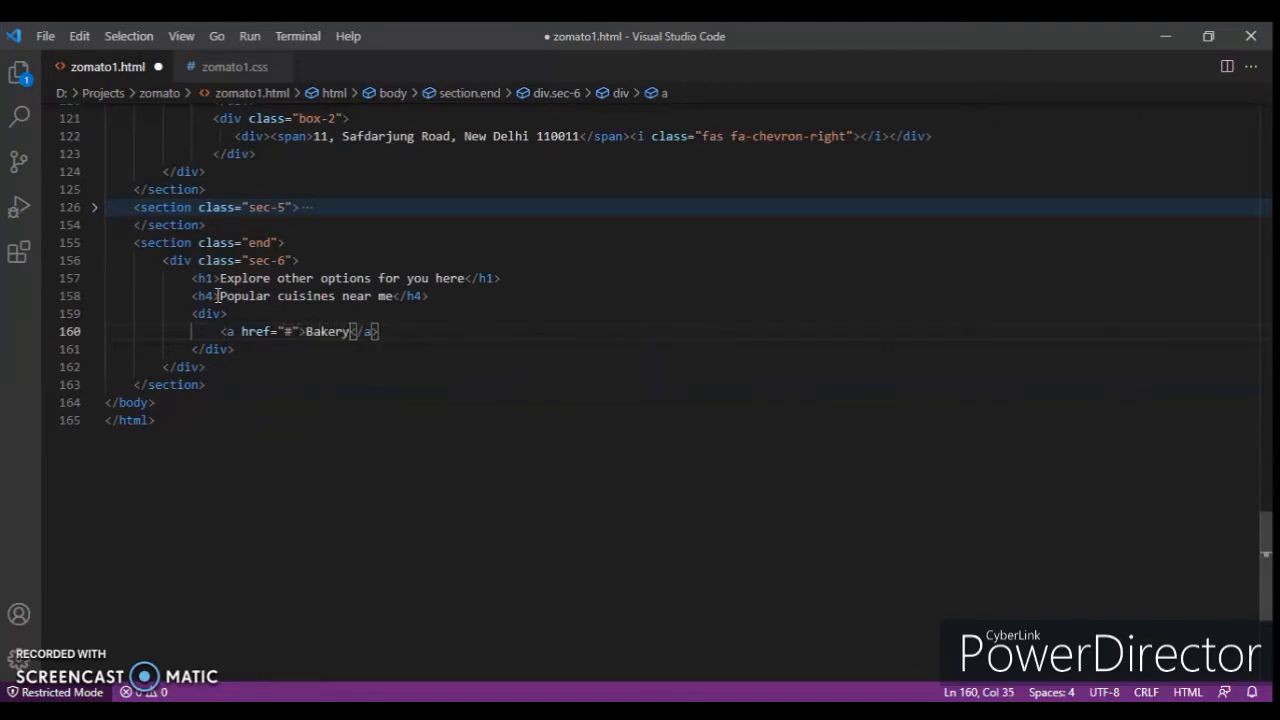
{"action": "type", "text": "food near me"}
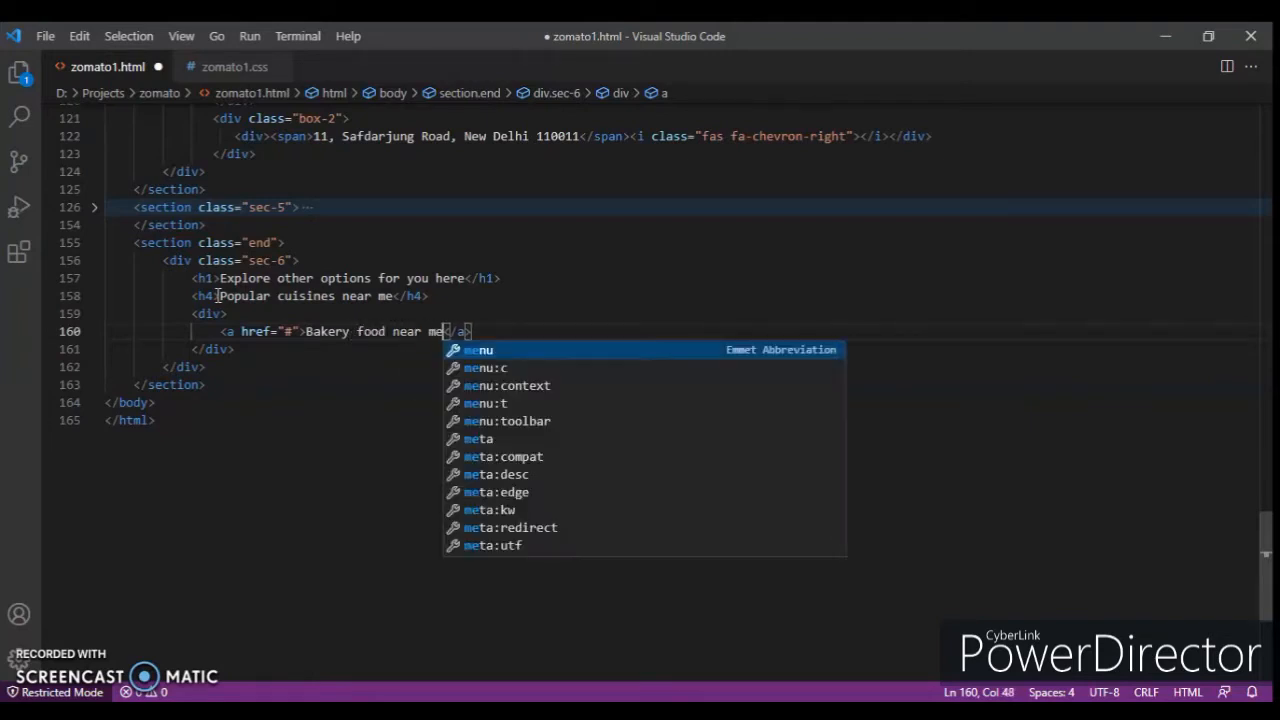
{"action": "key", "text": "Enter"}
{"action": "type", "text": "<i ></i>"}
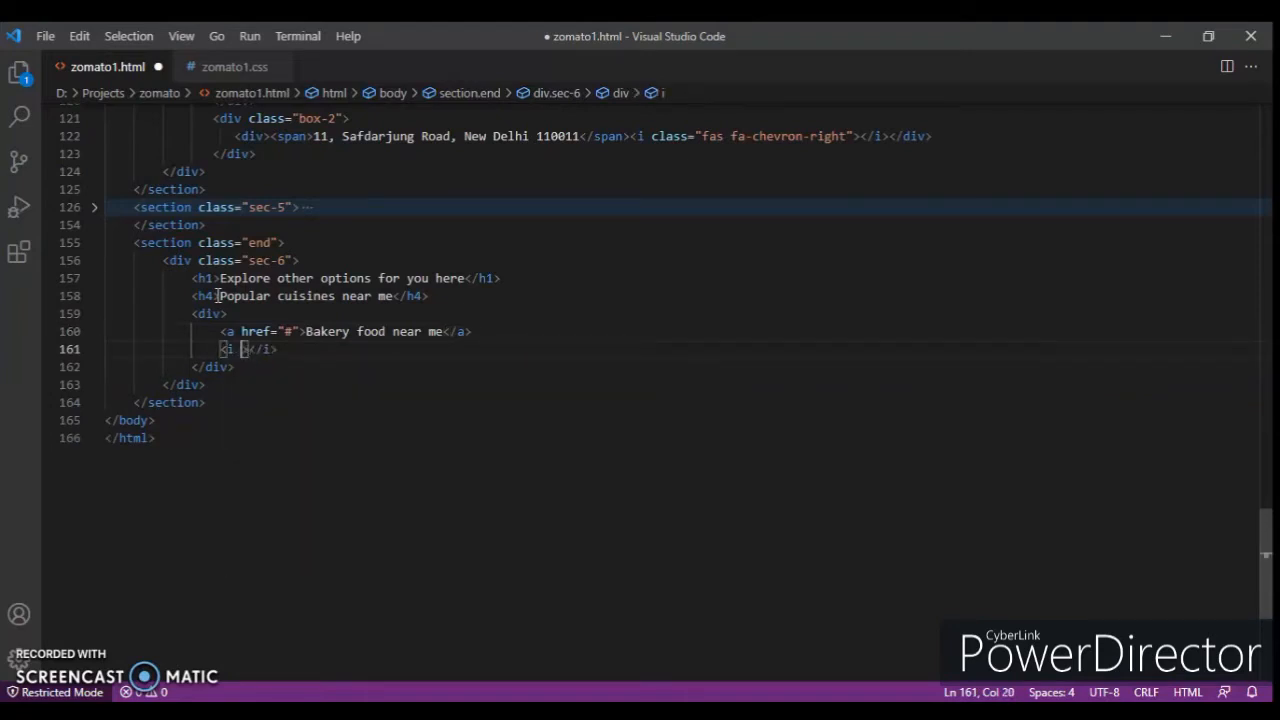
Follow the link with an <i class="fas fa-circle"> separator icon.
{"action": "type", "text": "class=\"fas"}
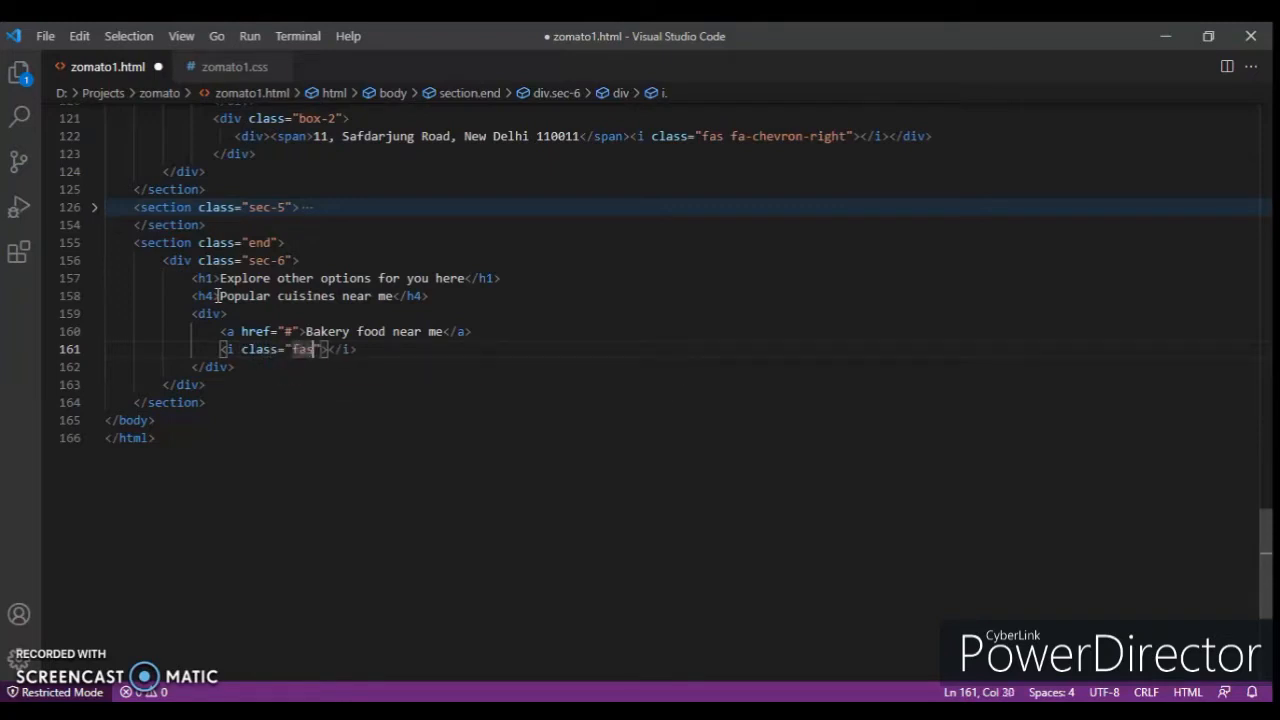
{"action": "type", "text": "fa-circ"}
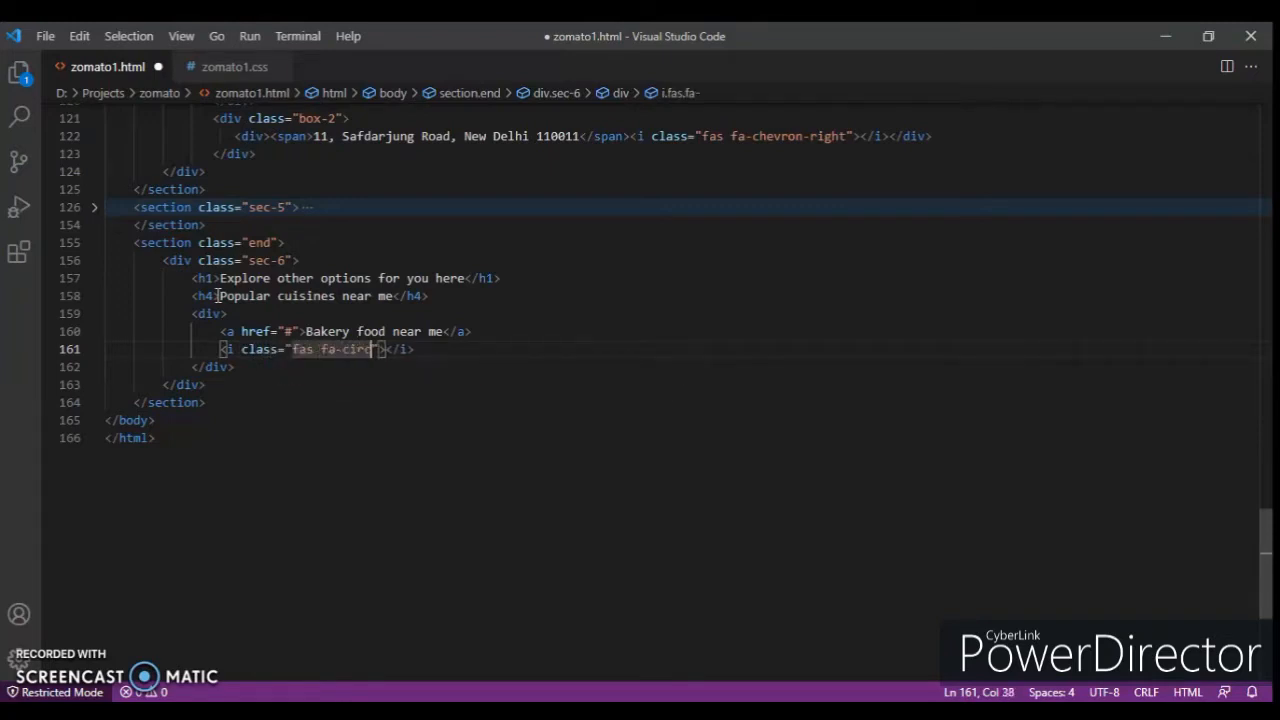
{"action": "type", "text": "le"}
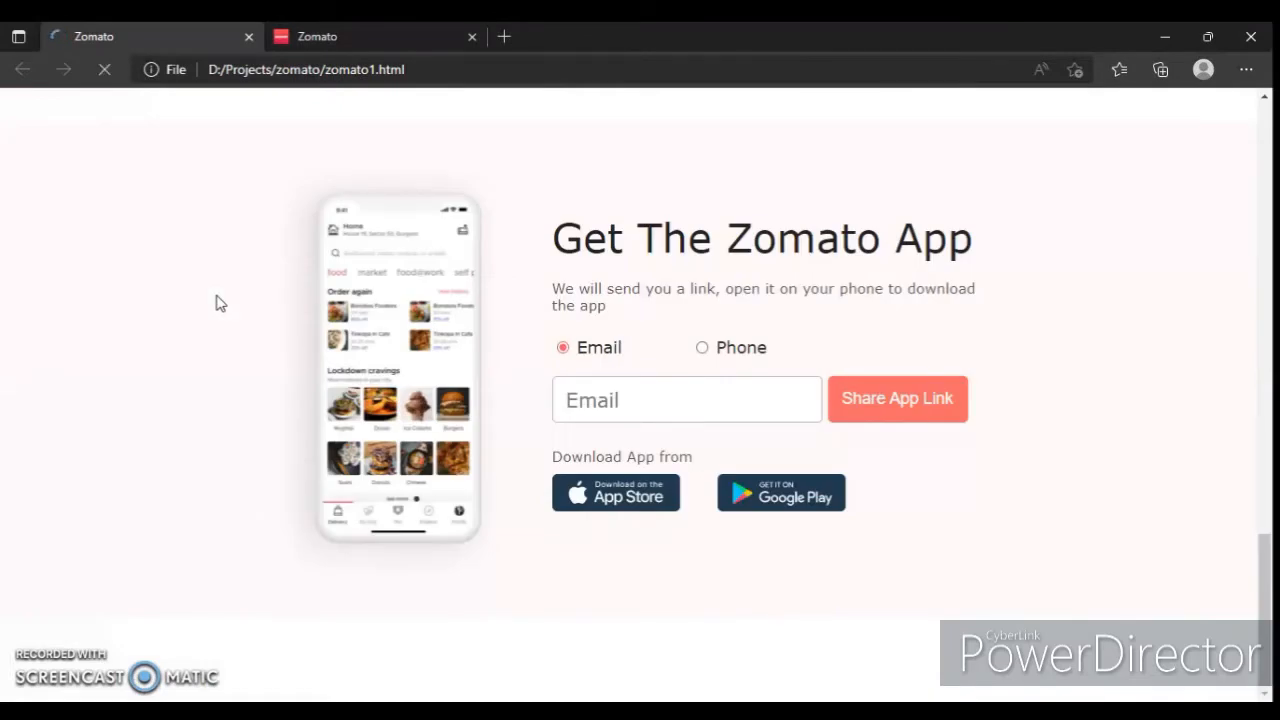
Scroll to the live site's cuisine links and select the Bakery food near me text.
{"action": "scroll", "scroll_direction": "down", "scroll_amount": 3}
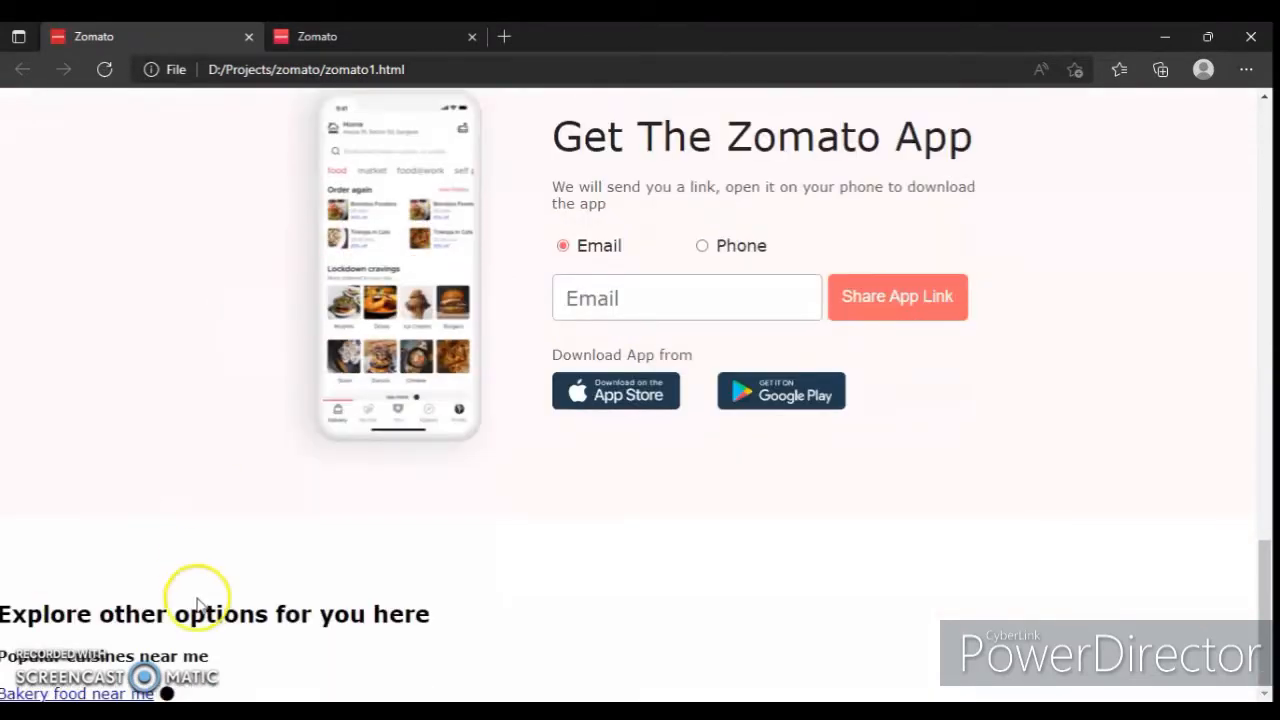
{"action": "mouse_move", "coordinate": [164, 614]}
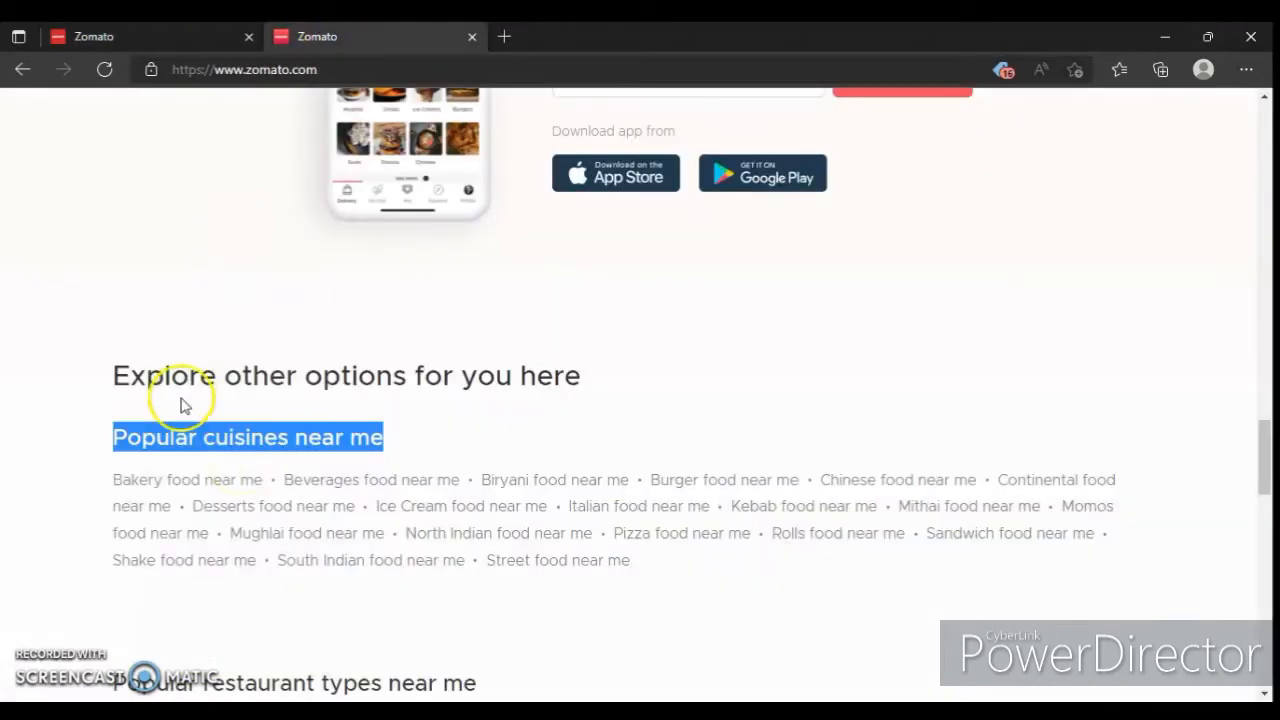
{"action": "double_click", "coordinate": [188, 480]}
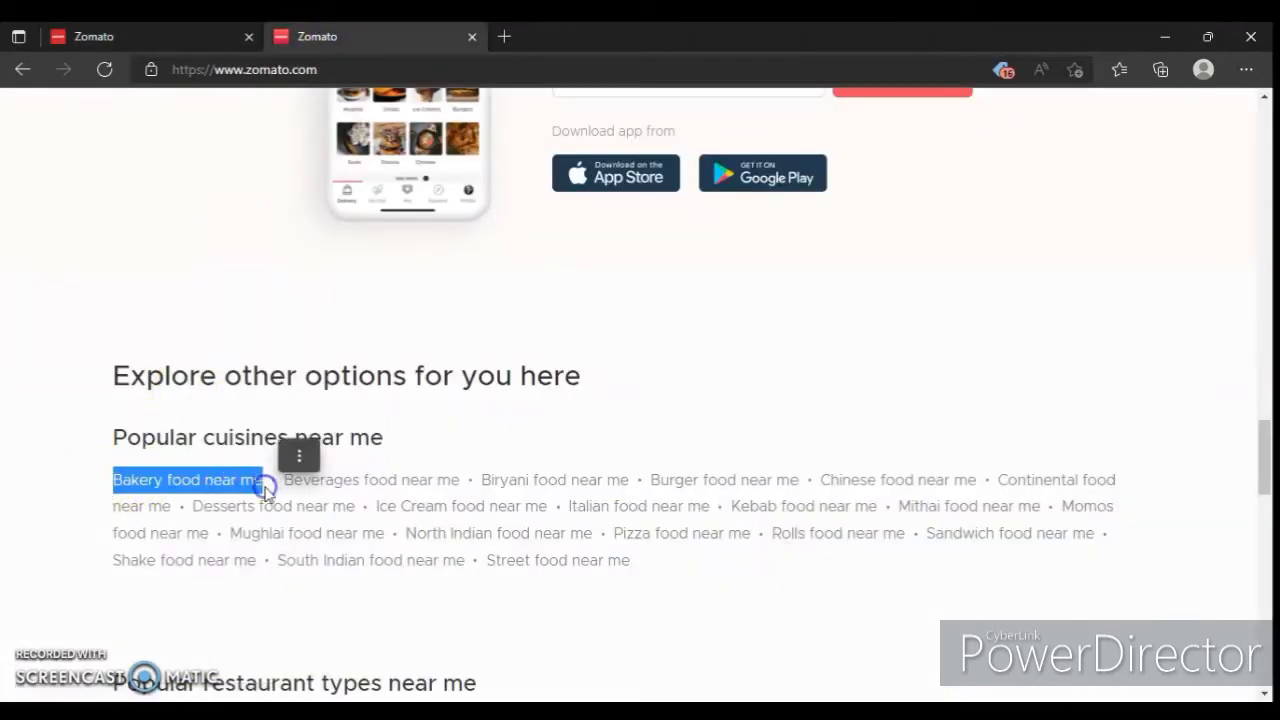
{"action": "mouse_move", "coordinate": [704, 516]}
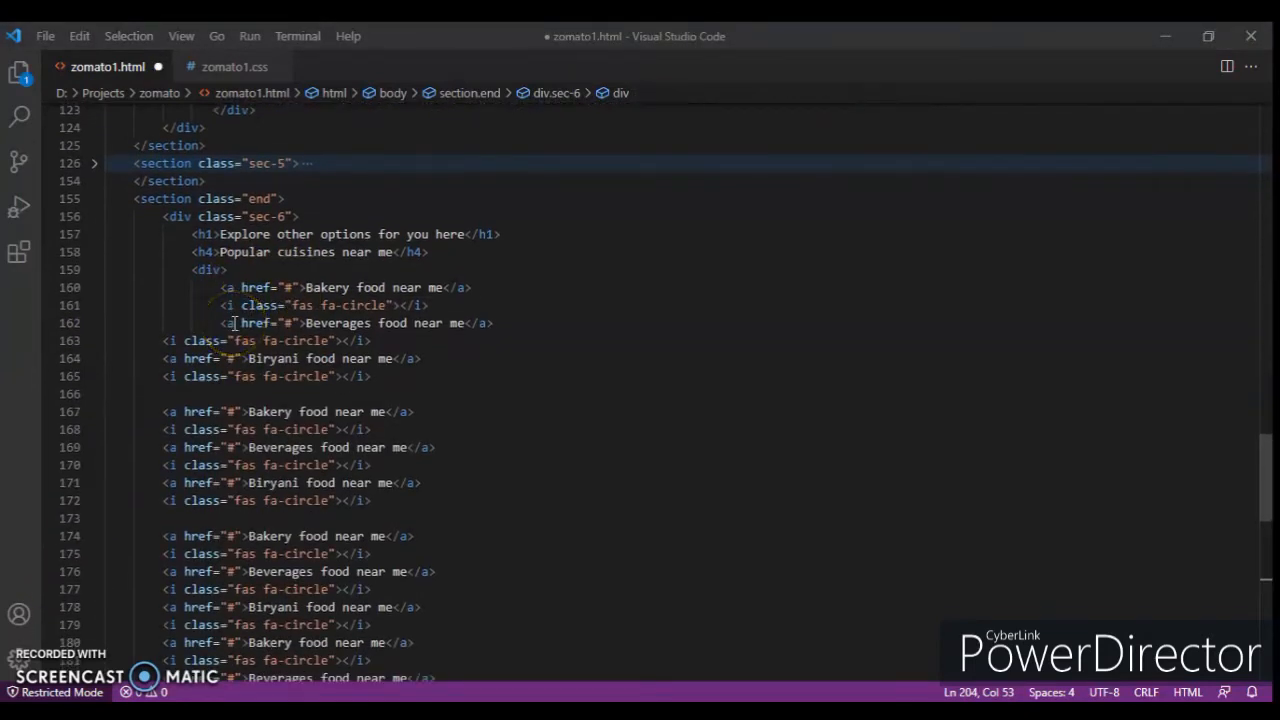
Review the repeated Bakery, Beverages and Biryani link rows in sec-6 and save the markup.
{"action": "scroll", "scroll_direction": "down", "scroll_amount": 3}
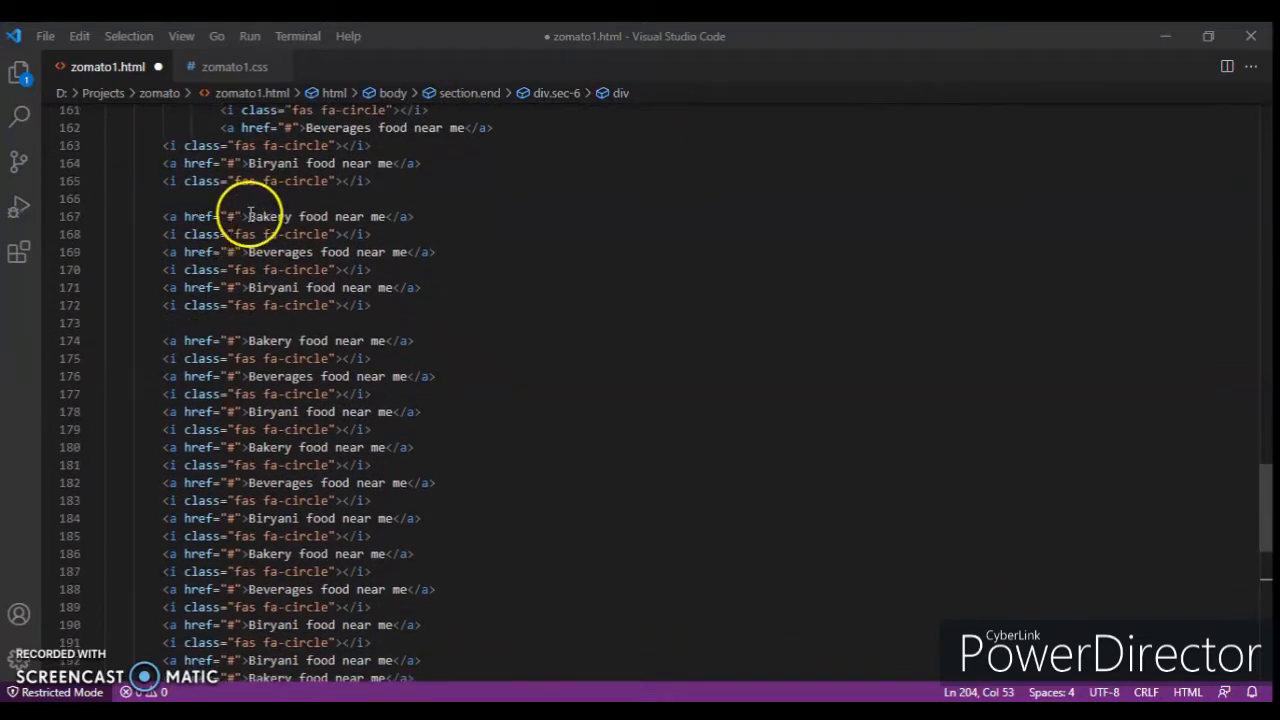
{"action": "left_click", "coordinate": [376, 252]}
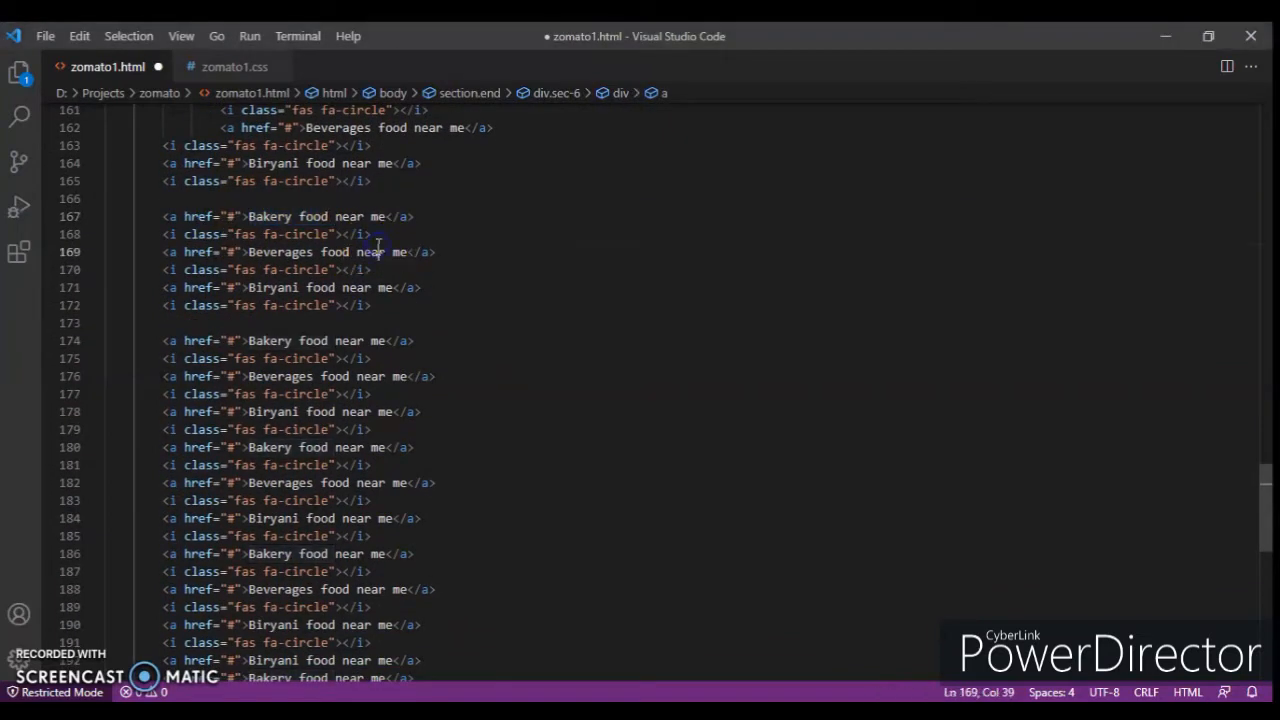
{"action": "scroll", "scroll_direction": "down", "scroll_amount": 3}
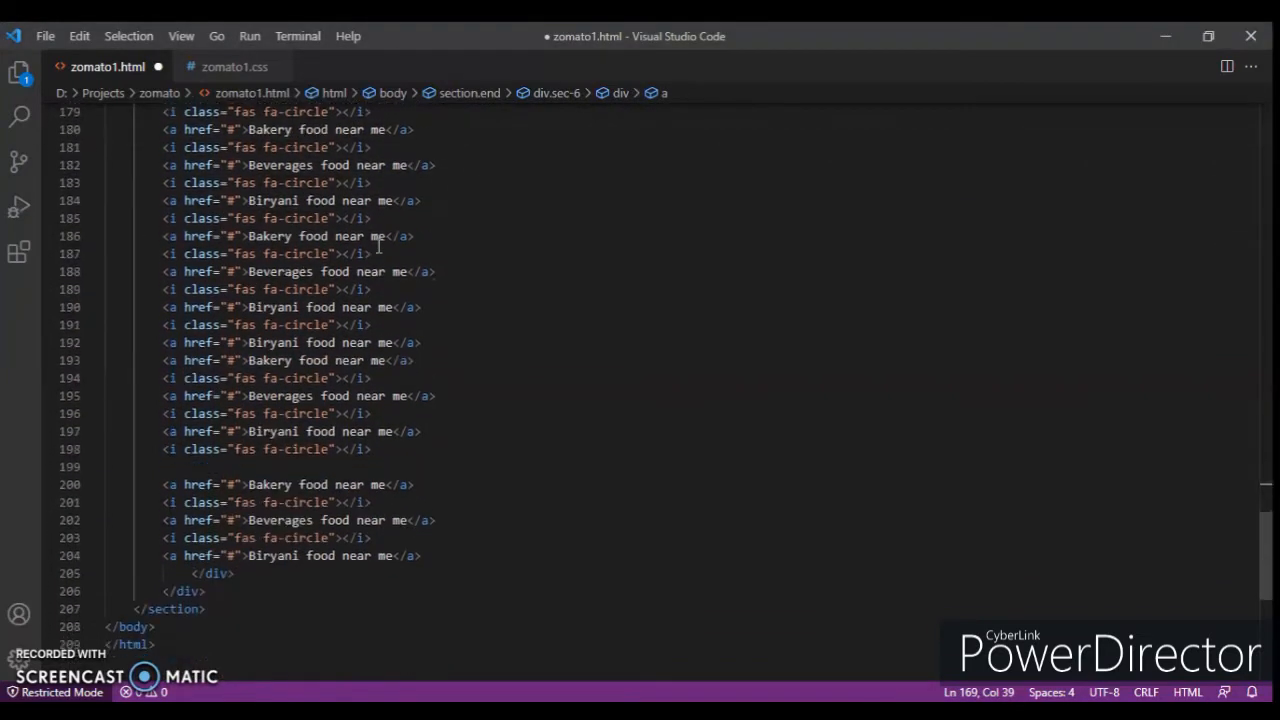
{"action": "key", "text": "ctrl+s"}
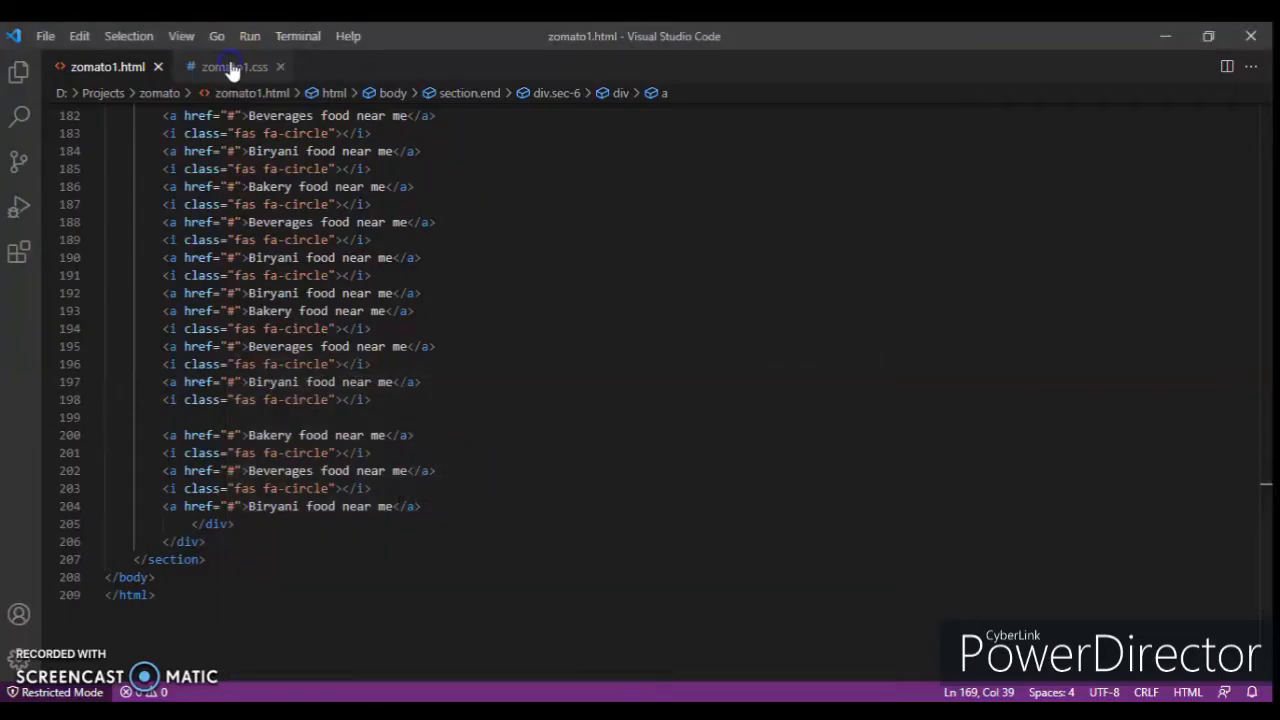
Open zomato1.css beside the markup and add .sec-6 with margin-bottom 110px.
{"action": "left_click", "coordinate": [234, 66]}
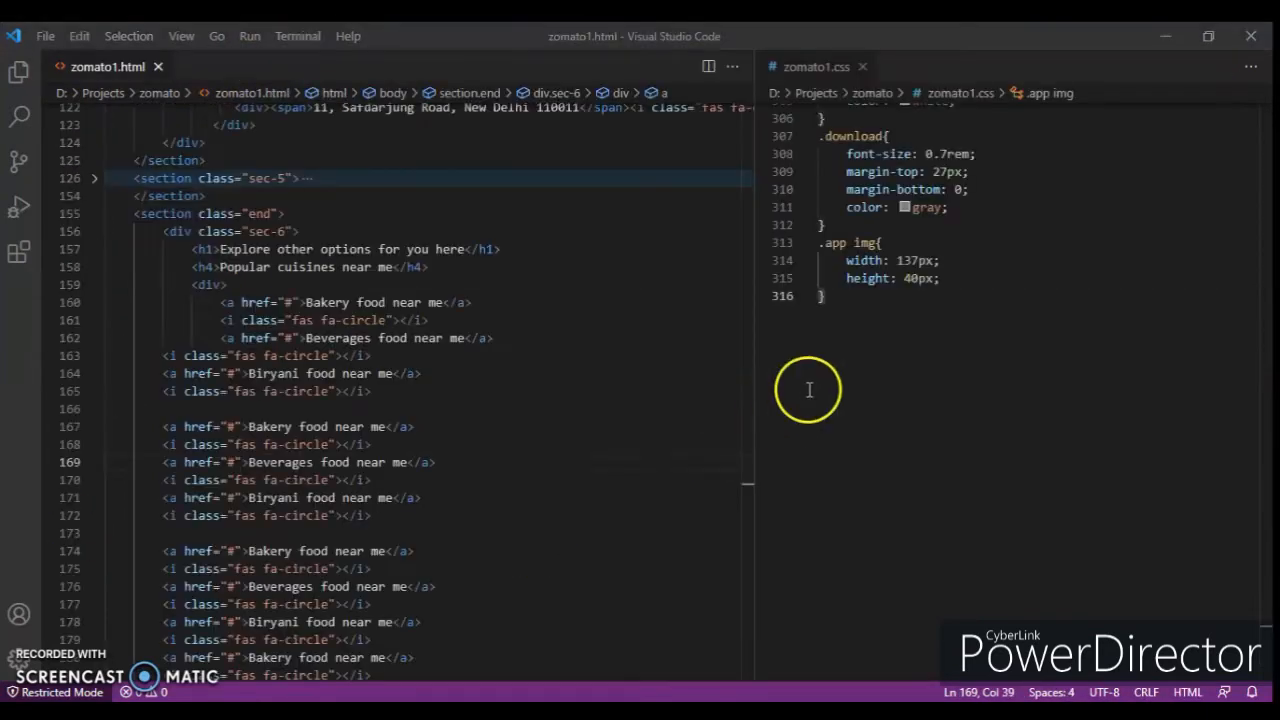
{"action": "left_click", "coordinate": [824, 296]}
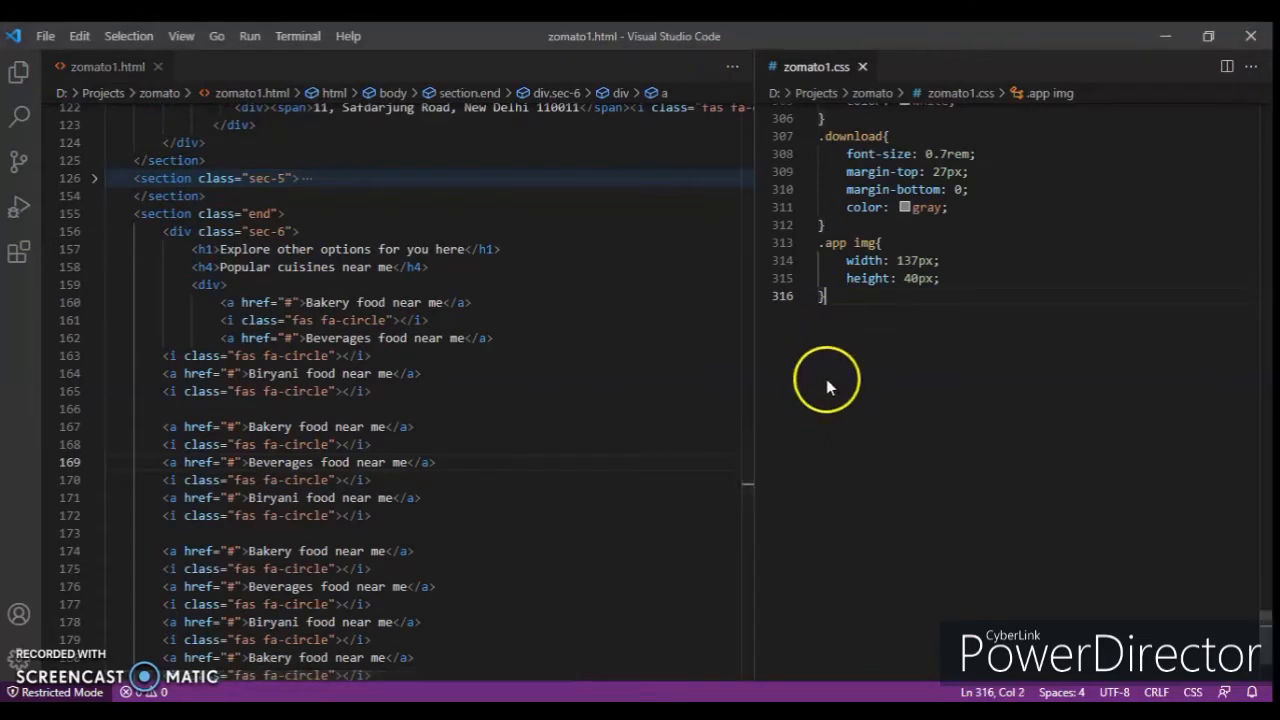
{"action": "type", "text": ".sec-6"}
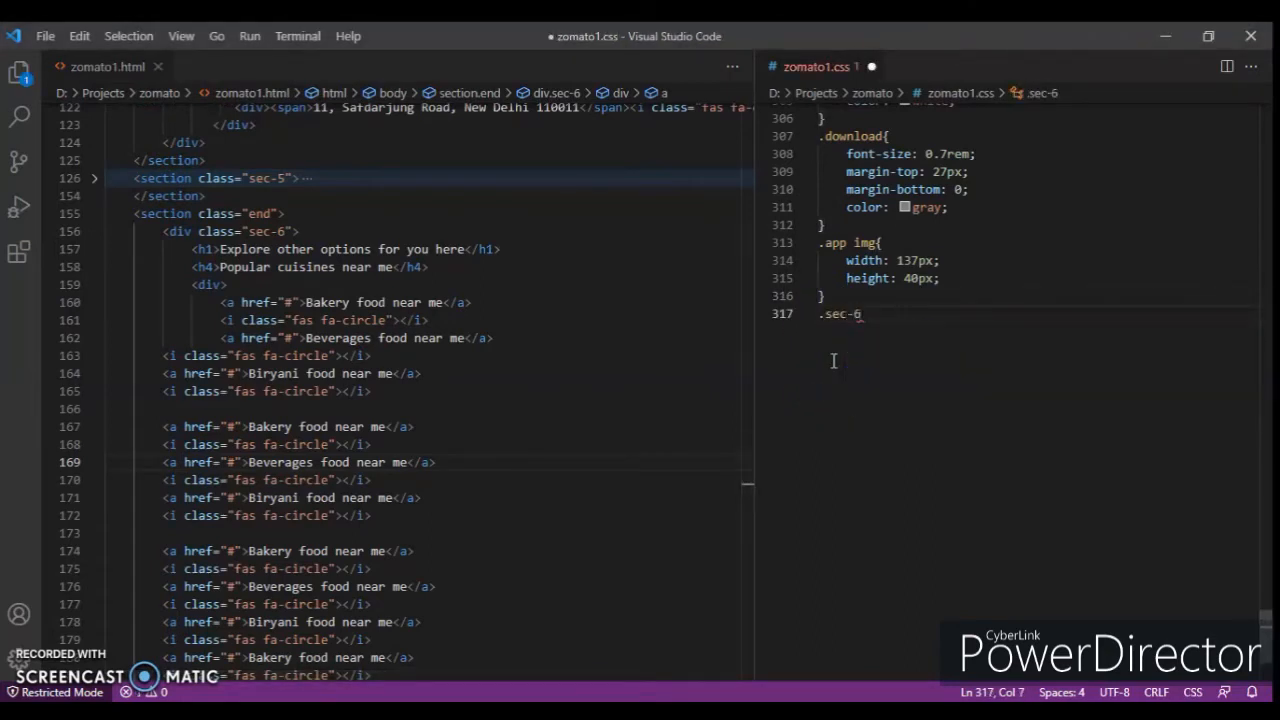
{"action": "type", "text": "{"}
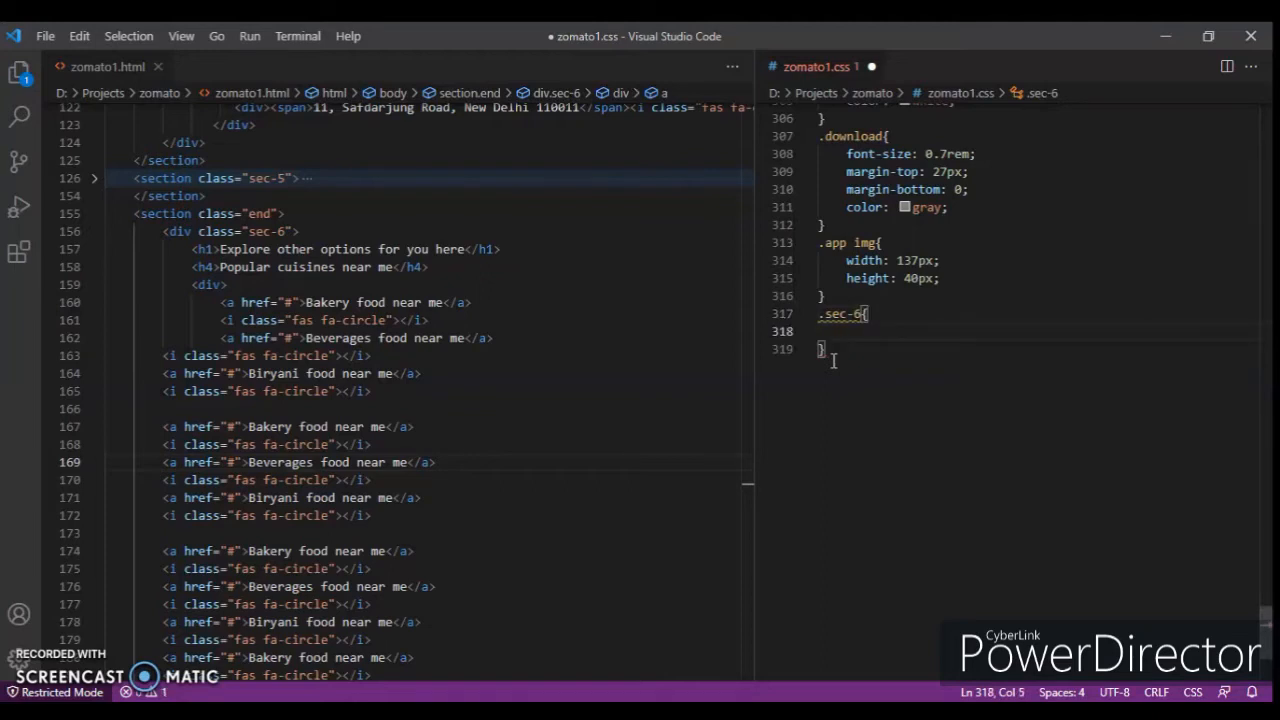
{"action": "type", "text": "margin"}
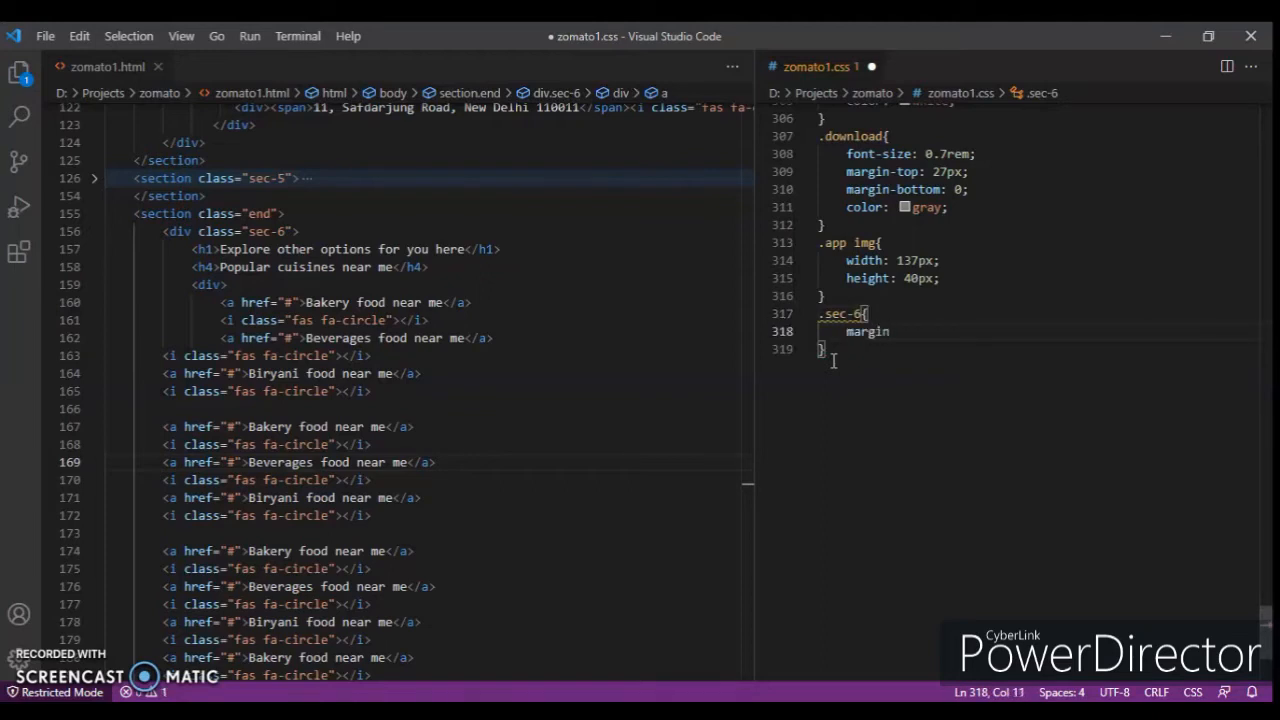
{"action": "type", "text": "margin"}
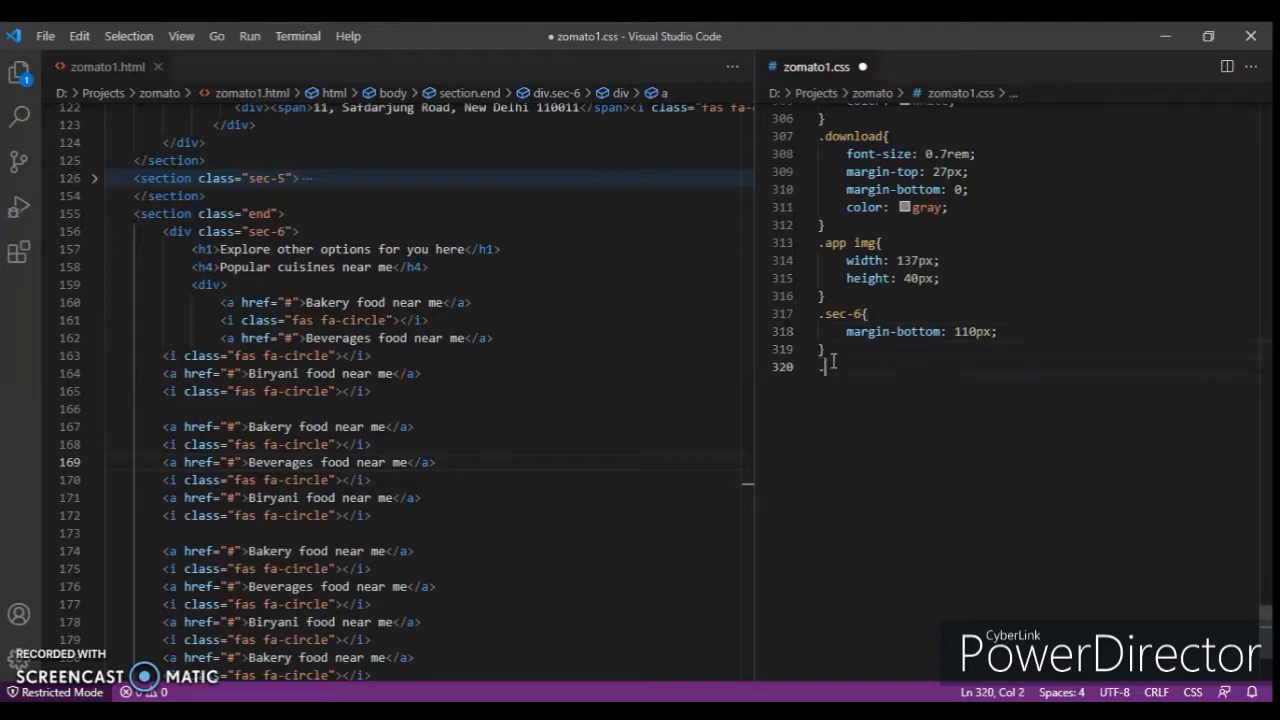
Add .sec-6 h1 with 1.9rem size, lighter weight and rgb(31,31,31), dropping the bottom margin, and save.
{"action": "type", "text": ".sec-6"}
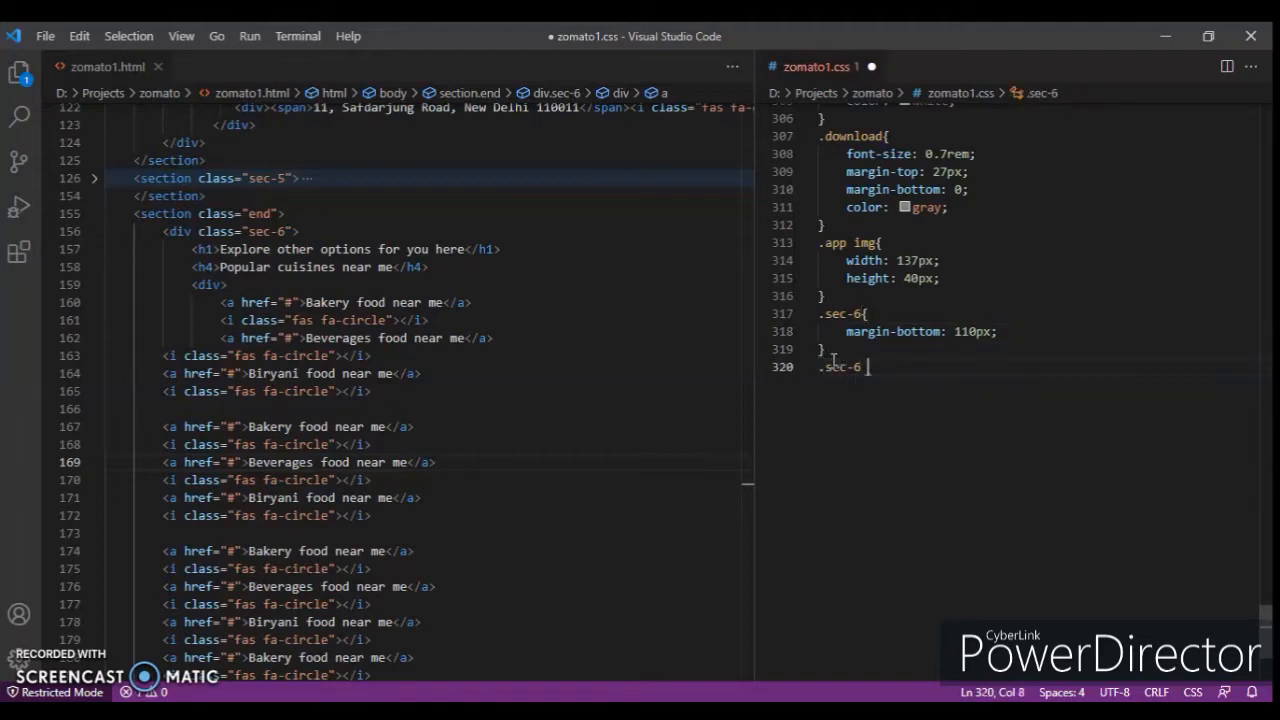
{"action": "type", "text": "h1{"}
{"action": "type", "text": "font-size: ;"}
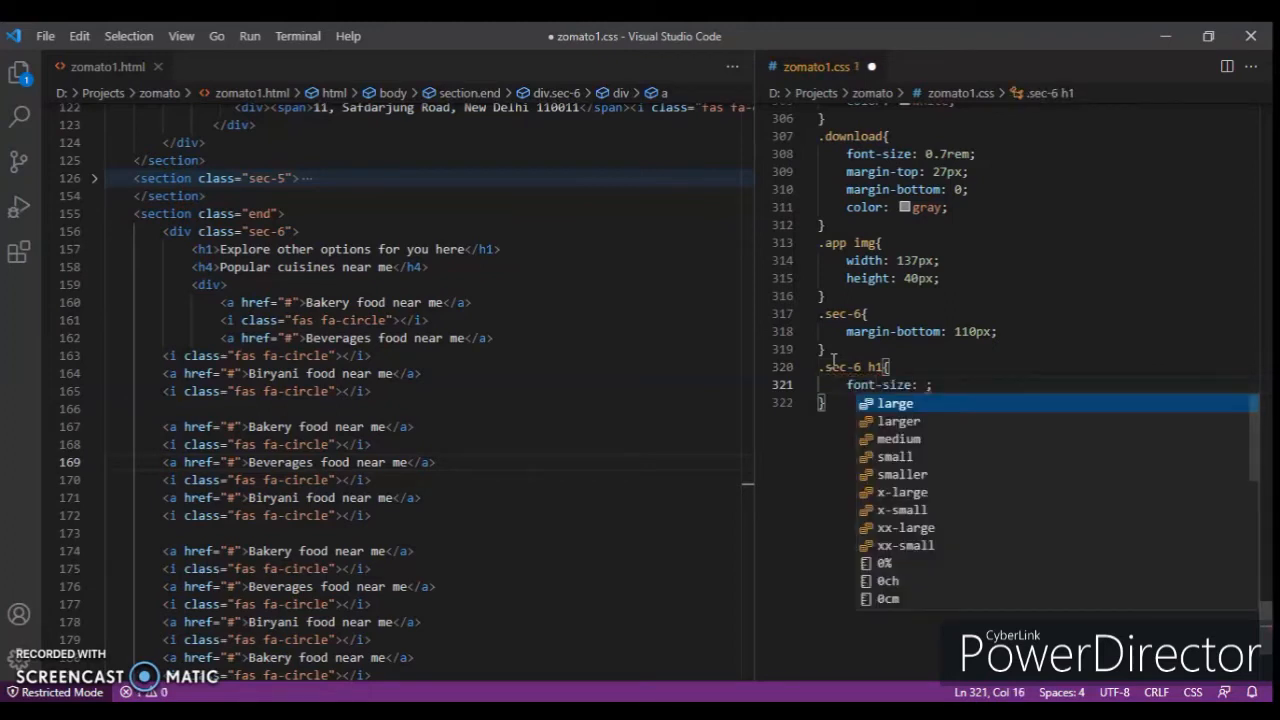
{"action": "type", "text": "1.4rem"}
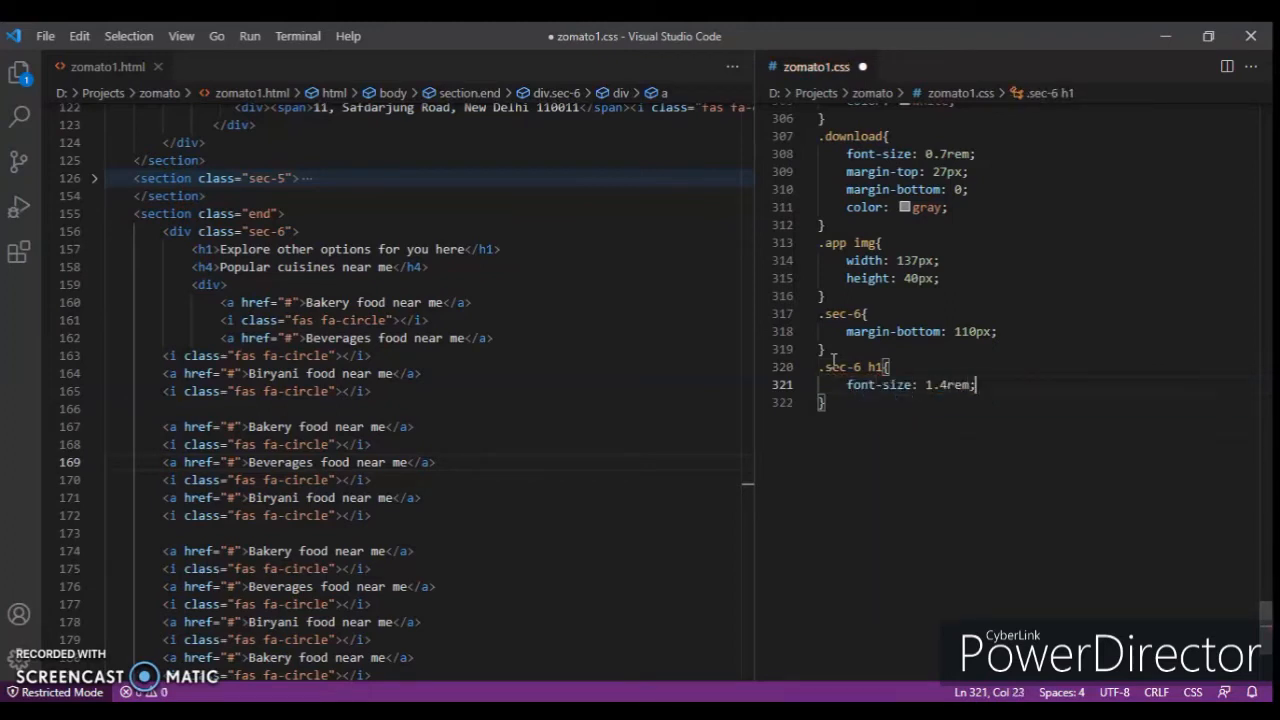
{"action": "key", "text": "Enter"}
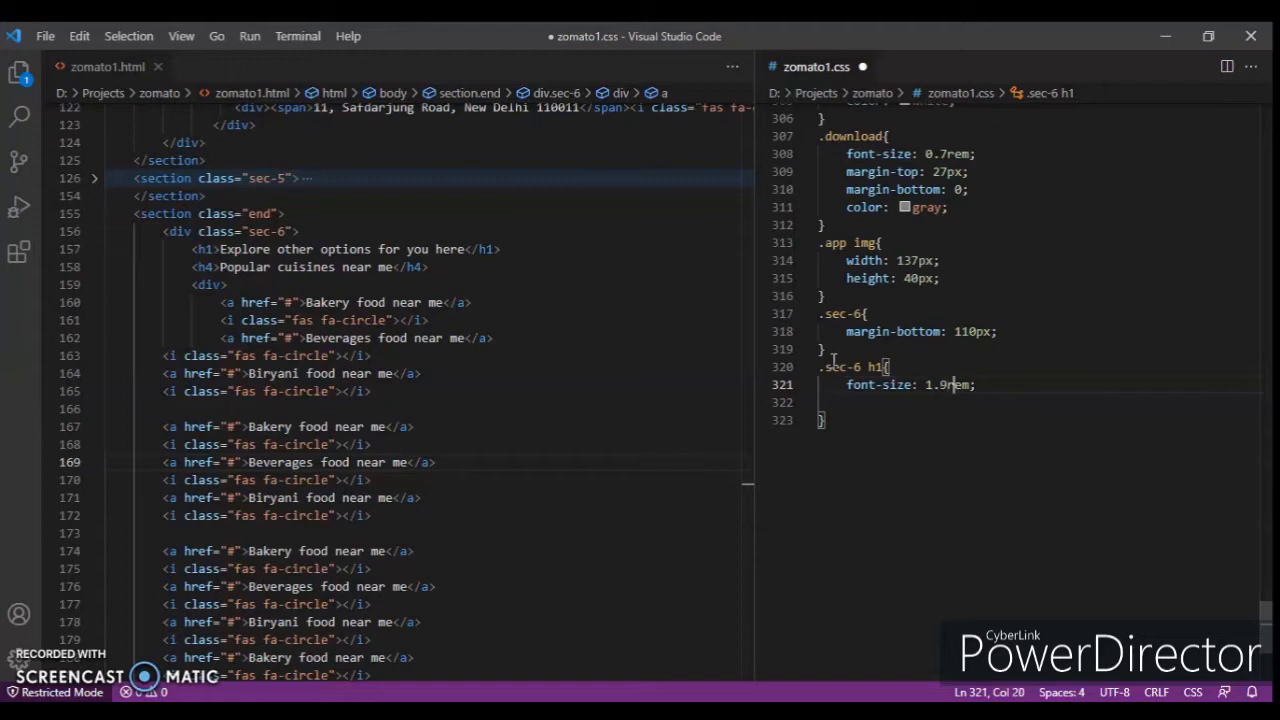
{"action": "key", "text": "Enter"}
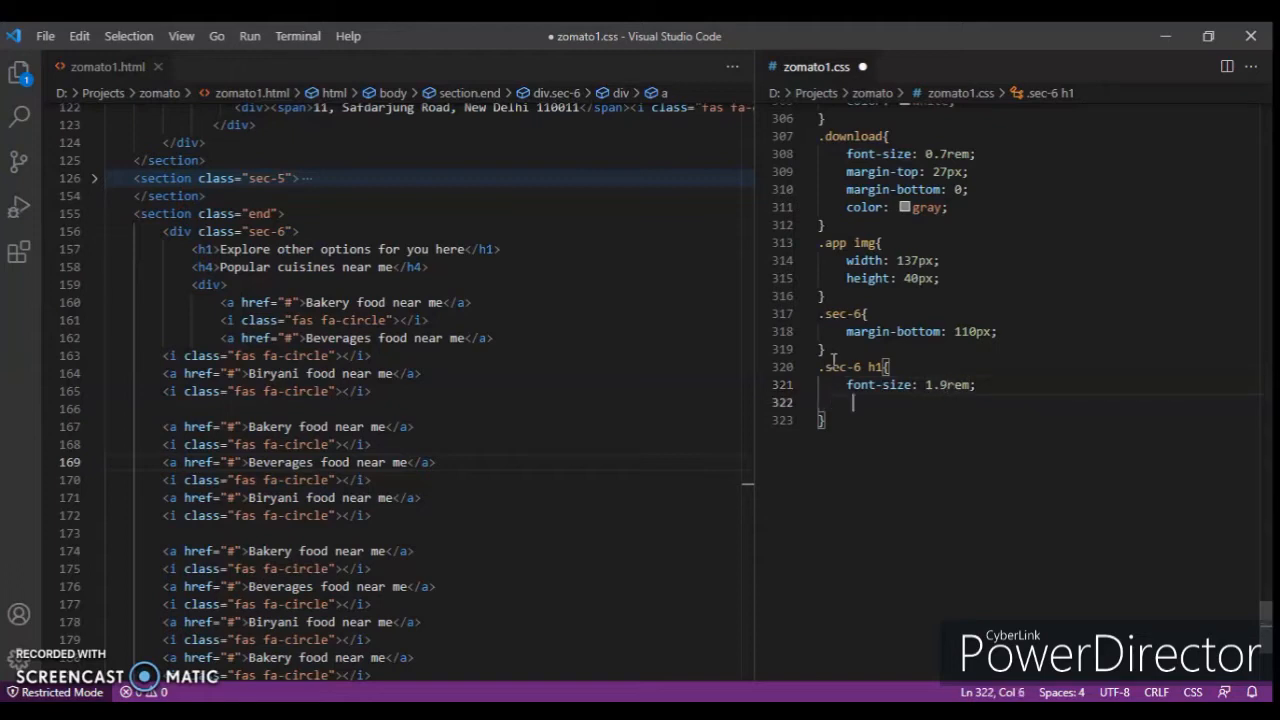
{"action": "type", "text": "margin-bottom: ;"}
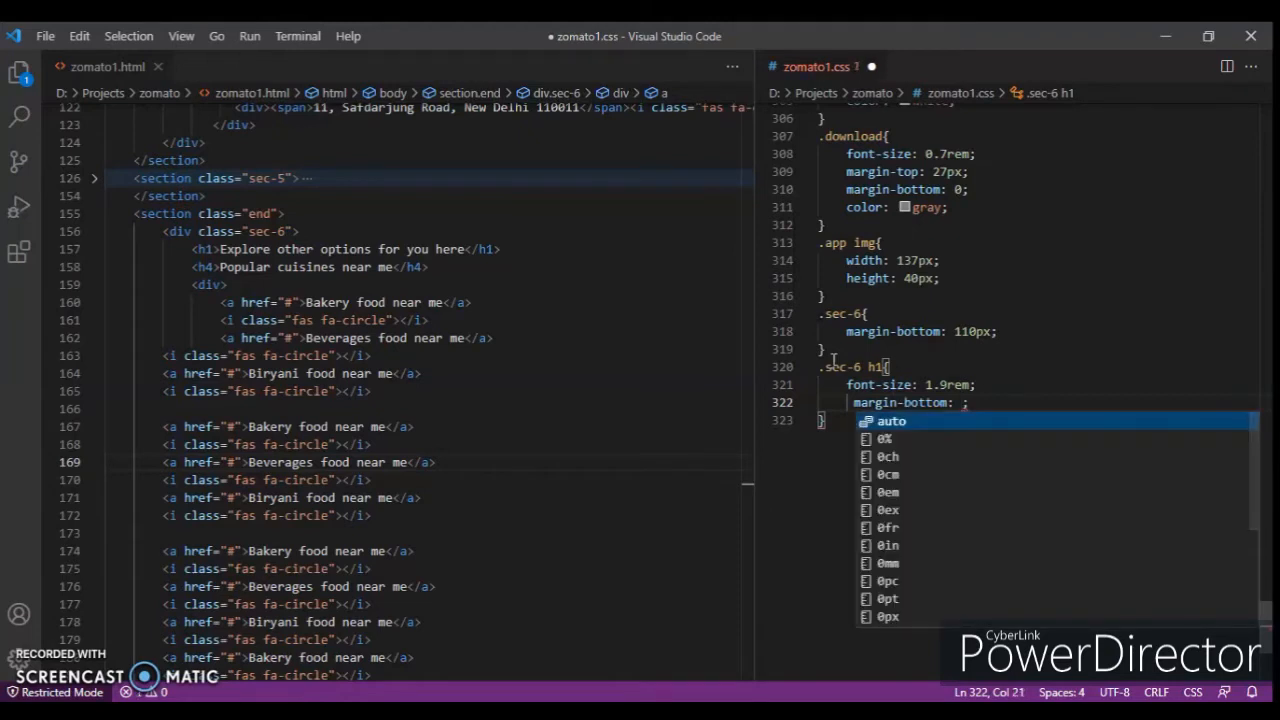
{"action": "type", "text": "25px"}
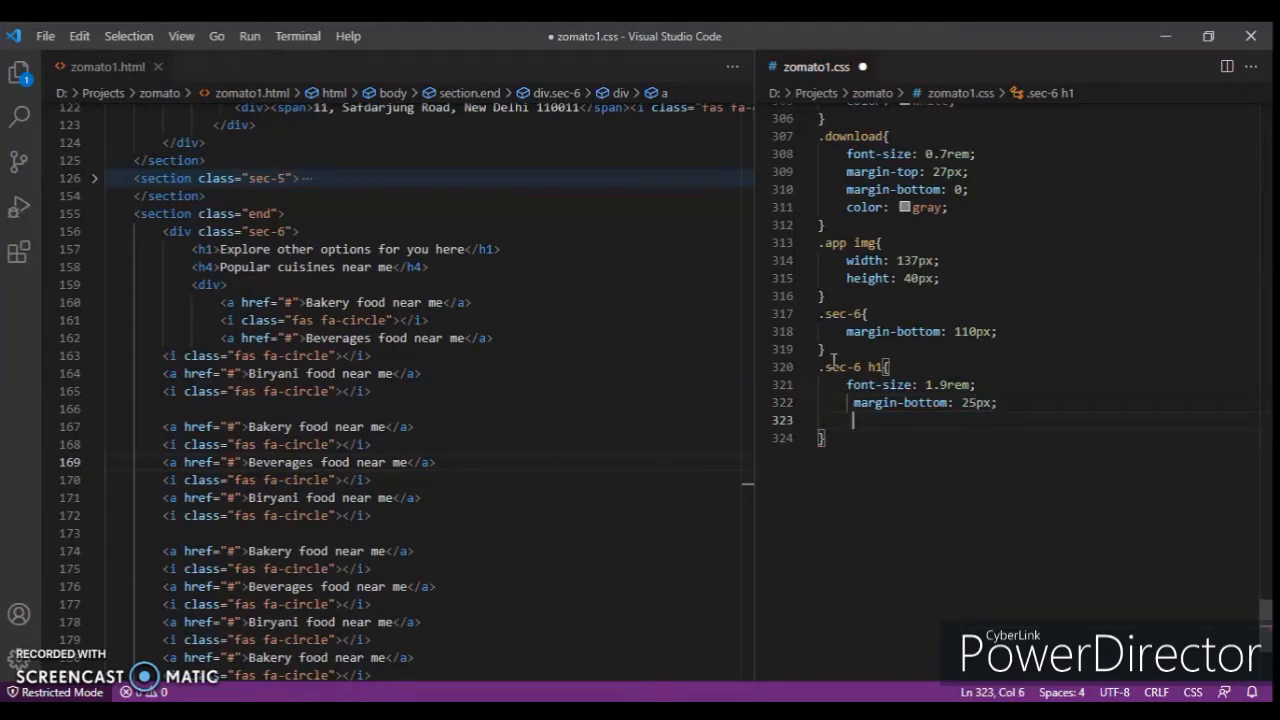
{"action": "type", "text": "font-weight: ;"}
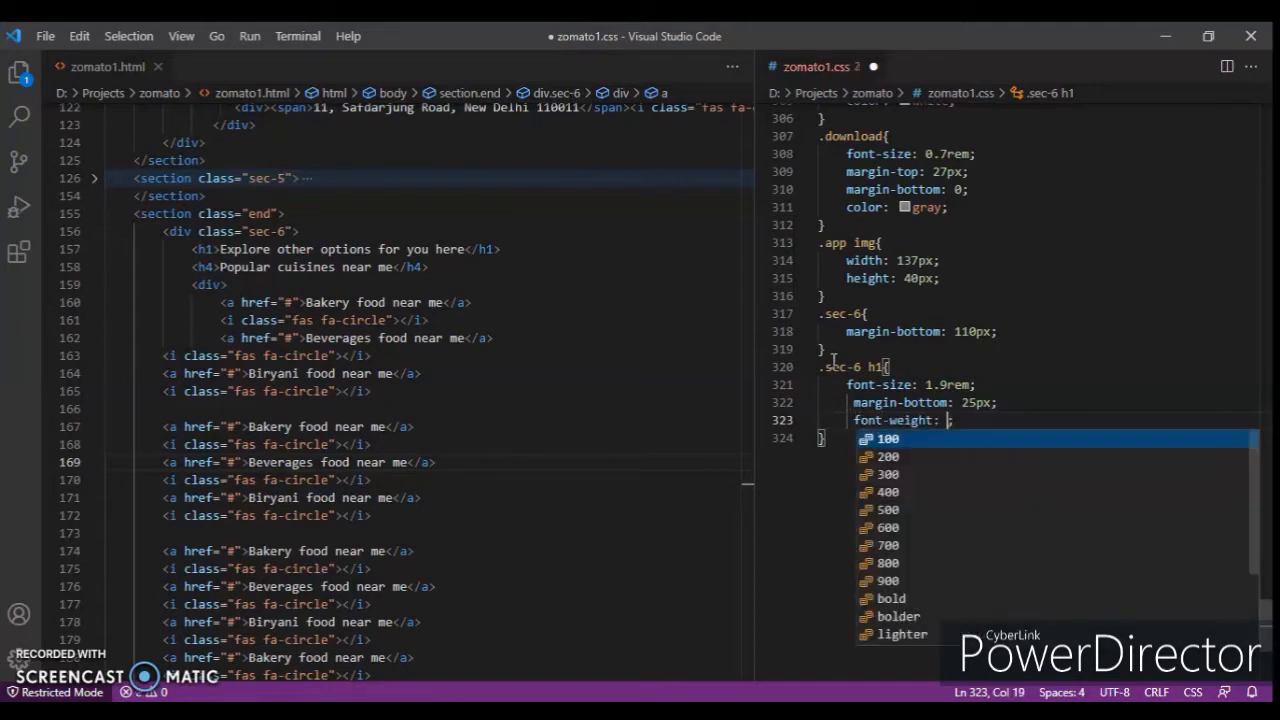
{"action": "left_click", "coordinate": [900, 634]}
{"action": "type", "text": "color: ;"}
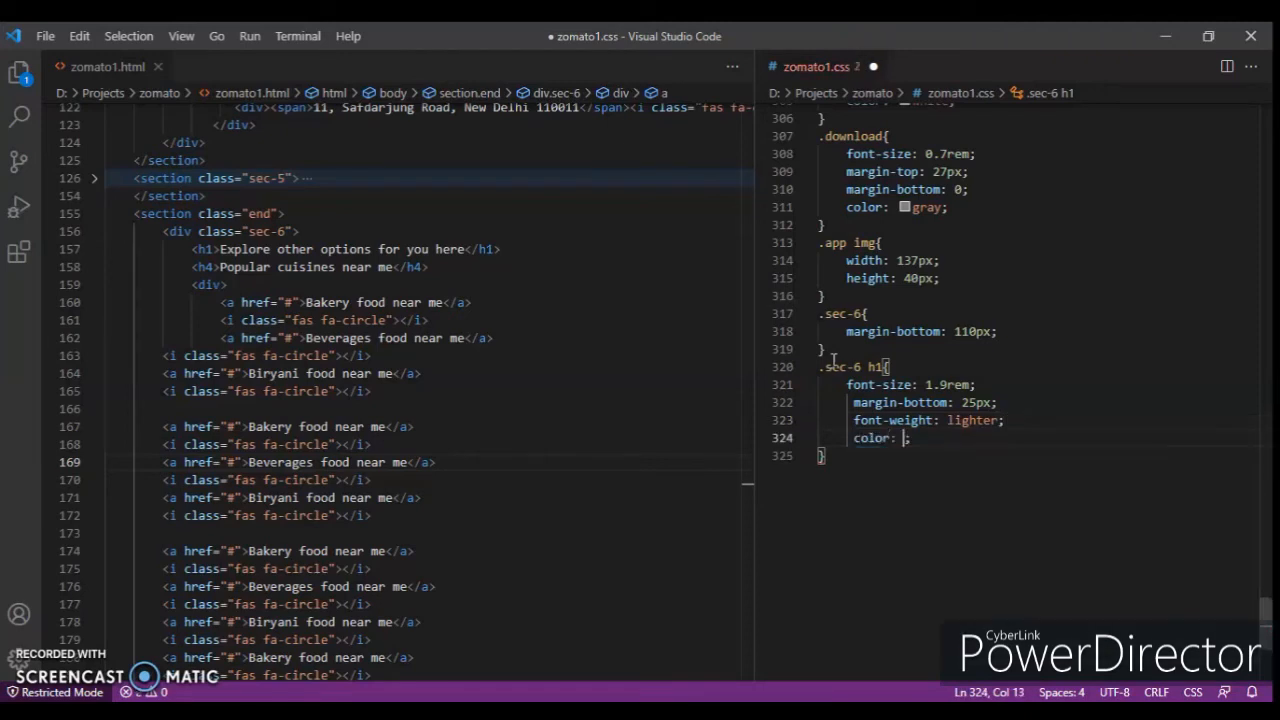
{"action": "type", "text": "rgb(31,31,31"}
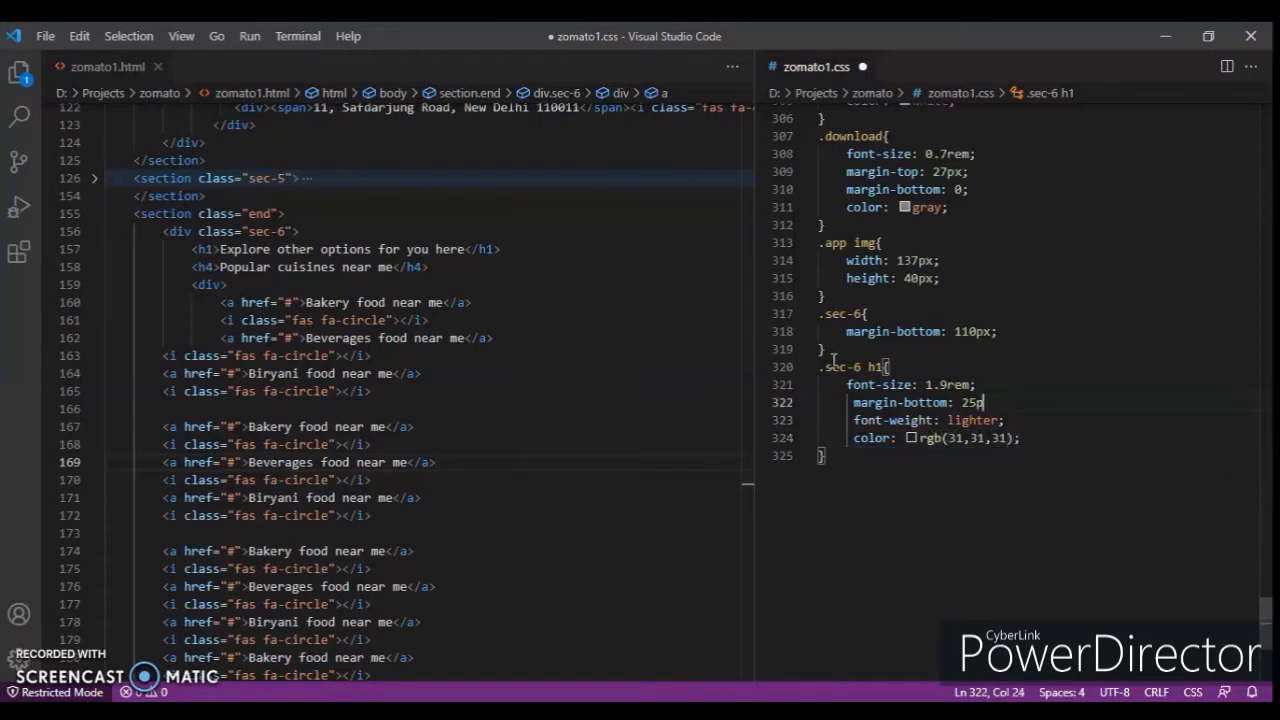
{"action": "key", "text": "ctrl+shift+k"}
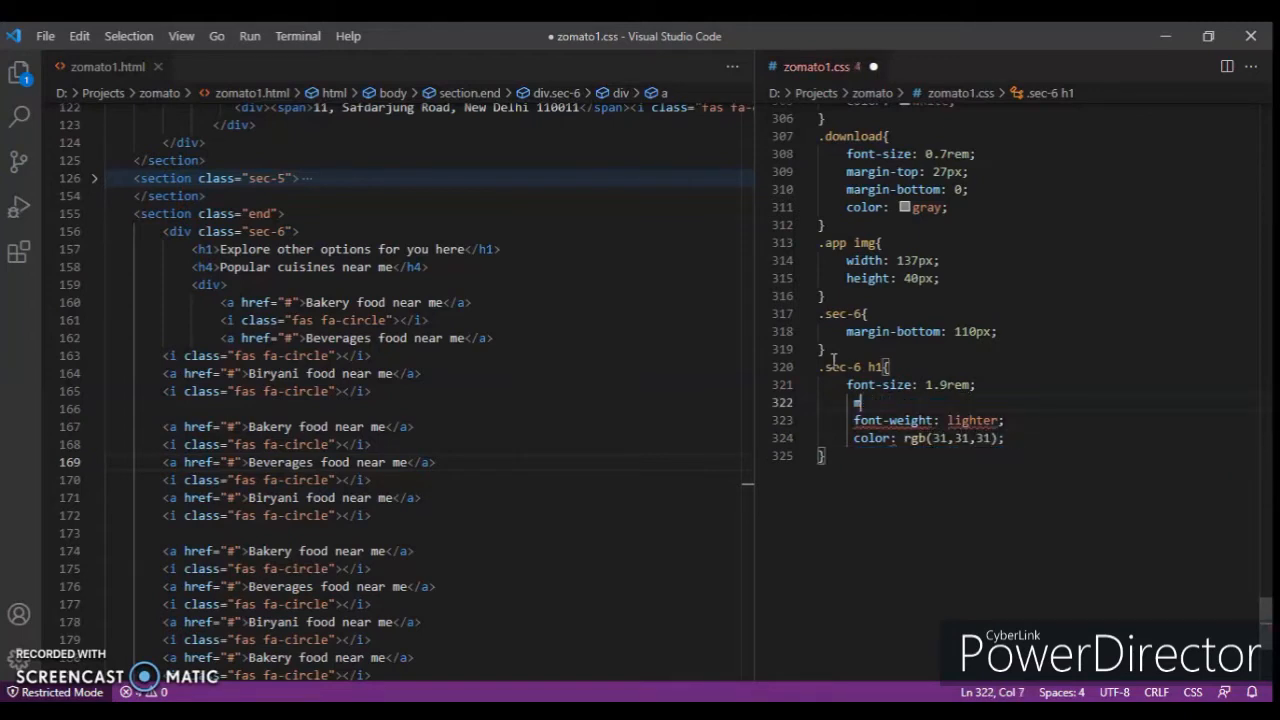
{"action": "key", "text": "ctrl+s"}
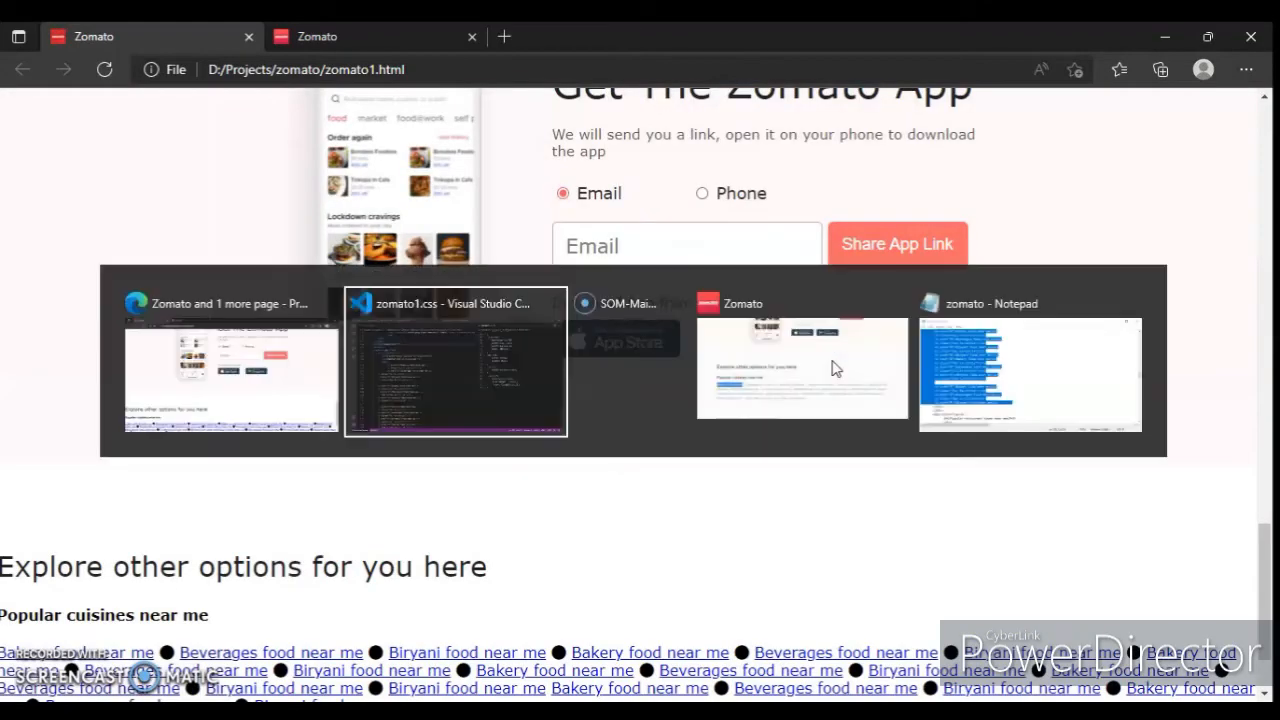
{"action": "left_click", "coordinate": [456, 360]}
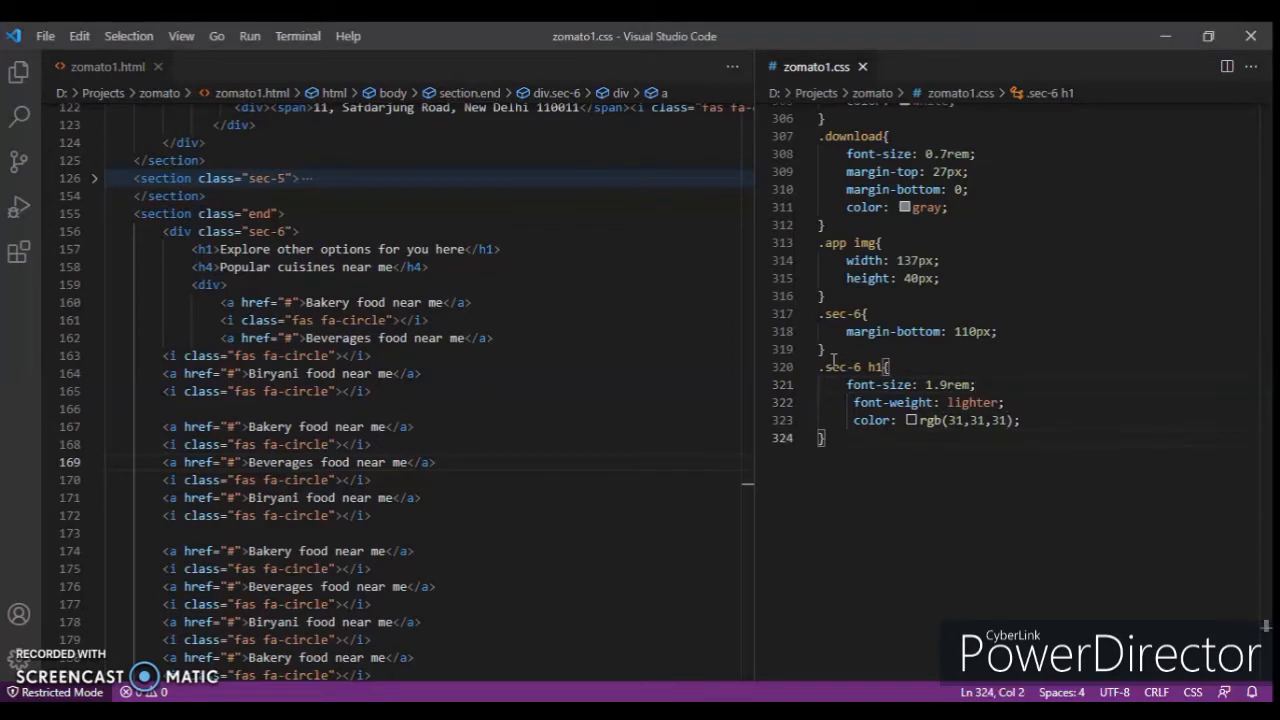
Add .sec-6 h4 with 1.4rem, 25px bottom margin, lighter weight, rgb(31,31,31), and begin .sec-6 a.
{"action": "type", "text": ".sec-6 h4{"}
{"action": "type", "text": "font-size: ;"}
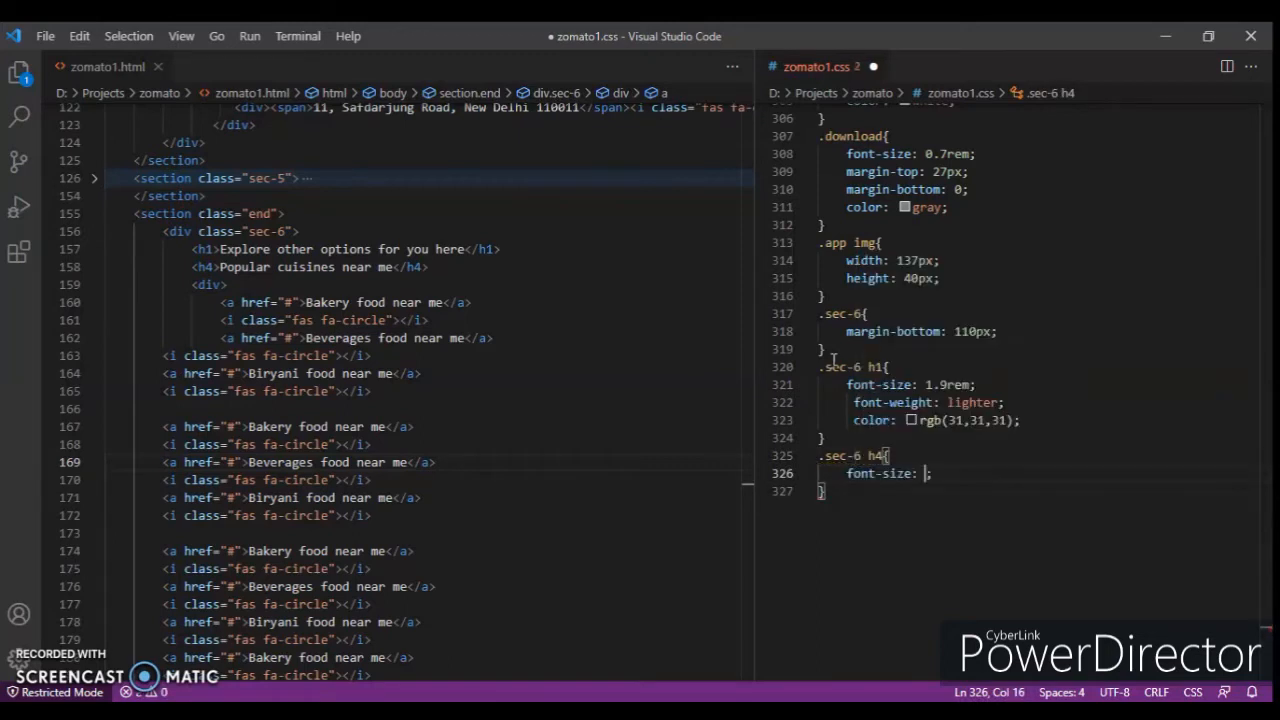
{"action": "type", "text": "1.4rem"}
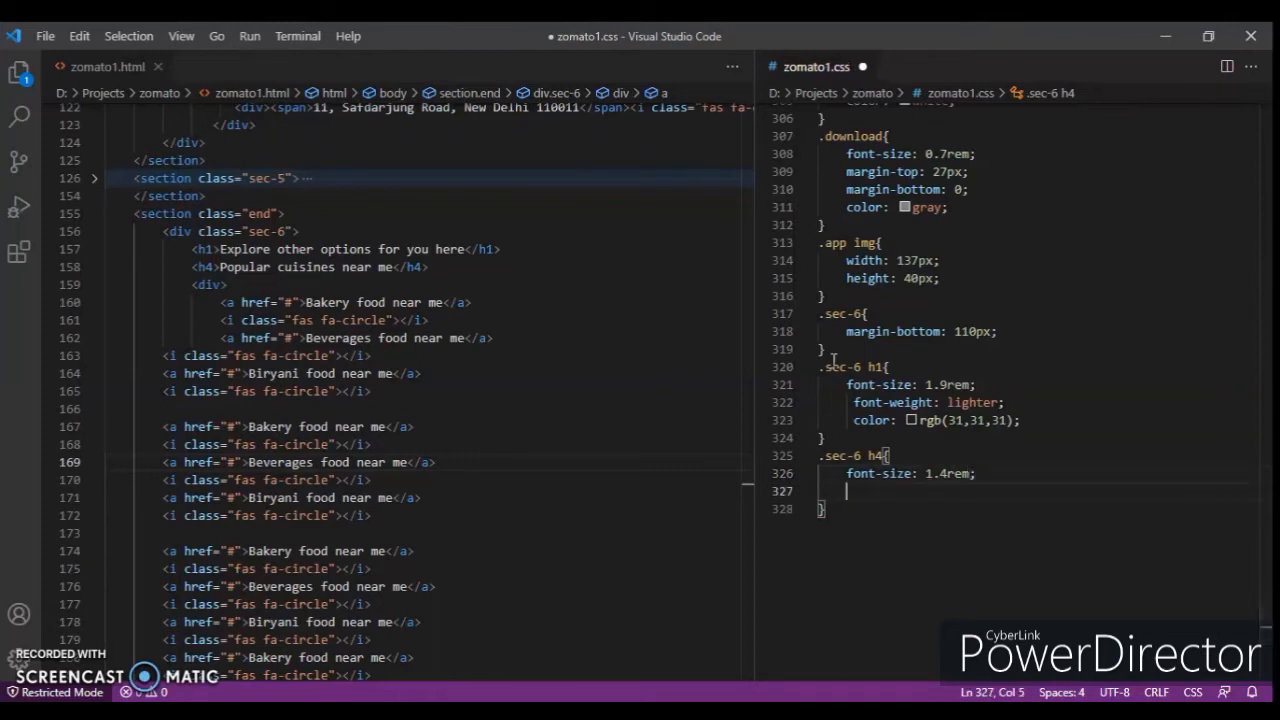
{"action": "type", "text": "margin-bottom: 25px;"}
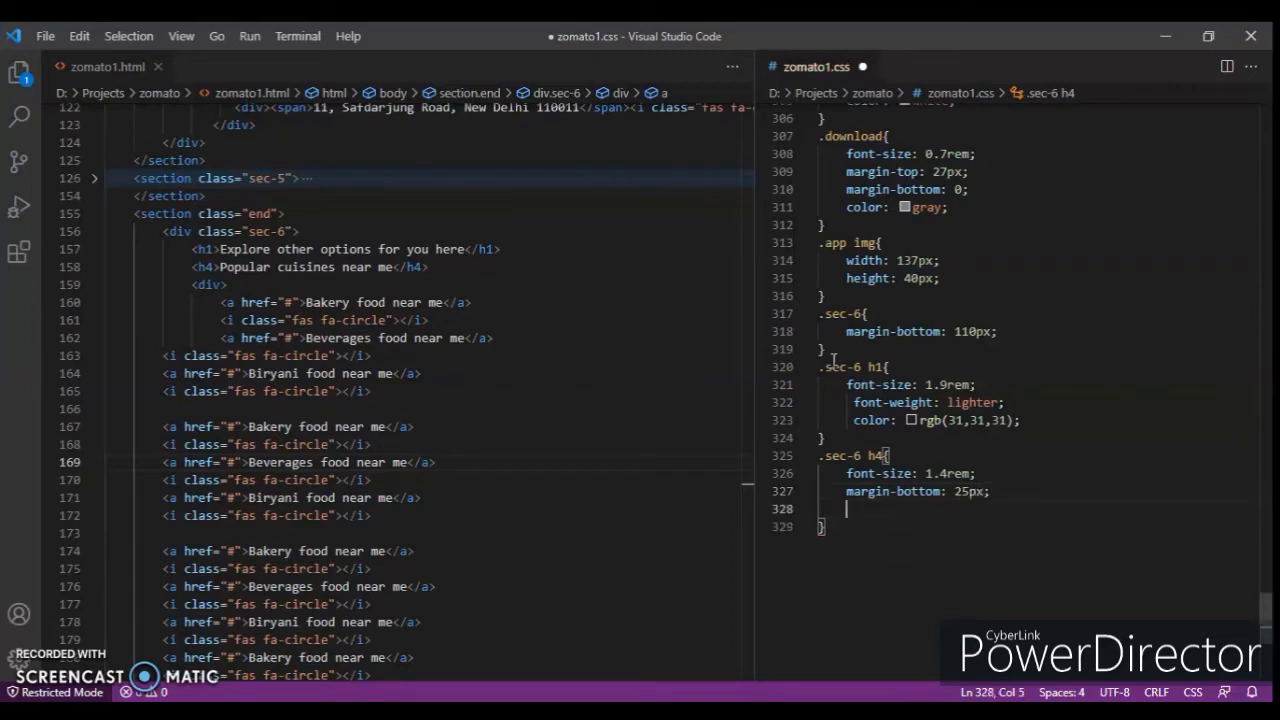
{"action": "type", "text": "fo"}
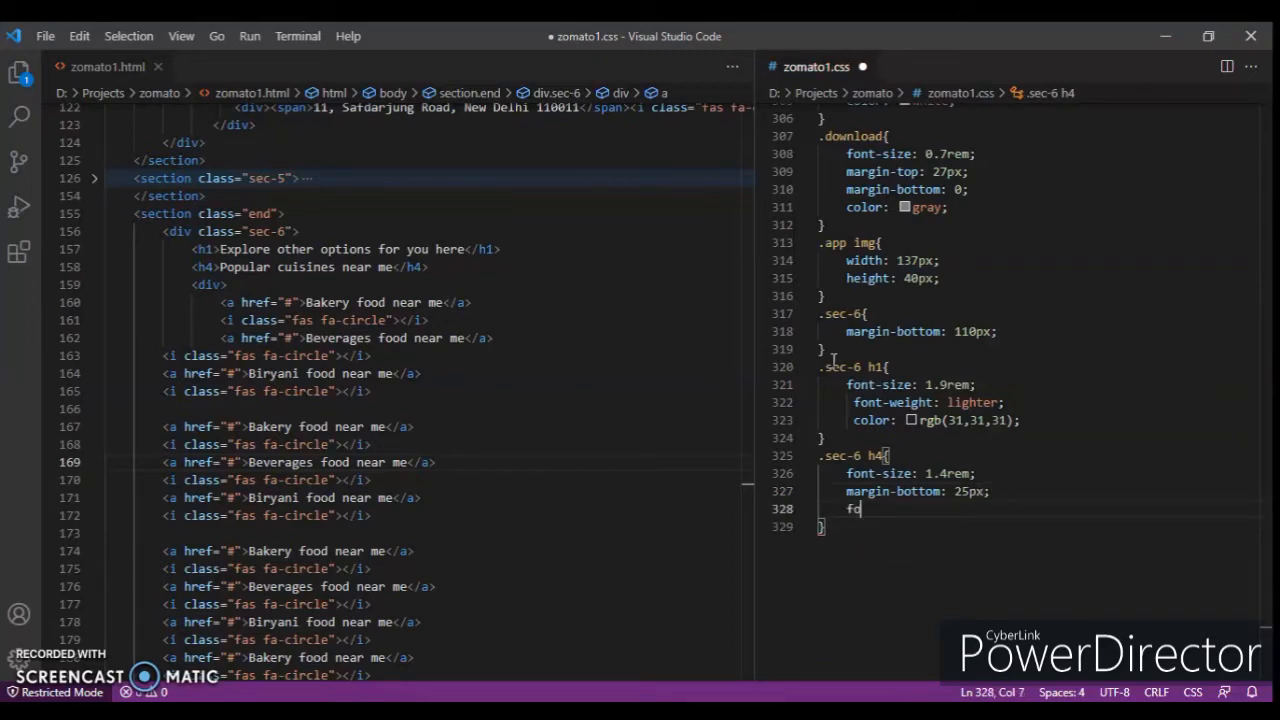
{"action": "type", "text": "font-weight: lighter;"}
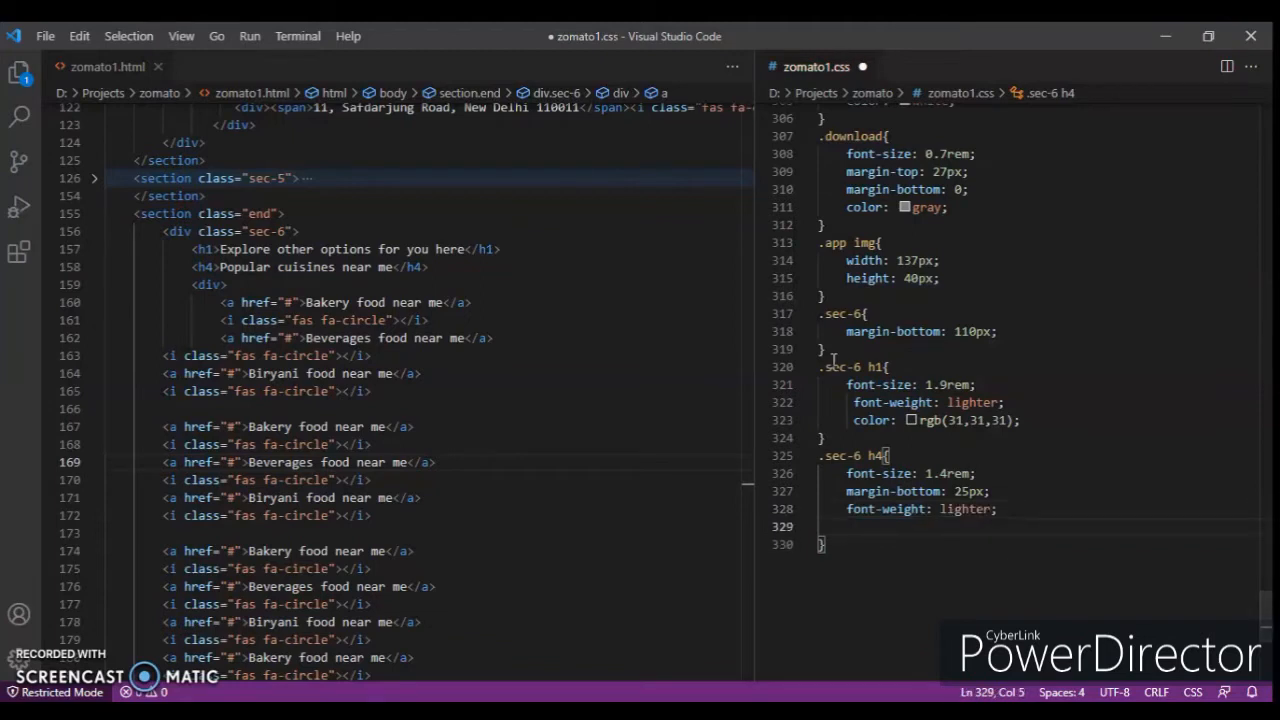
{"action": "type", "text": "color: rgb(31,3);"}
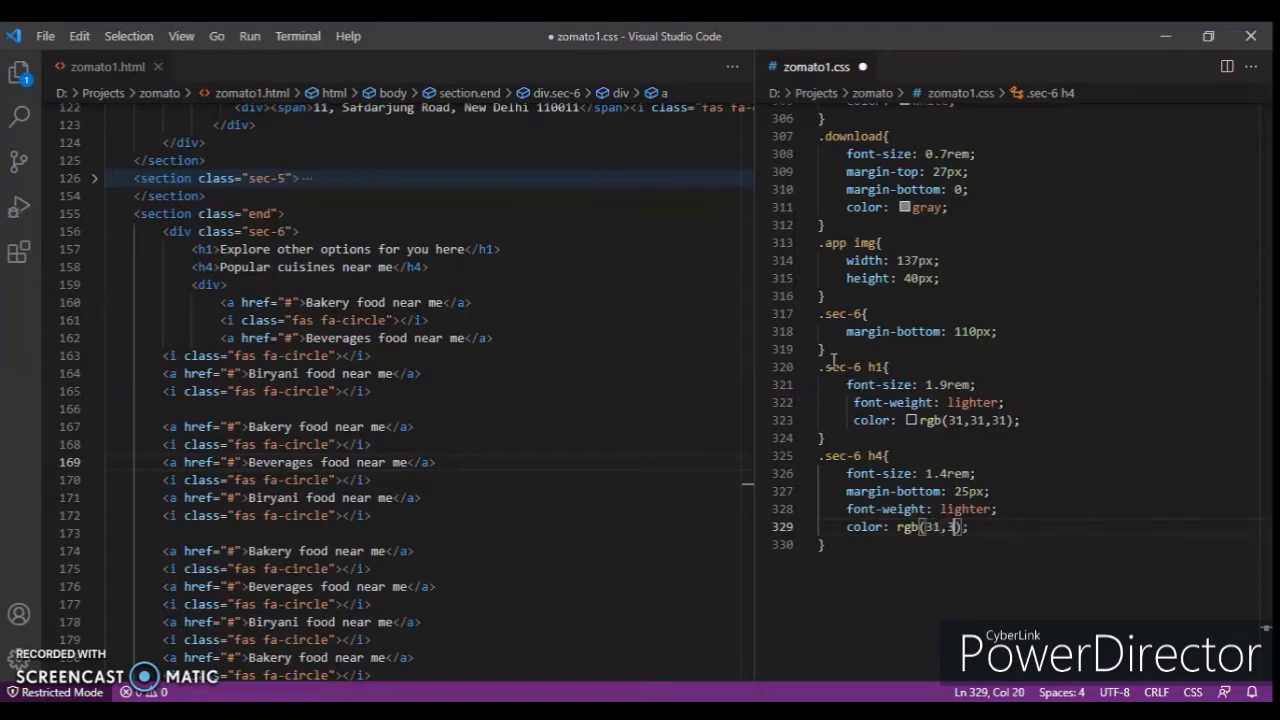
{"action": "type", "text": "1,31"}
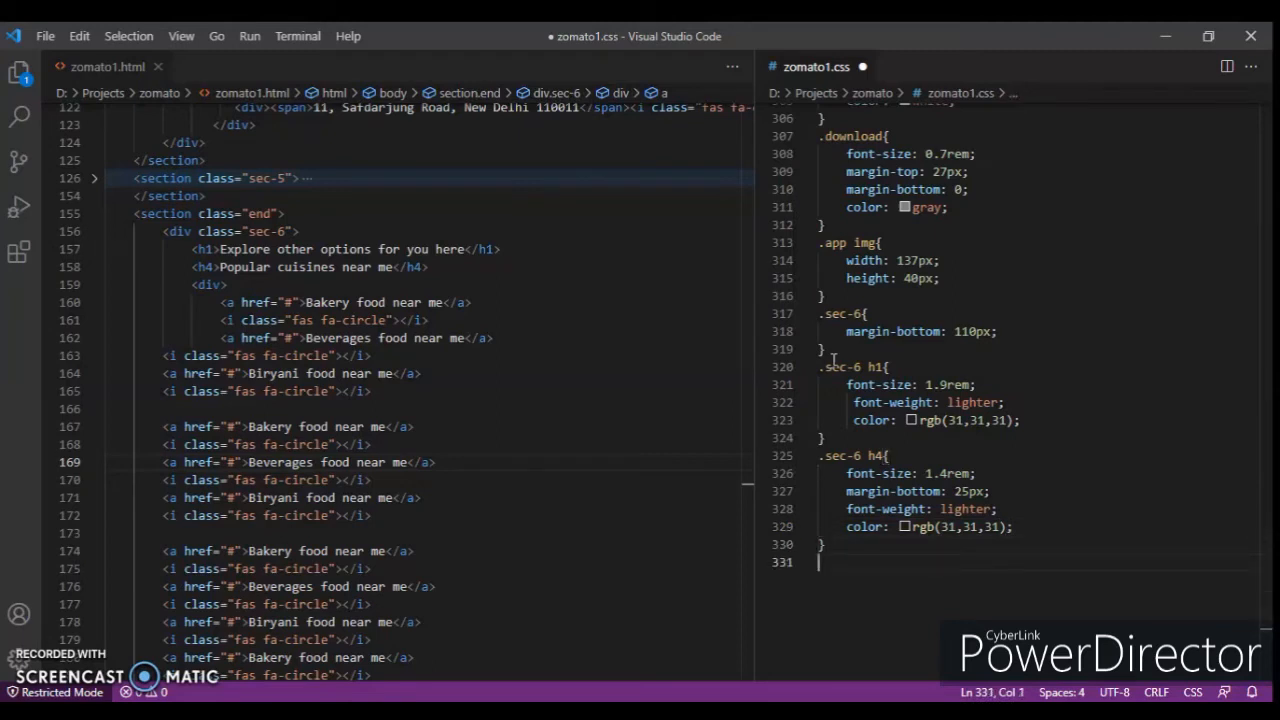
{"action": "type", "text": ".sec-6 a{"}
{"action": "type", "text": "text-decoration: none;"}
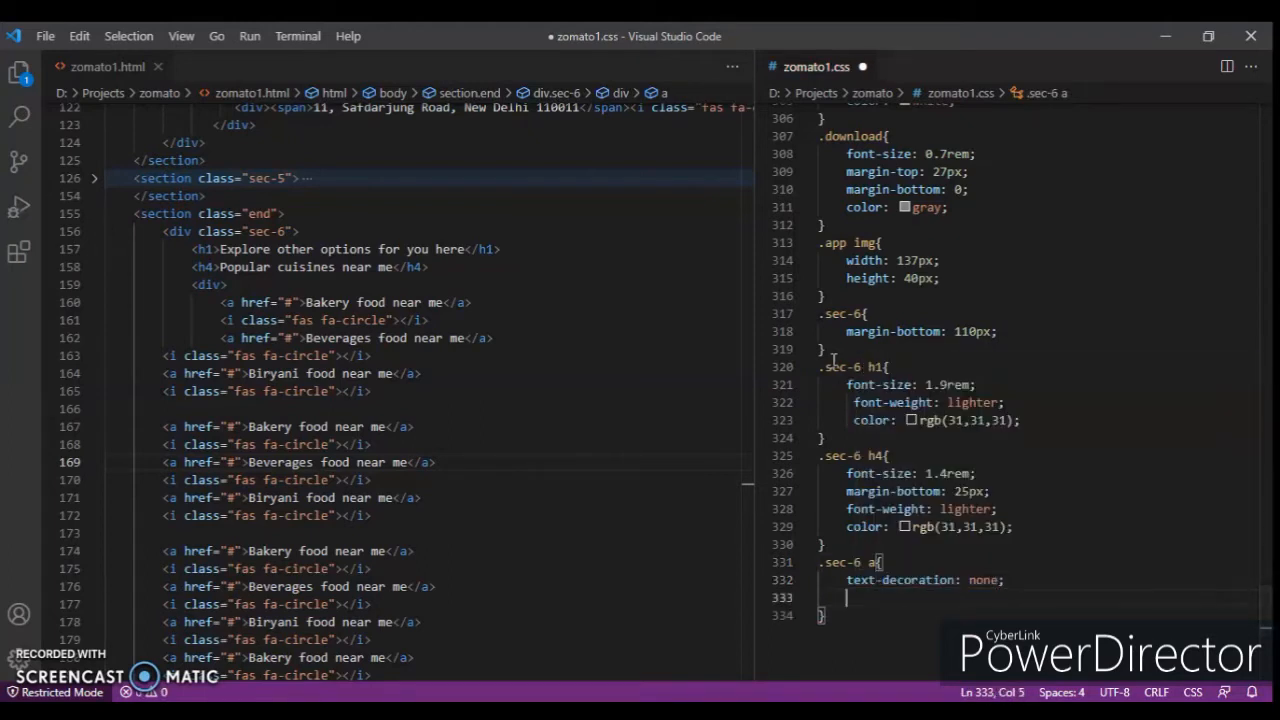
Give .sec-6 a gray colour and 0.95rem font size, then begin the .sec-6 i rule.
{"action": "type", "text": "color: ;"}
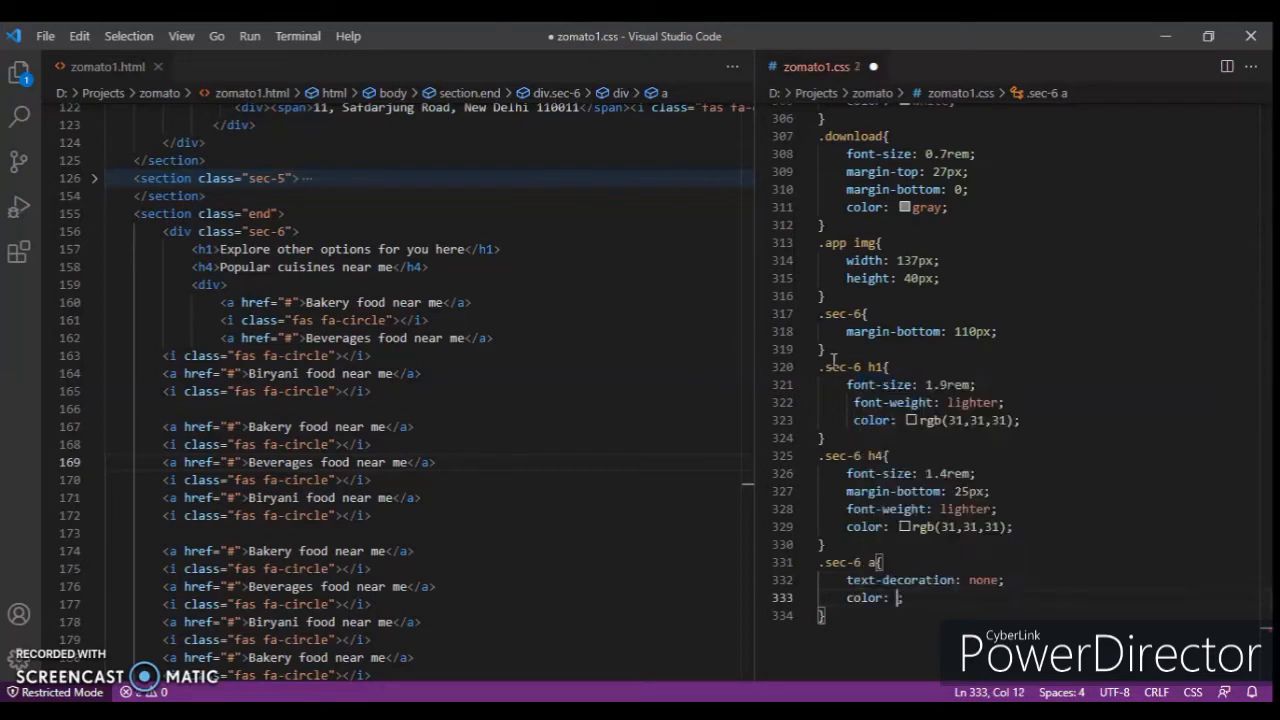
{"action": "type", "text": "gray;"}
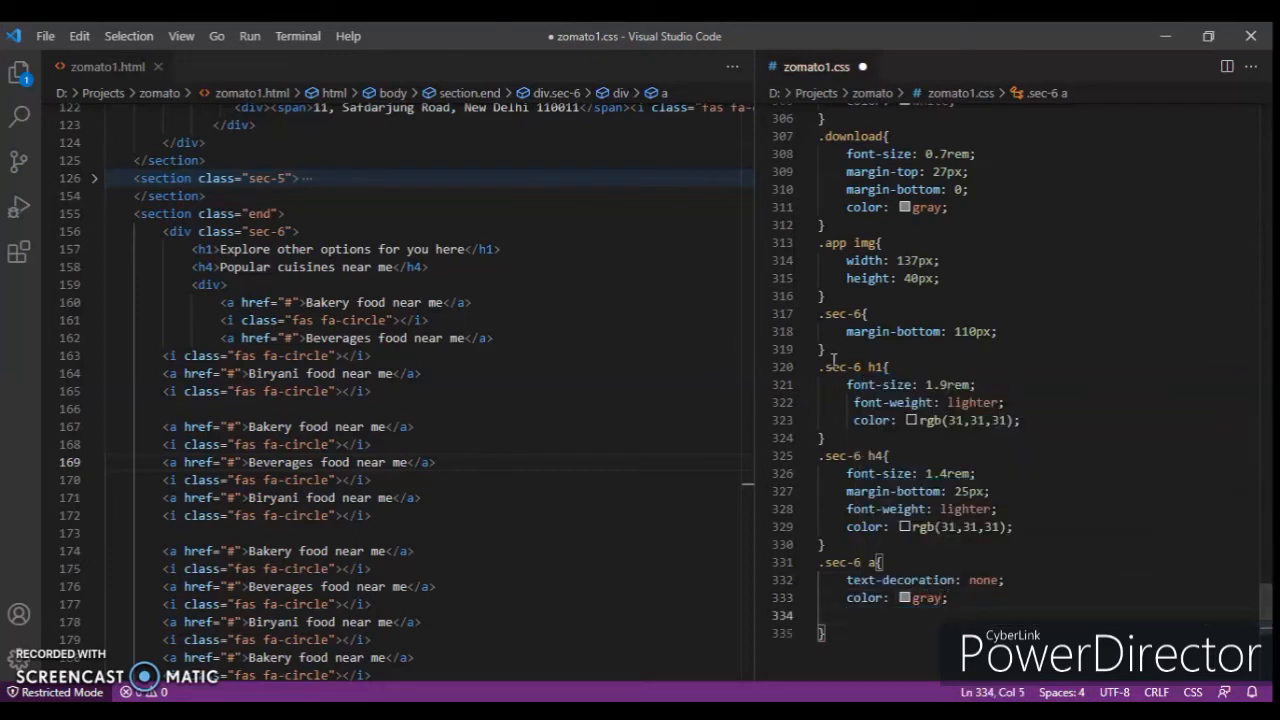
{"action": "type", "text": "font-size: 0;"}
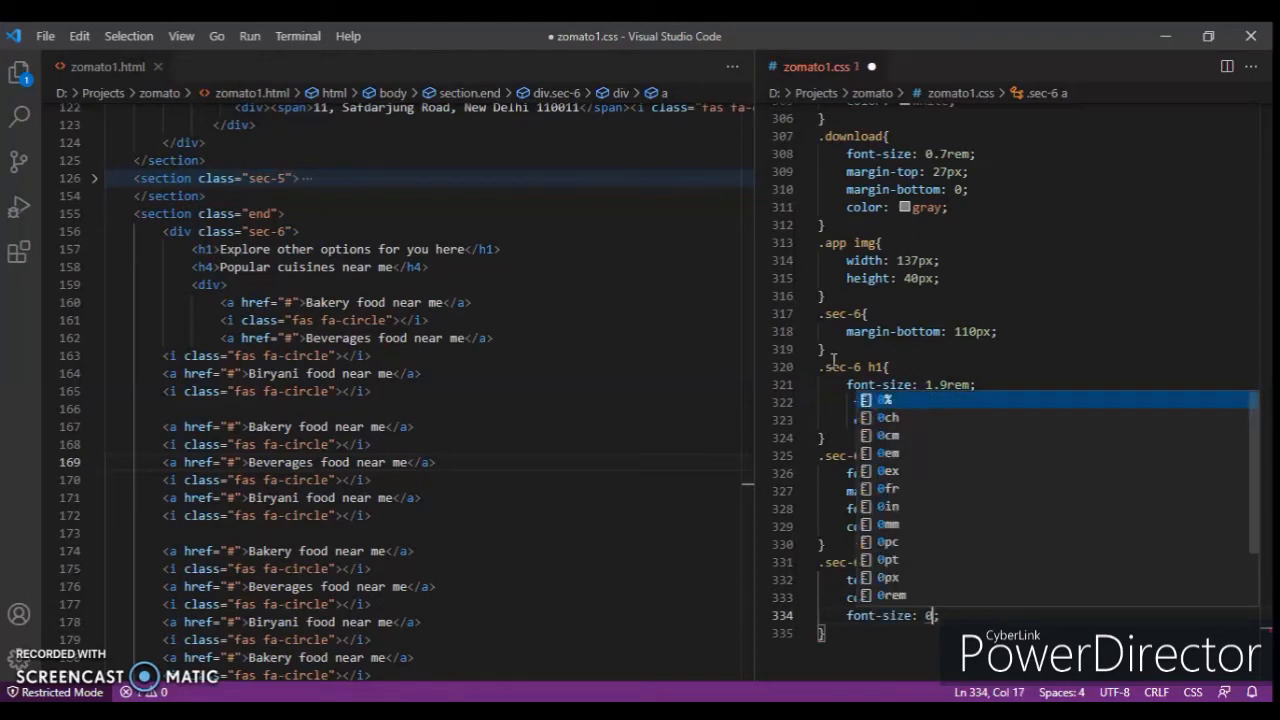
{"action": "type", "text": "0.95rem"}
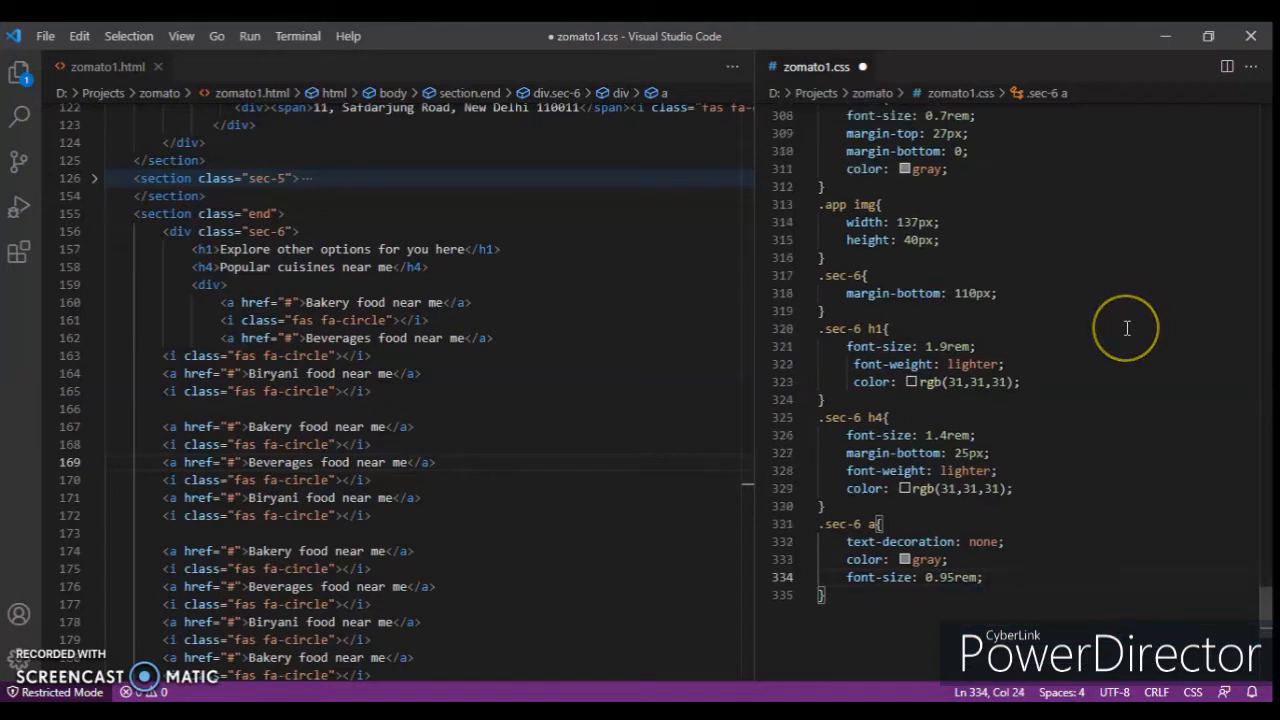
{"action": "scroll", "scroll_direction": "down", "scroll_amount": 3}
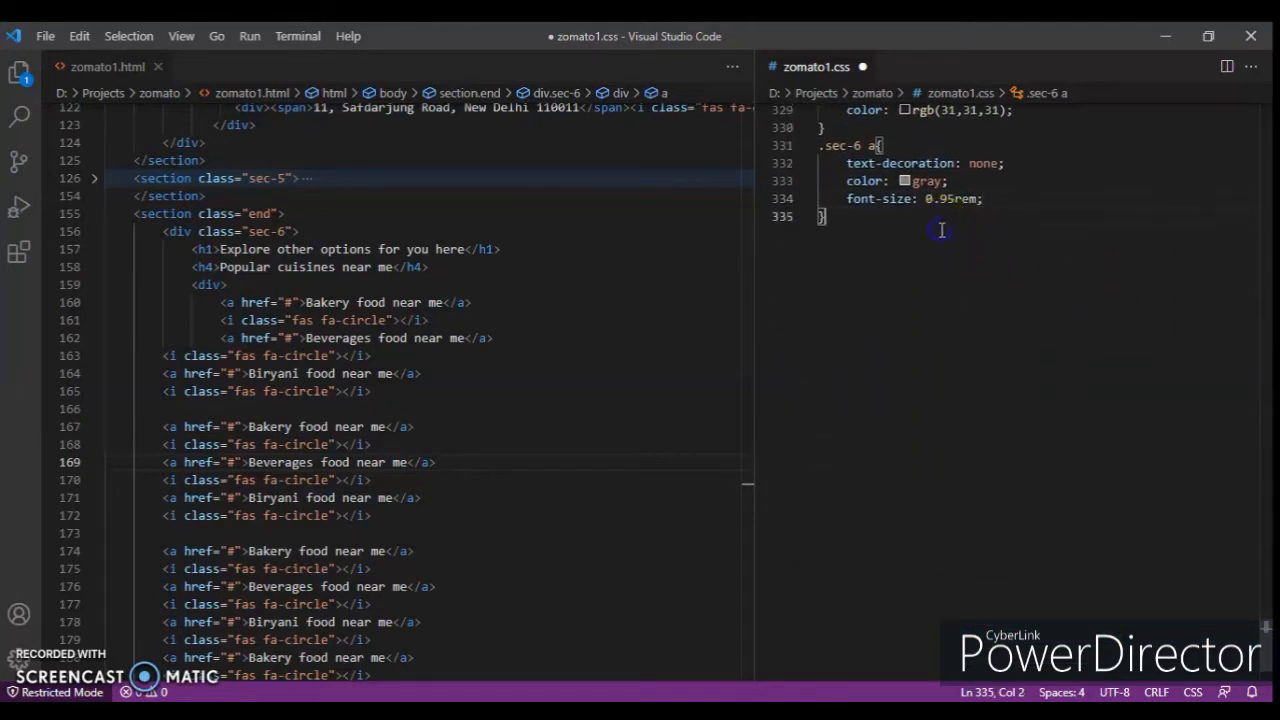
{"action": "type", "text": "sec-6 i"}
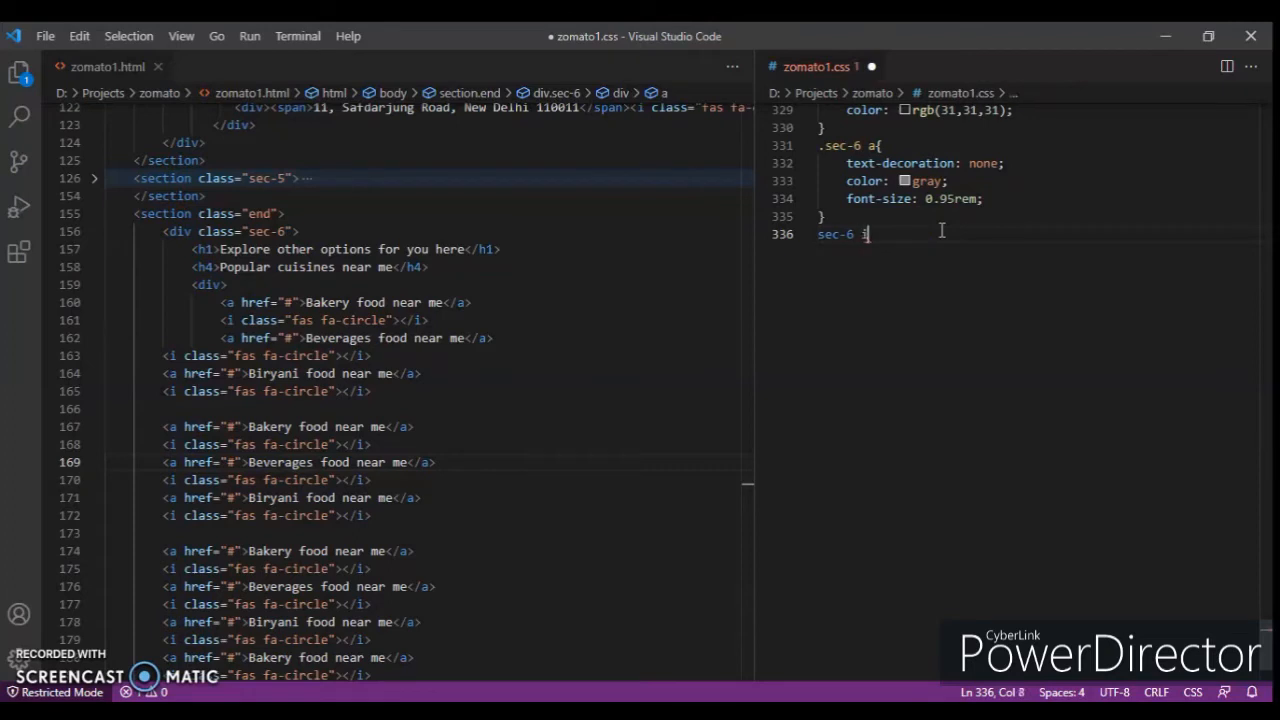
Set .sec-6 i to font-size 0.3rem, padding 6px 5px and gray colour.
{"action": "type", "text": "{"}
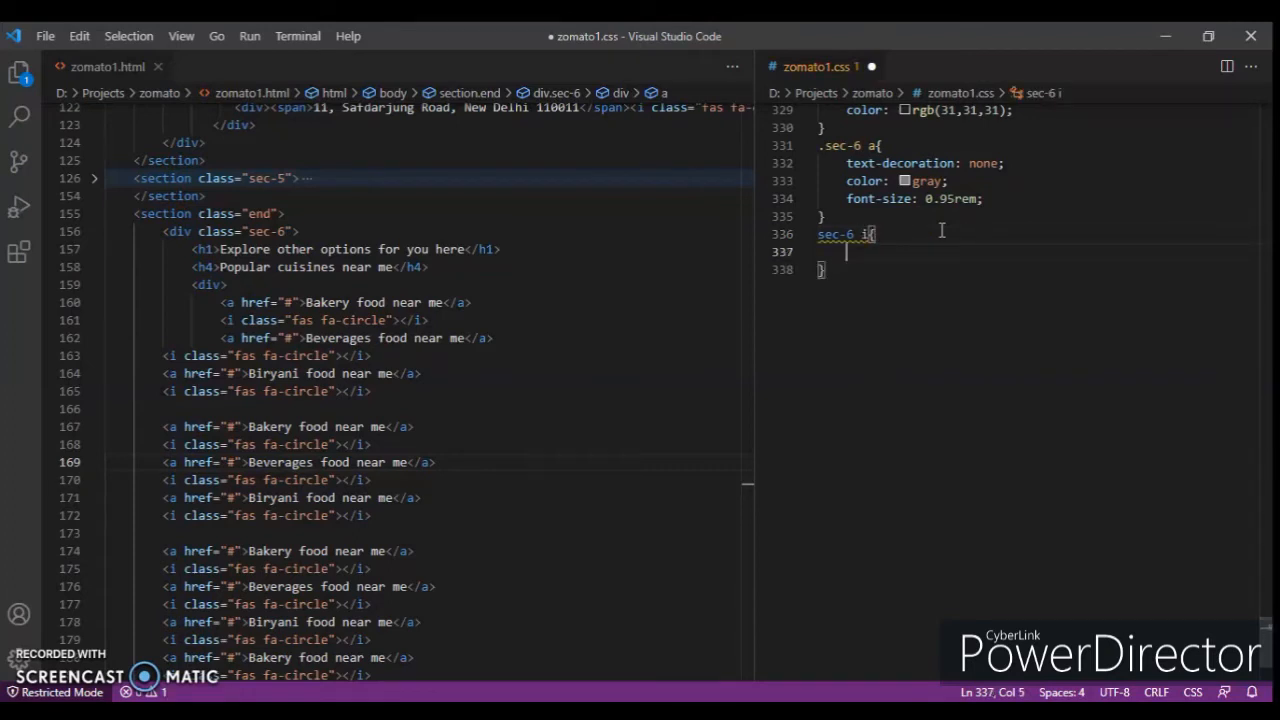
{"action": "type", "text": "font-size: ;"}
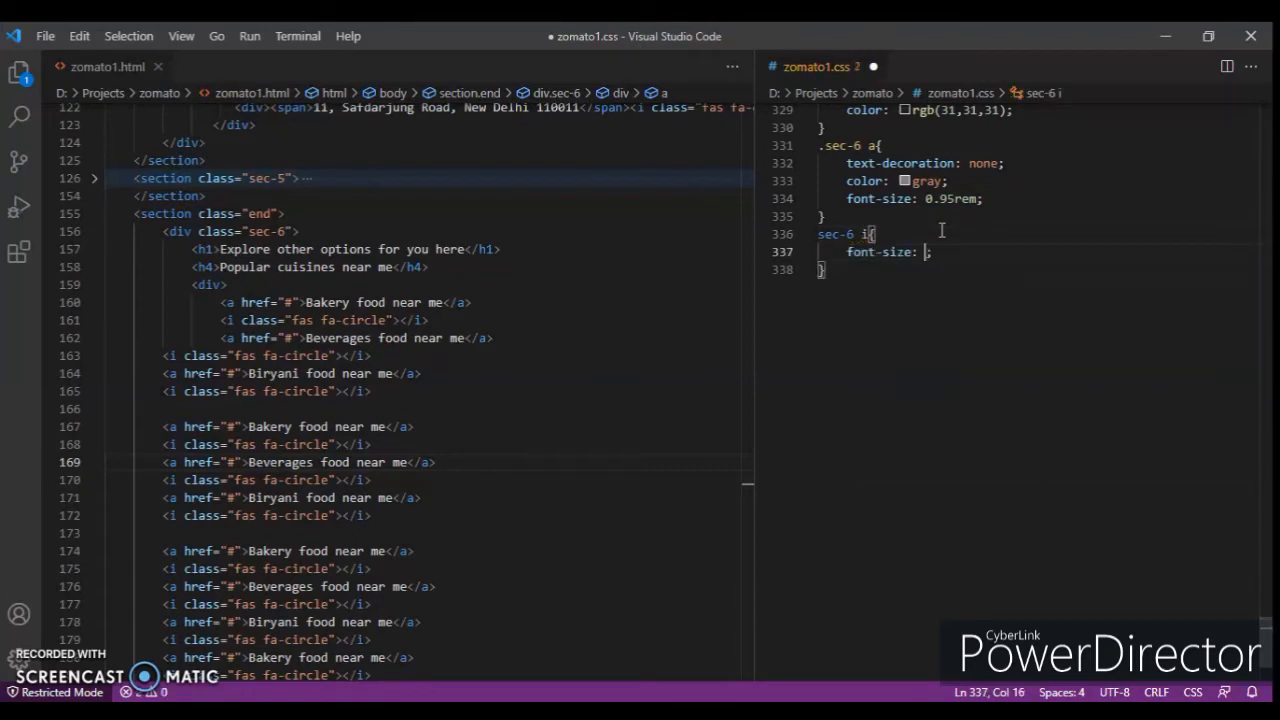
{"action": "type", "text": "0.3rem"}
{"action": "type", "text": "padding: ;"}
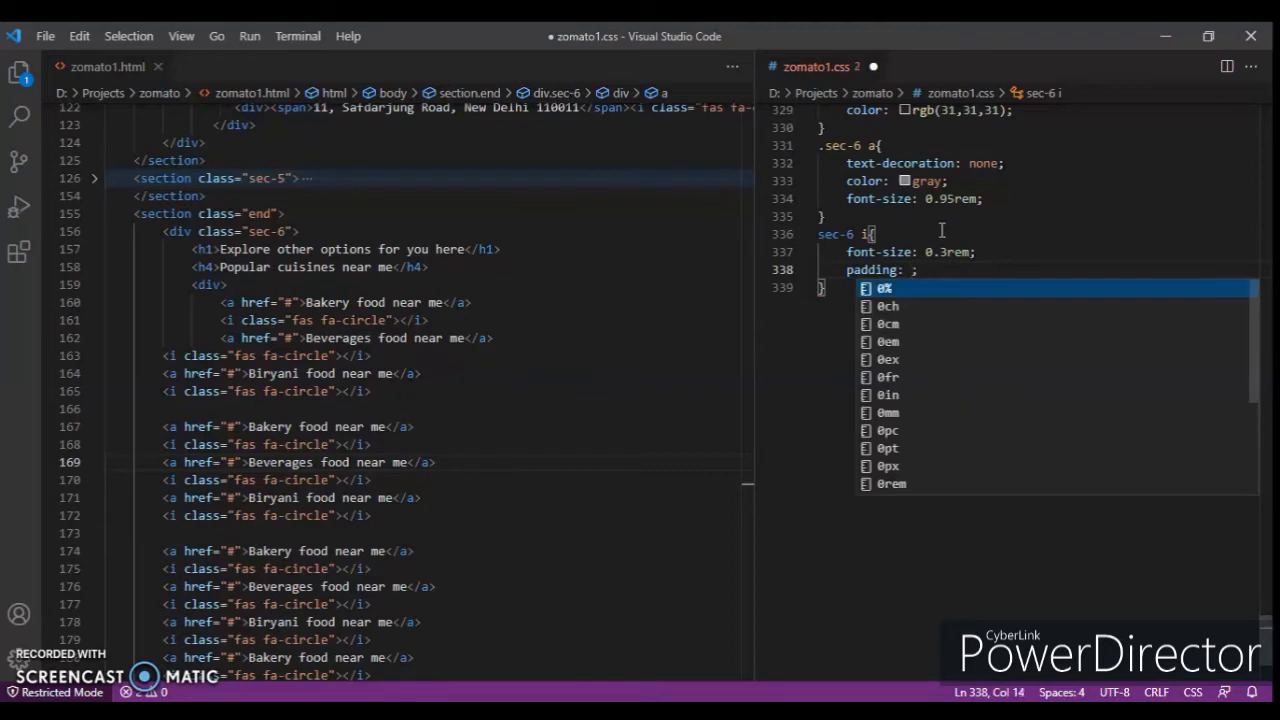
{"action": "type", "text": "6px"}
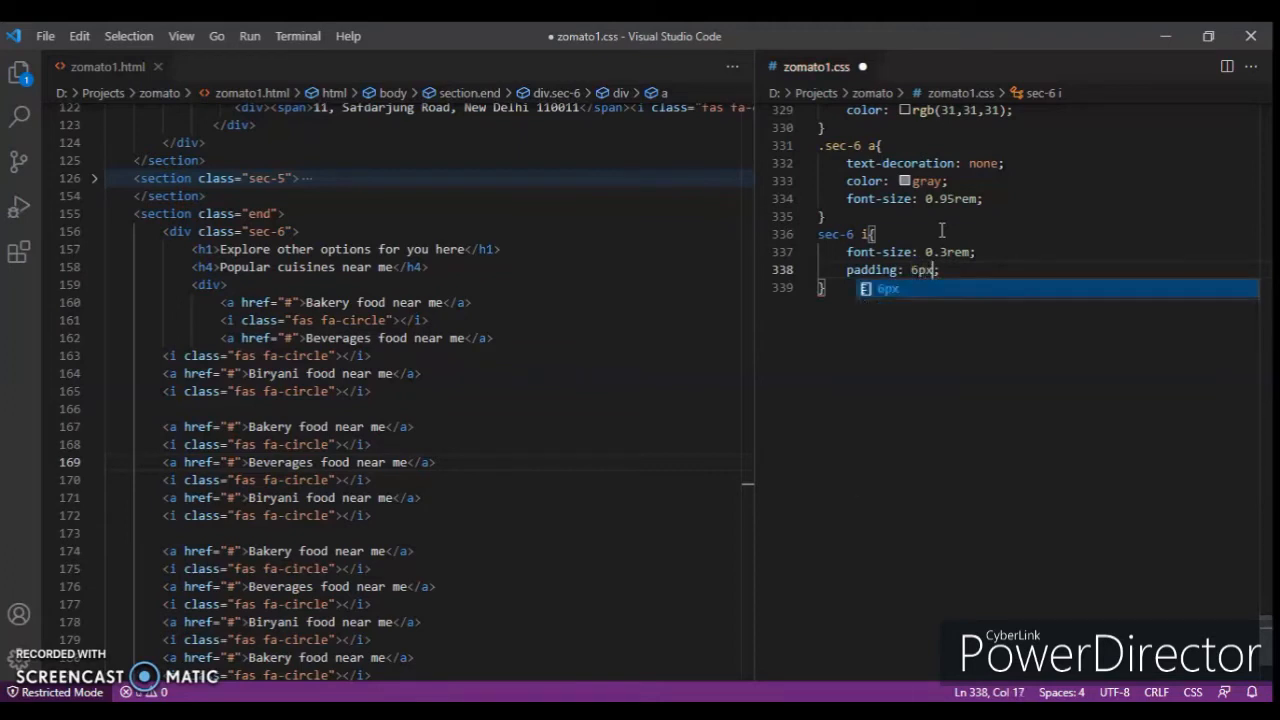
{"action": "type", "text": "5px"}
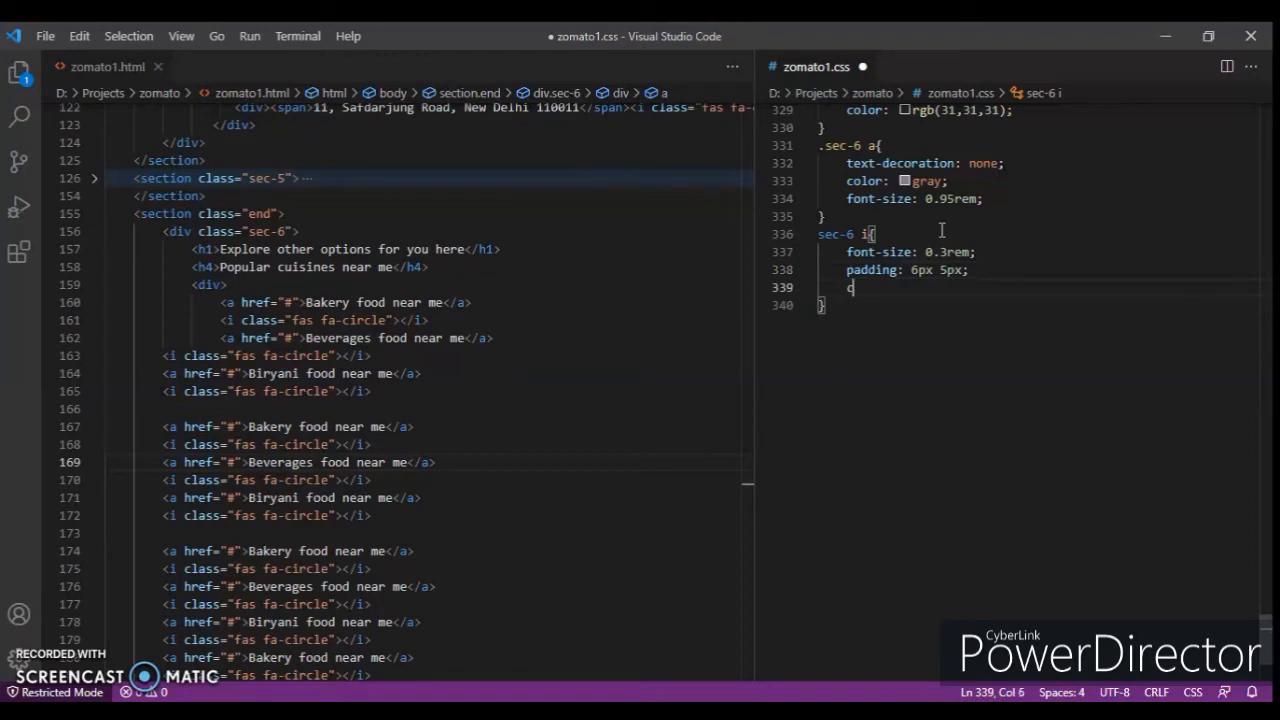
{"action": "type", "text": "color: gray;"}
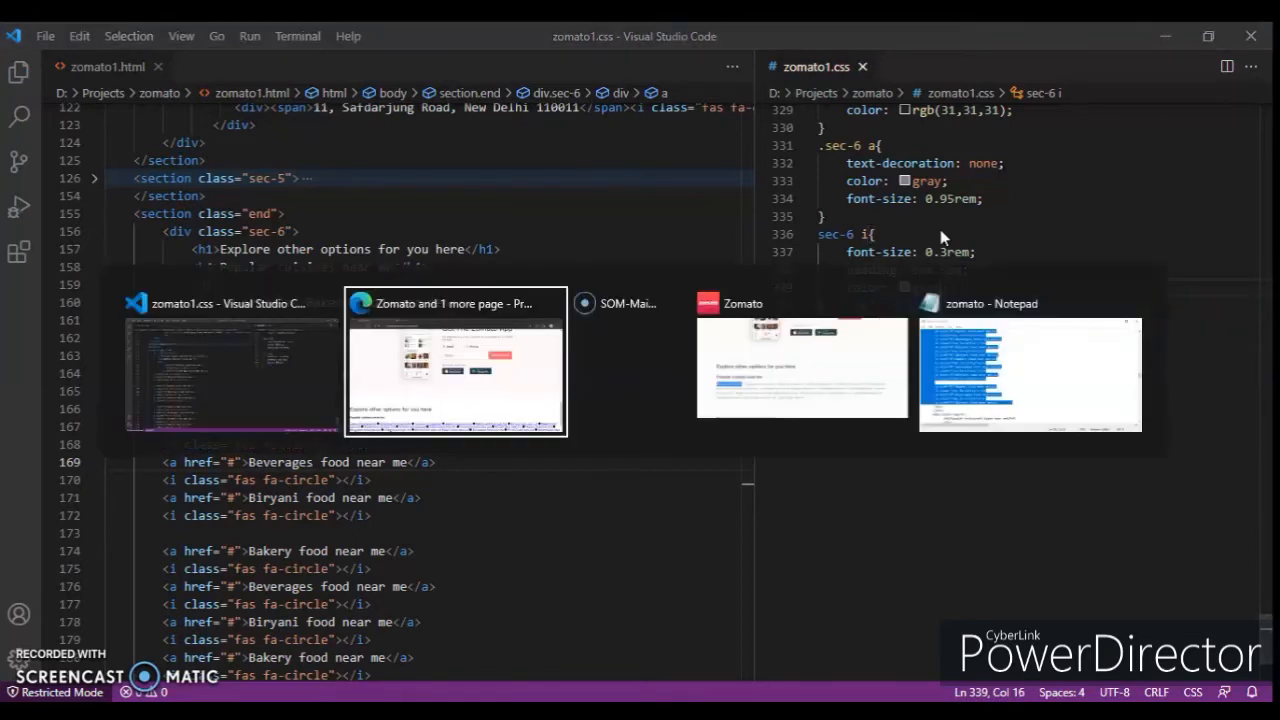
Switch to Edge and scroll to the rendered Explore other options section with grey food links.
{"action": "left_click", "coordinate": [456, 360]}
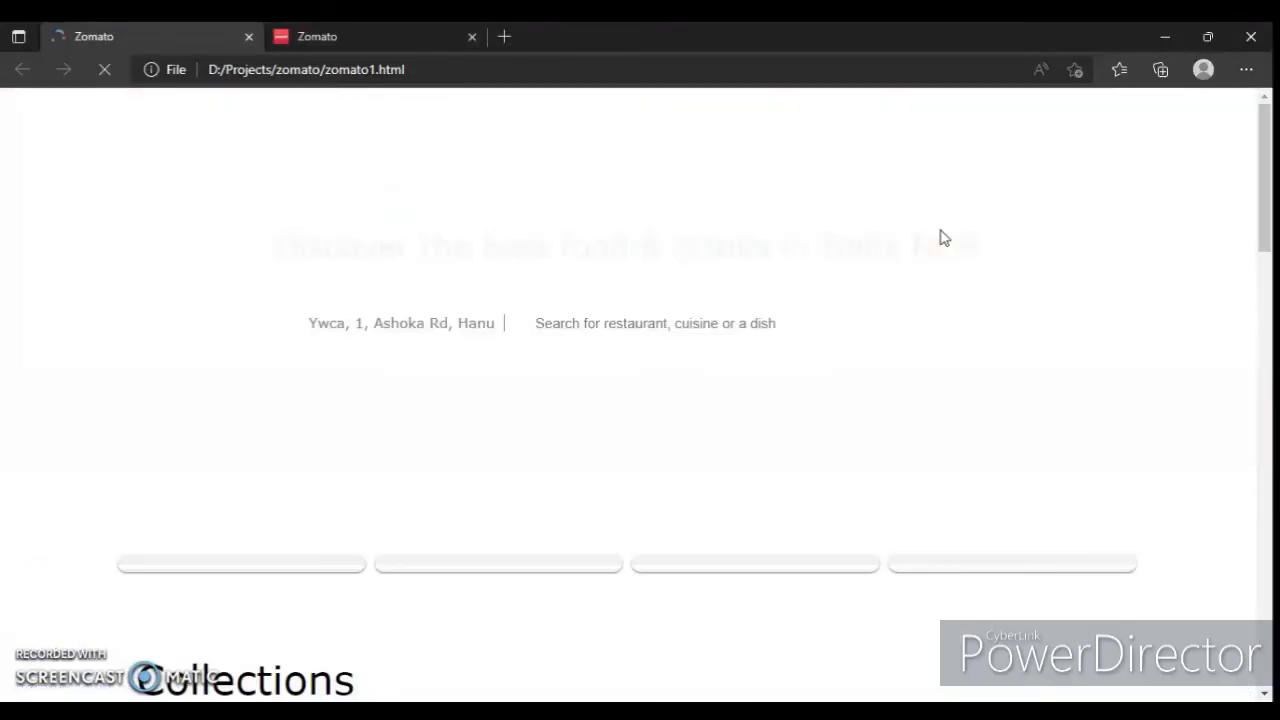
{"action": "scroll", "scroll_direction": "down", "scroll_amount": 3}
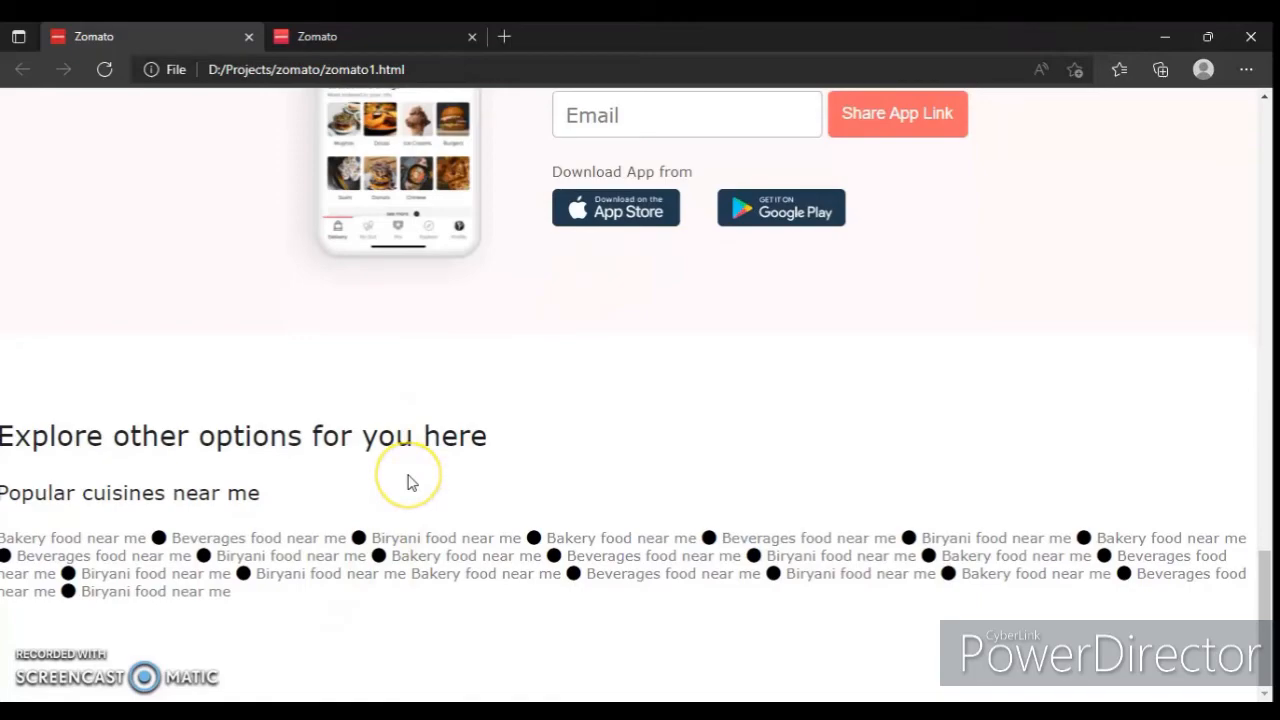
{"action": "mouse_move", "coordinate": [408, 480]}
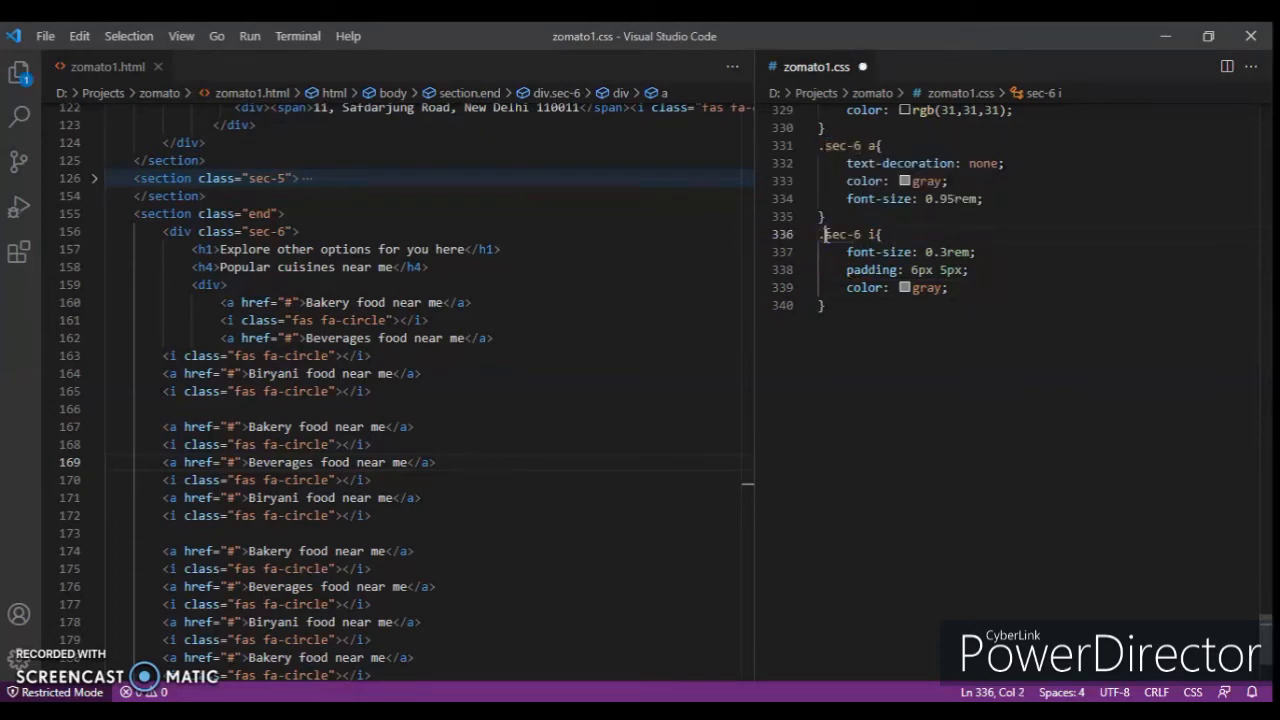
Save, then widen the .middle selector to '.middle, .end' so the 60px 150px margin covers both.
{"action": "key", "text": "ctrl+s"}
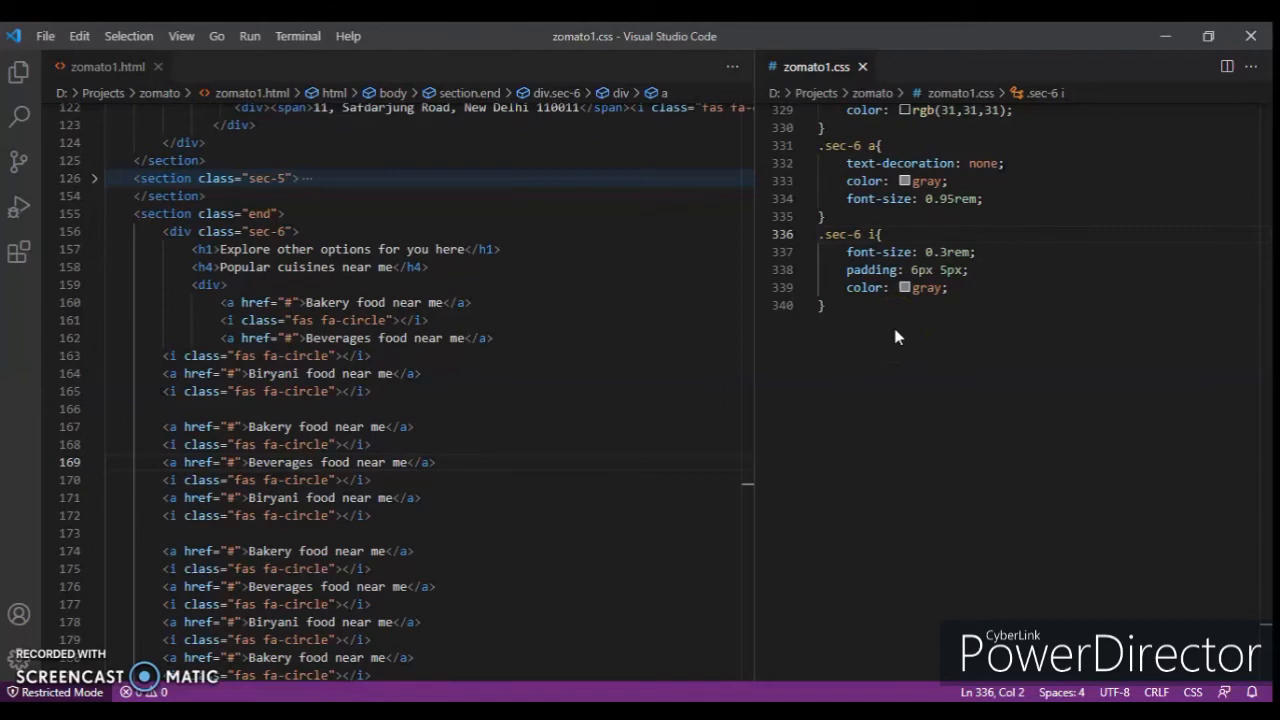
{"action": "scroll", "scroll_direction": "up", "scroll_amount": 3}
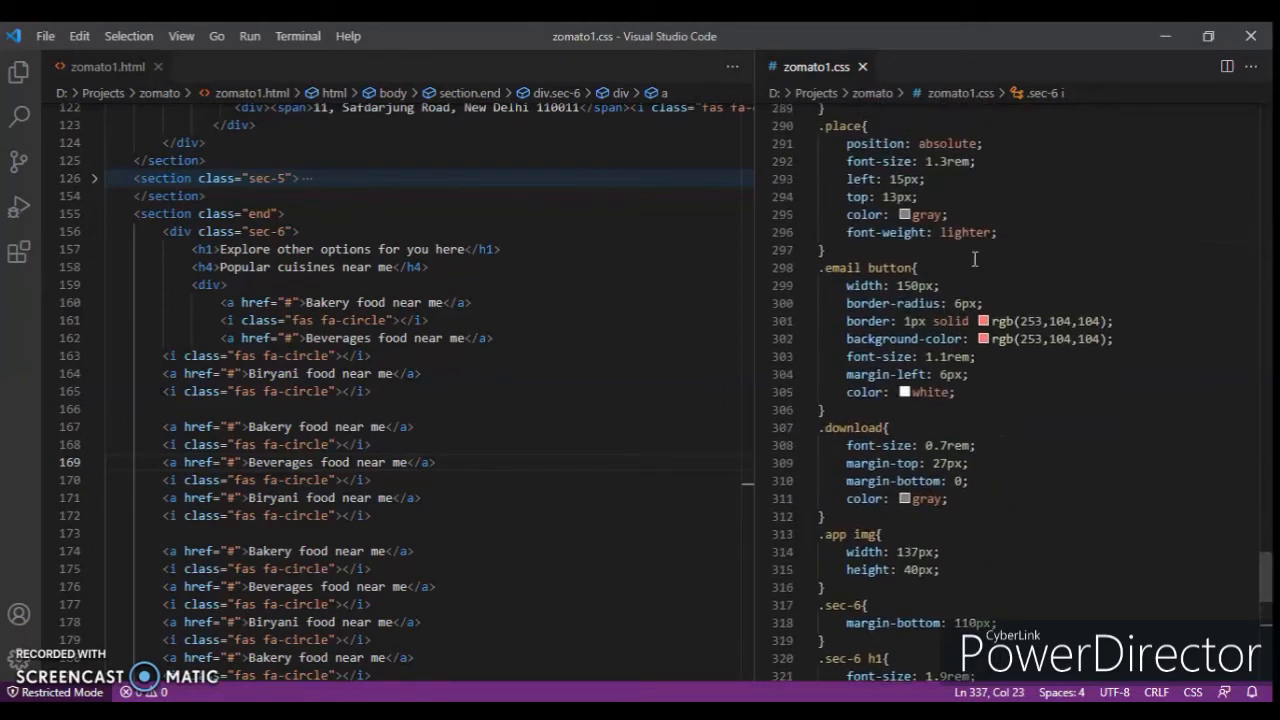
{"action": "scroll", "scroll_direction": "up", "scroll_amount": 3}
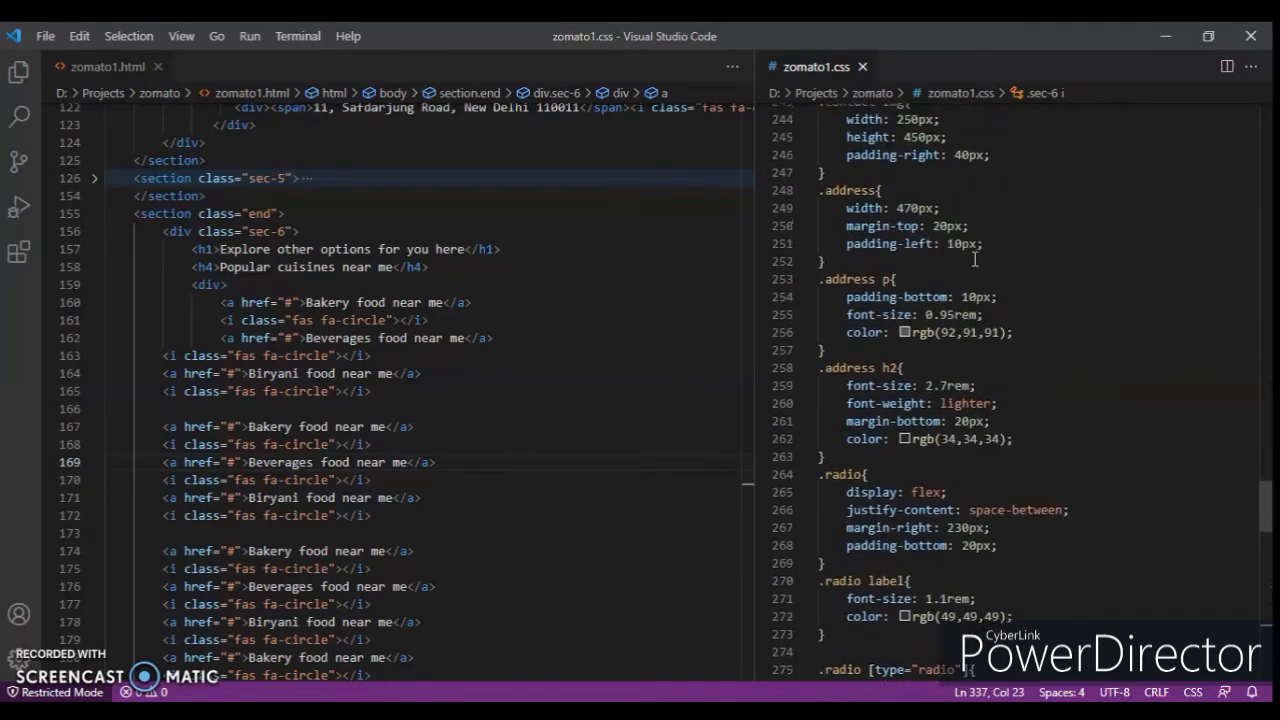
{"action": "scroll", "scroll_direction": "up", "scroll_amount": 3}
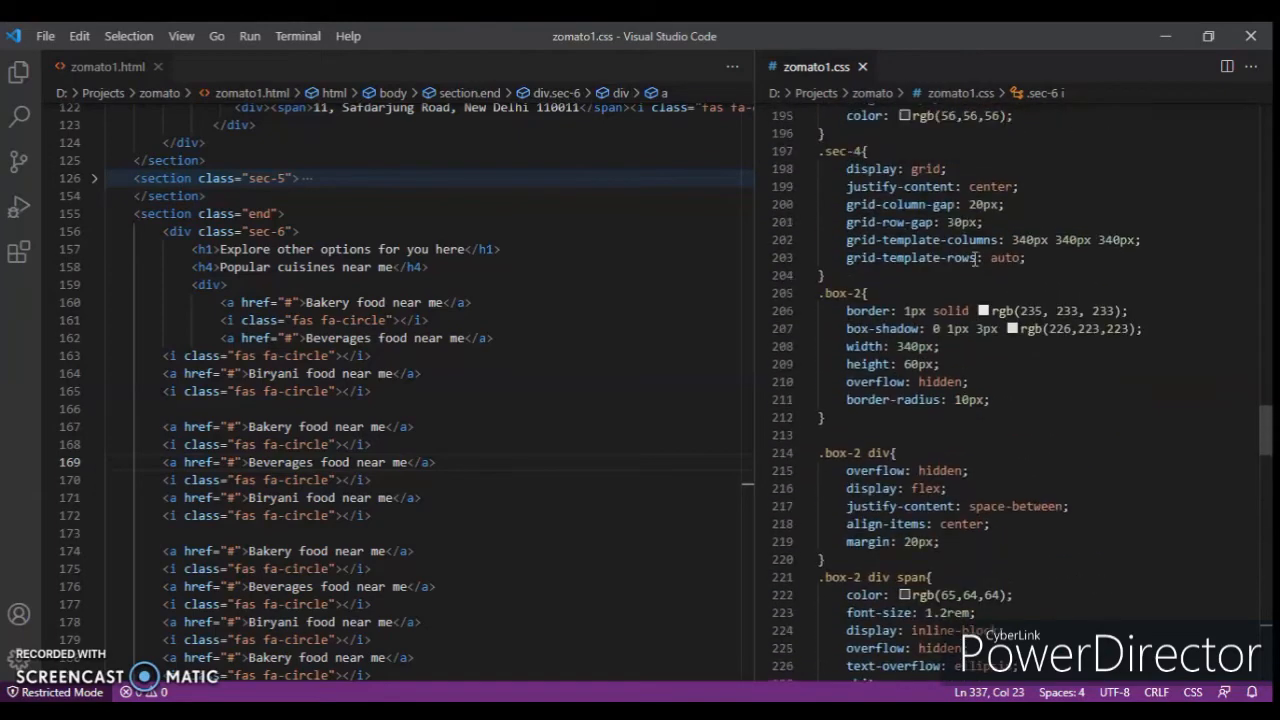
{"action": "scroll", "scroll_direction": "up", "scroll_amount": 3}
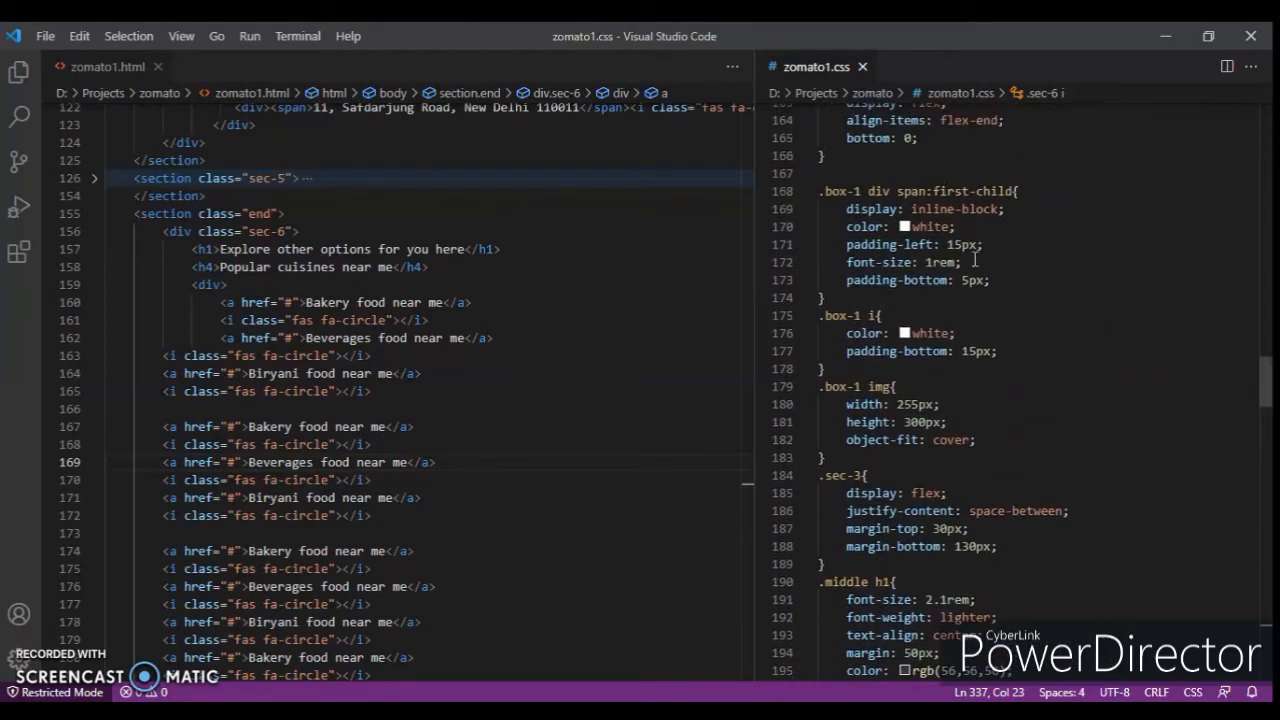
{"action": "scroll", "scroll_direction": "up", "scroll_amount": 3}
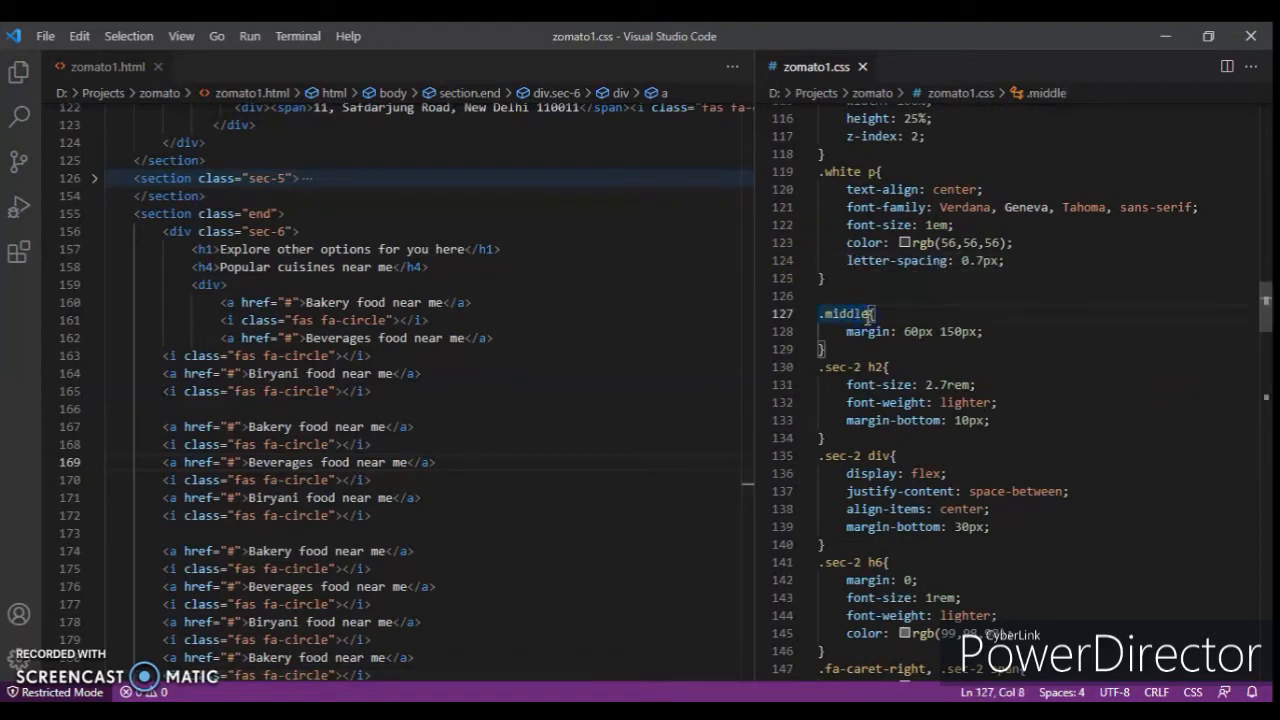
{"action": "type", "text": ",end"}
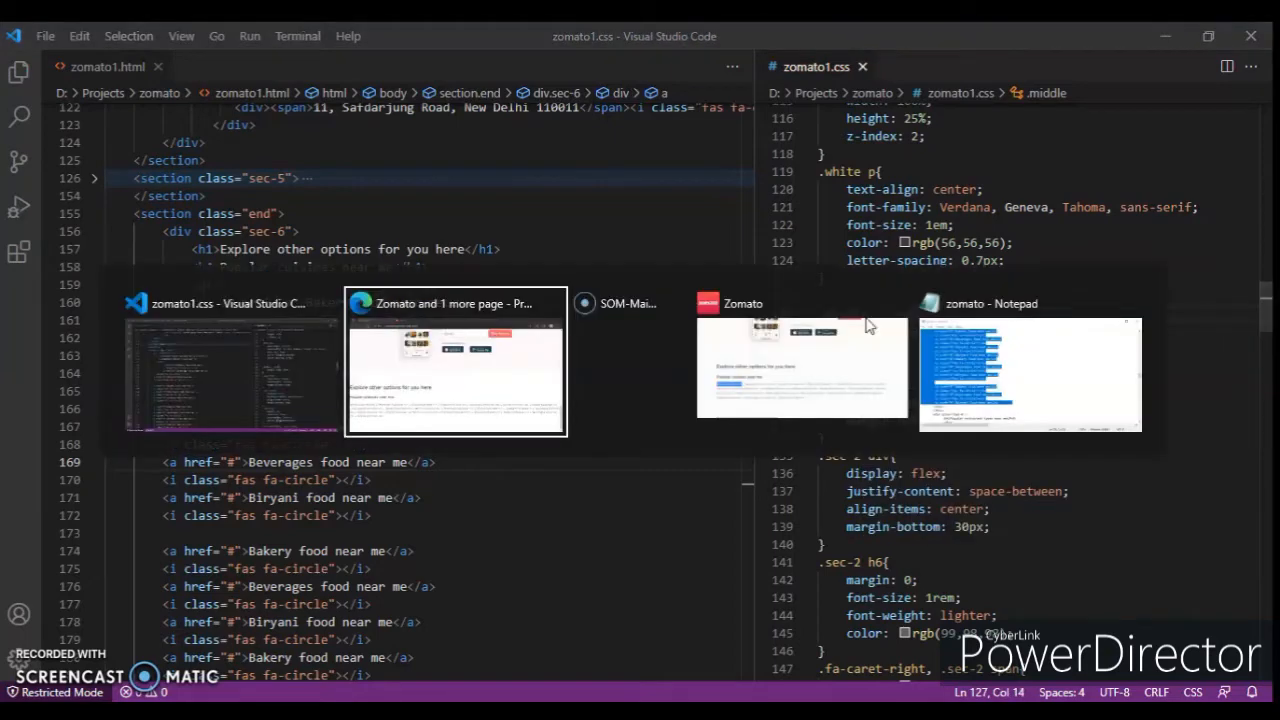
Add a .sec-6 div with an h4 after the cuisines links and copy the restaurant types heading from zomato.com.
{"action": "left_click", "coordinate": [456, 360]}
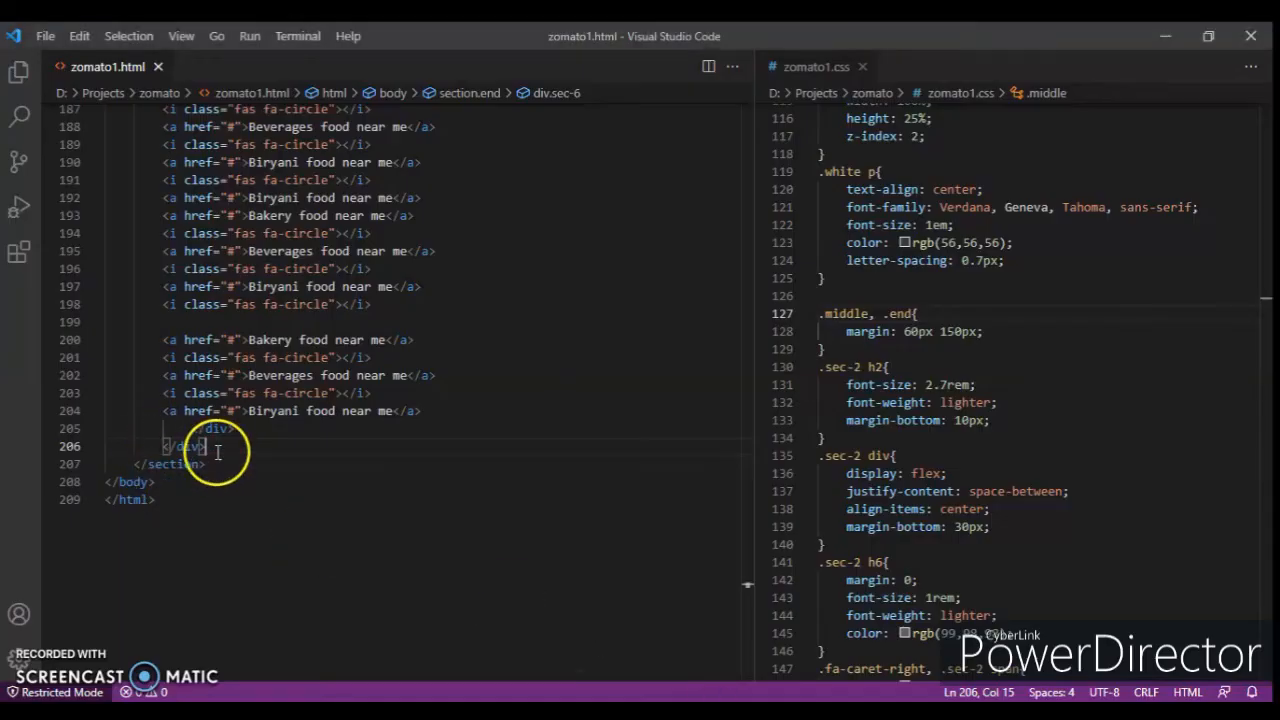
{"action": "key", "text": "Enter"}
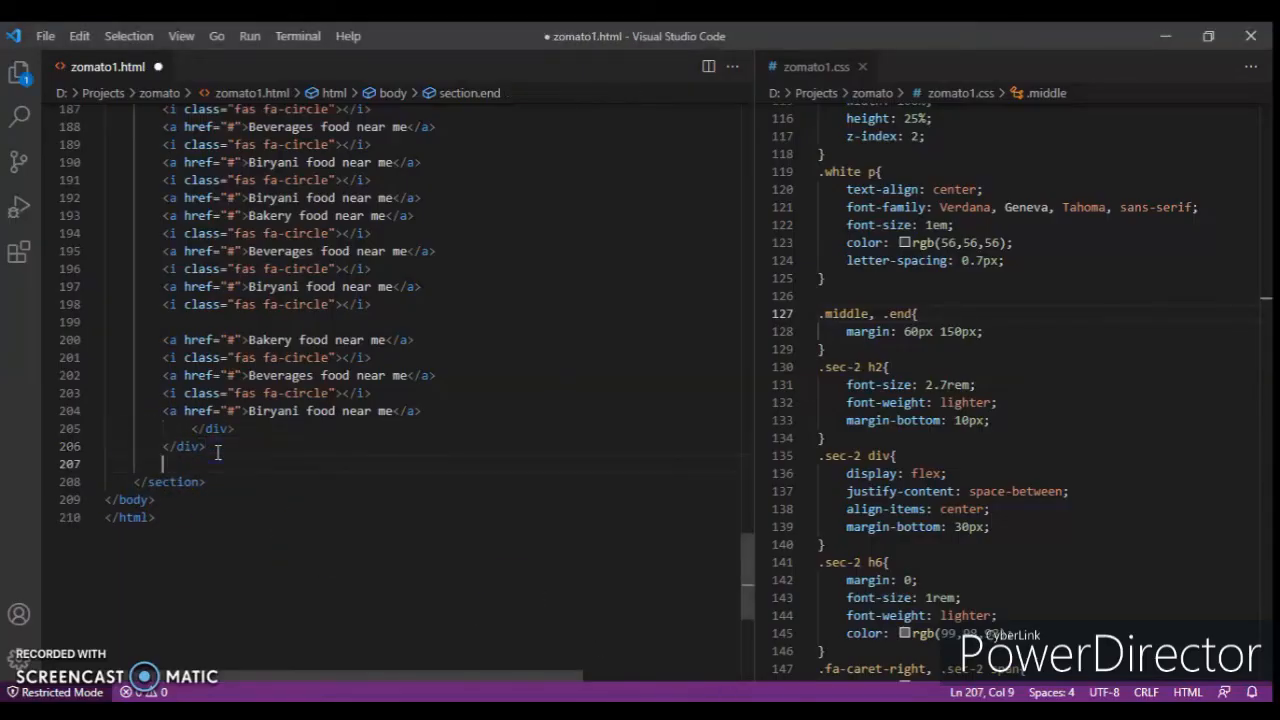
{"action": "type", "text": ".sec-6"}
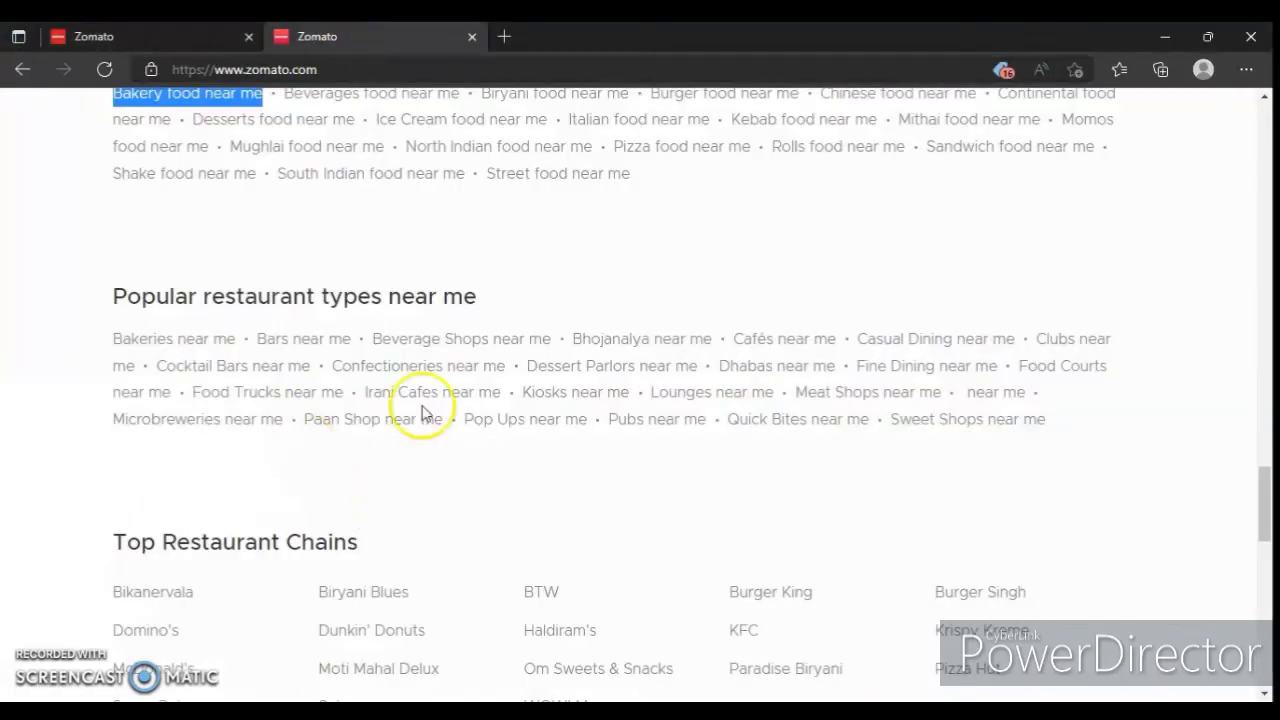
{"action": "triple_click", "coordinate": [294, 296]}
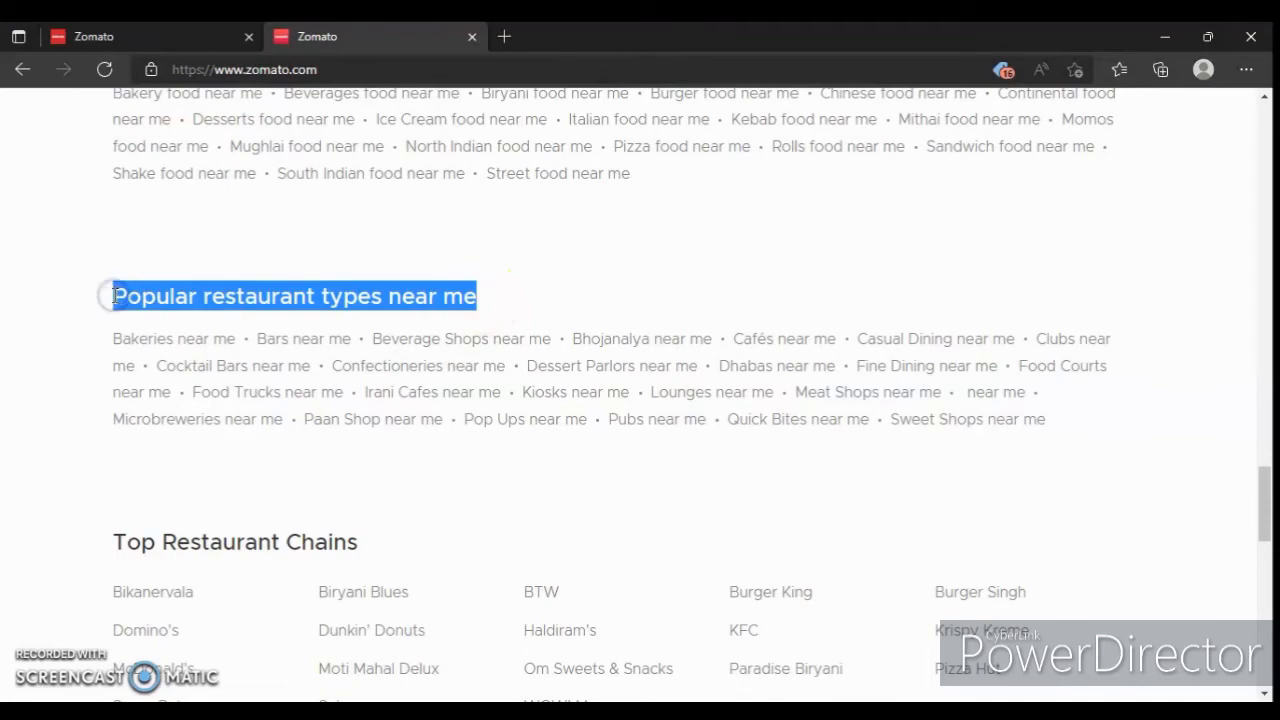
{"action": "key", "text": "alt+tab"}
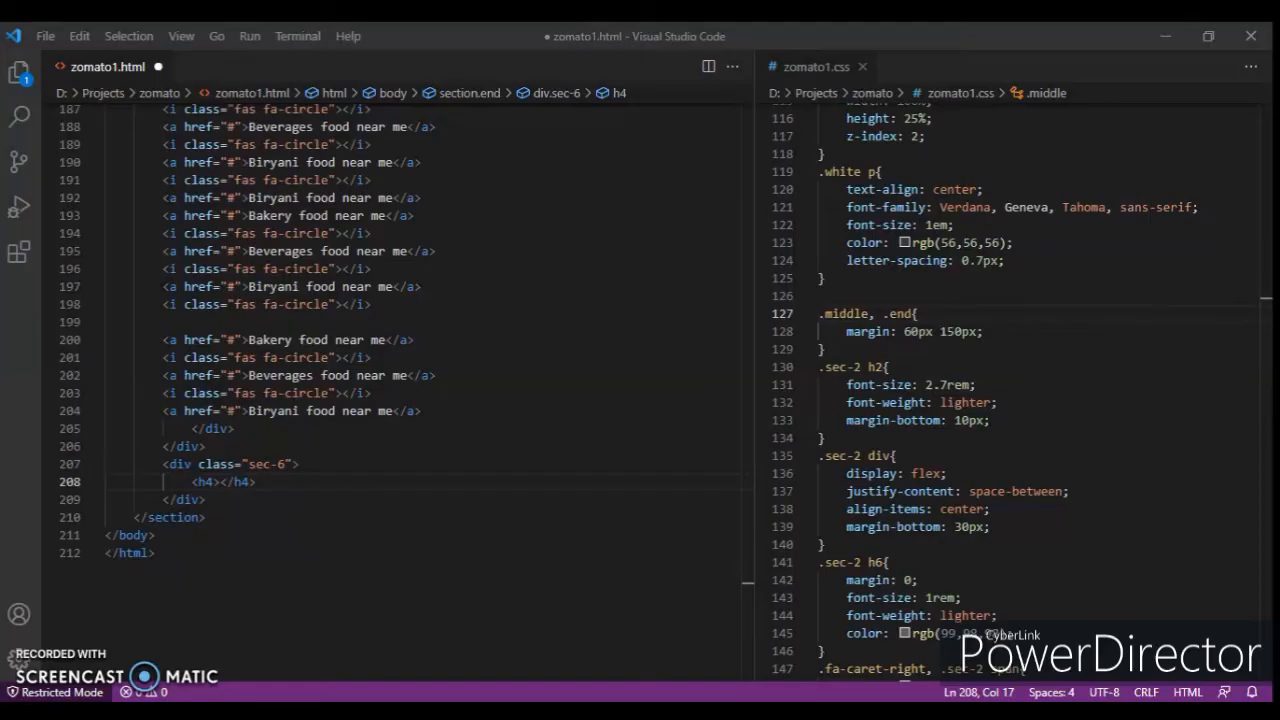
Fill the h4 with 'Popular restaurant types near me' and add a 'Bakery food near me' anchor link.
{"action": "type", "text": "Popular restaurant types near me"}
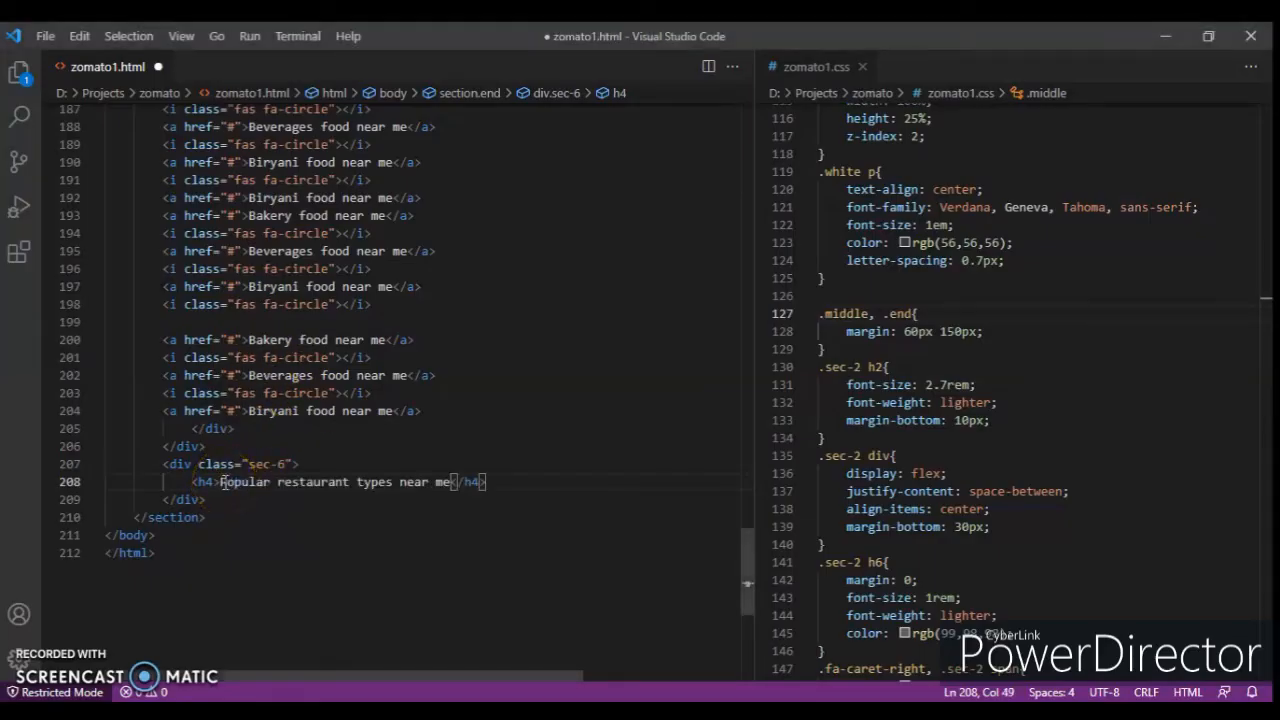
{"action": "key", "text": "Enter"}
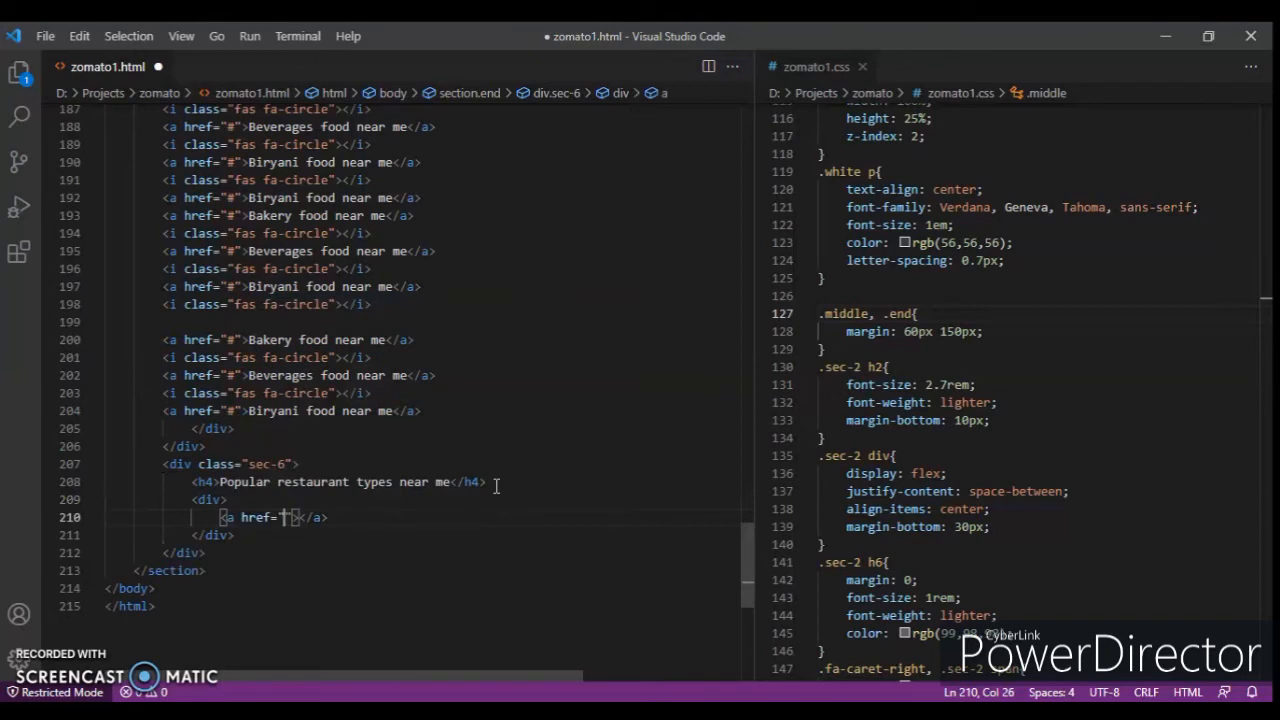
{"action": "type", "text": "#"}
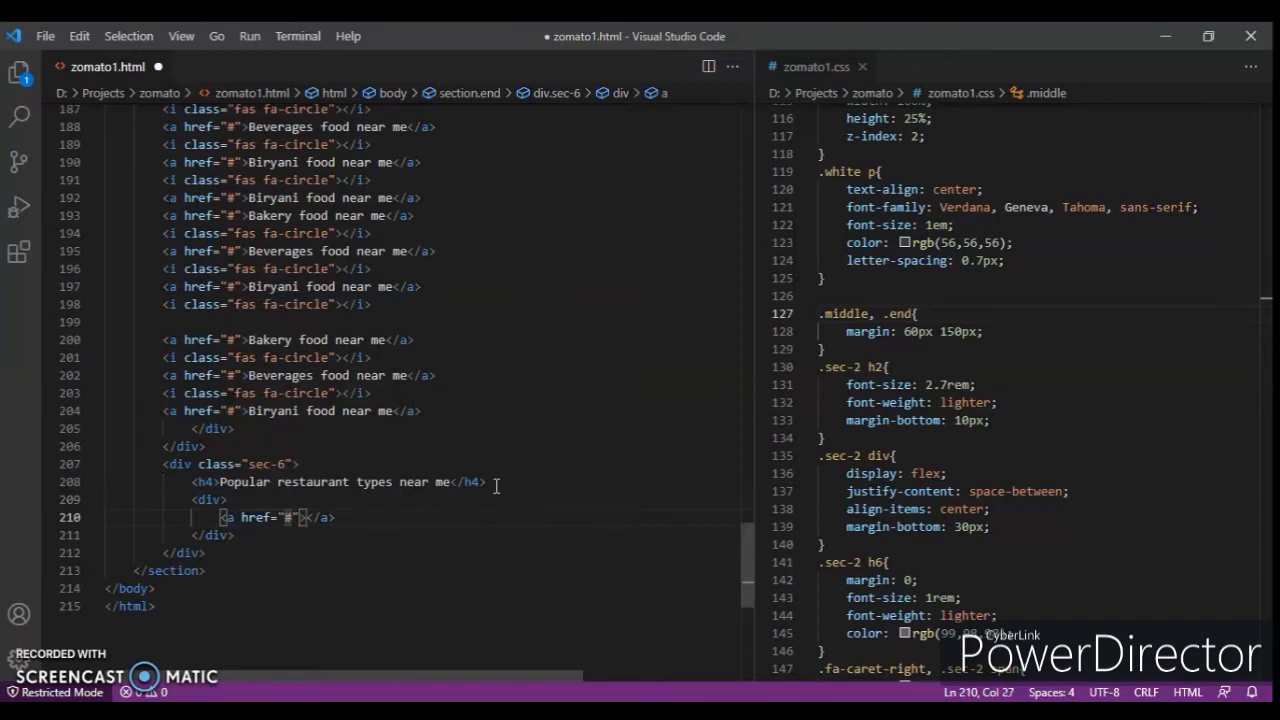
{"action": "type", "text": ">"}
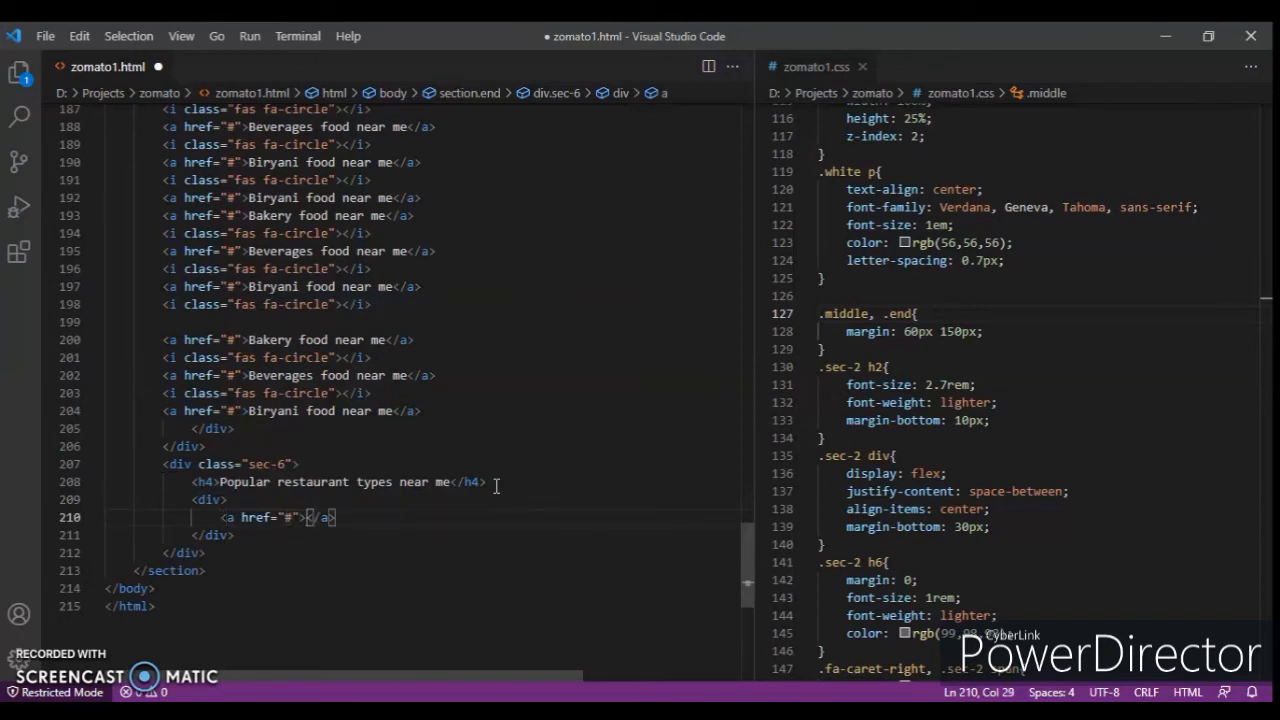
{"action": "type", "text": "Bakery food"}
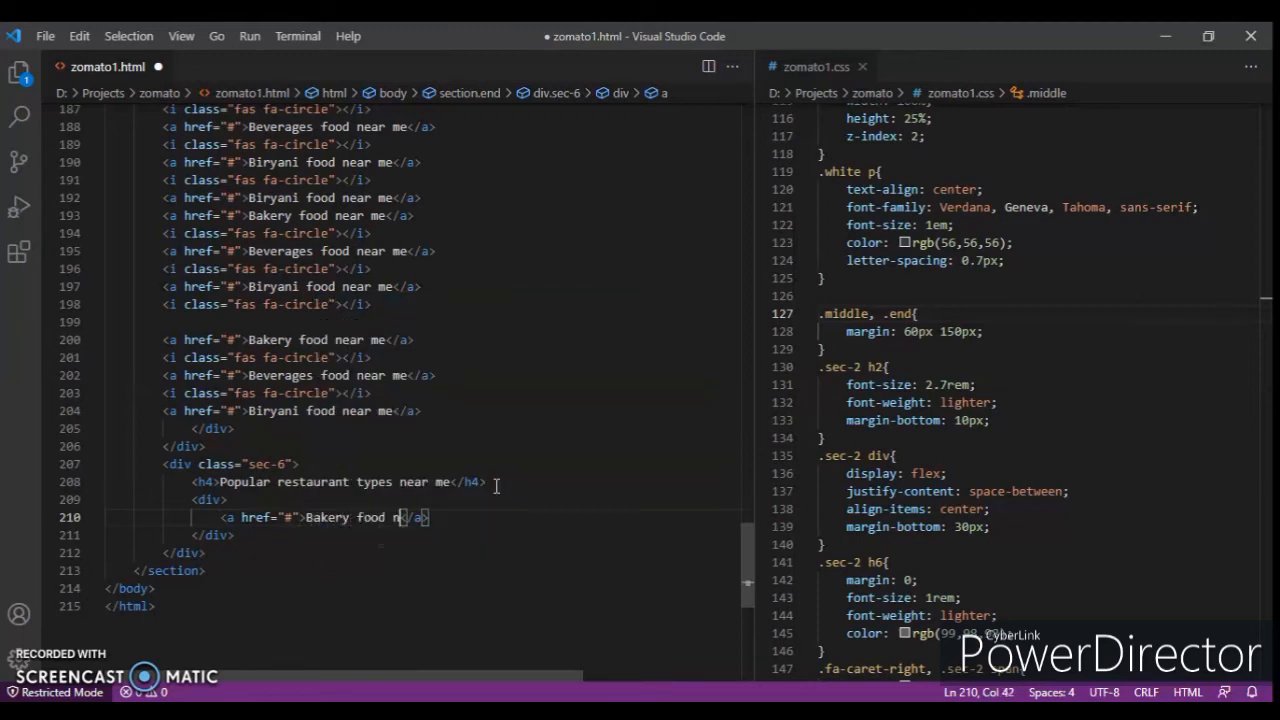
{"action": "type", "text": "near me"}
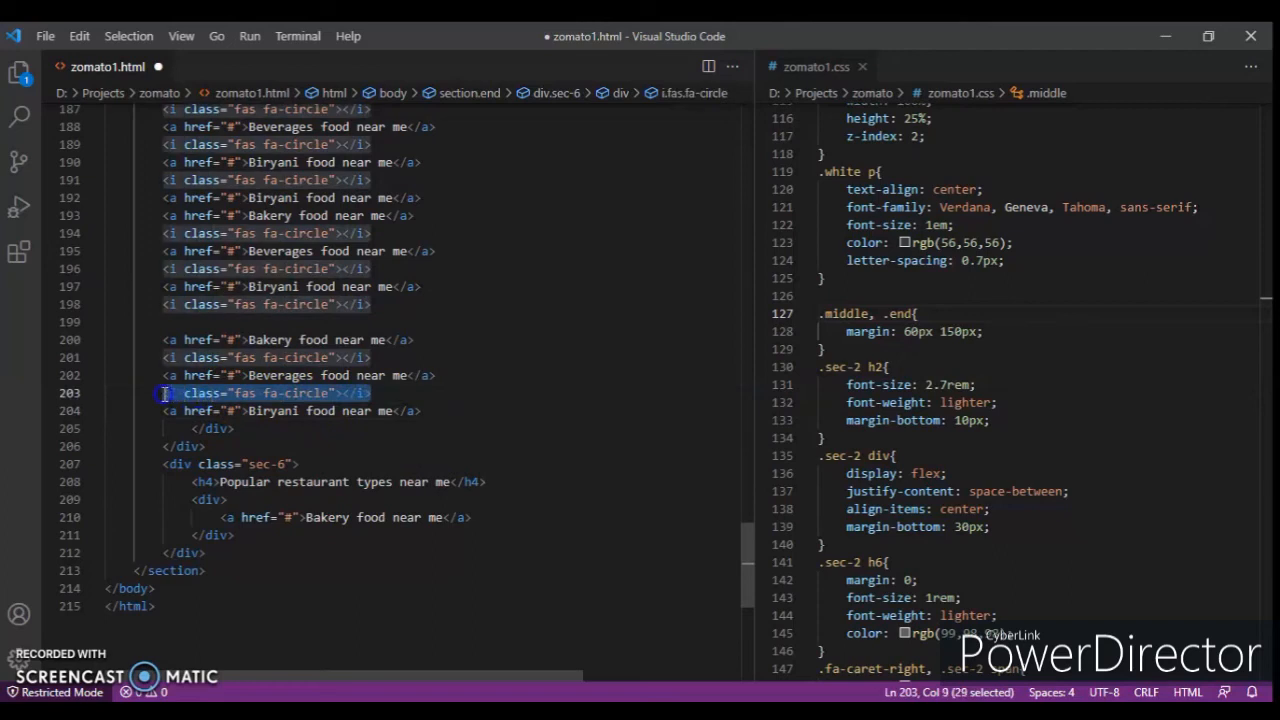
Copy the fas fa-circle icon line in after the Bakery link.
{"action": "left_click", "coordinate": [472, 516]}
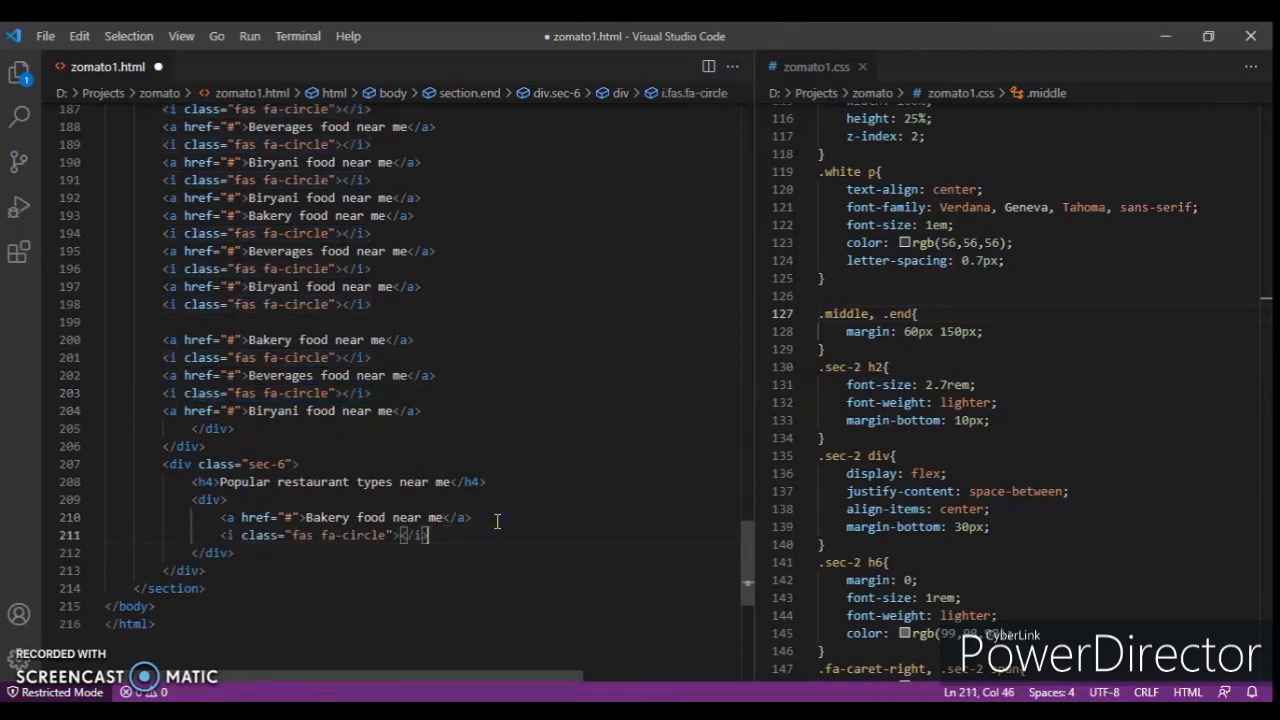
{"action": "left_click", "coordinate": [428, 412]}
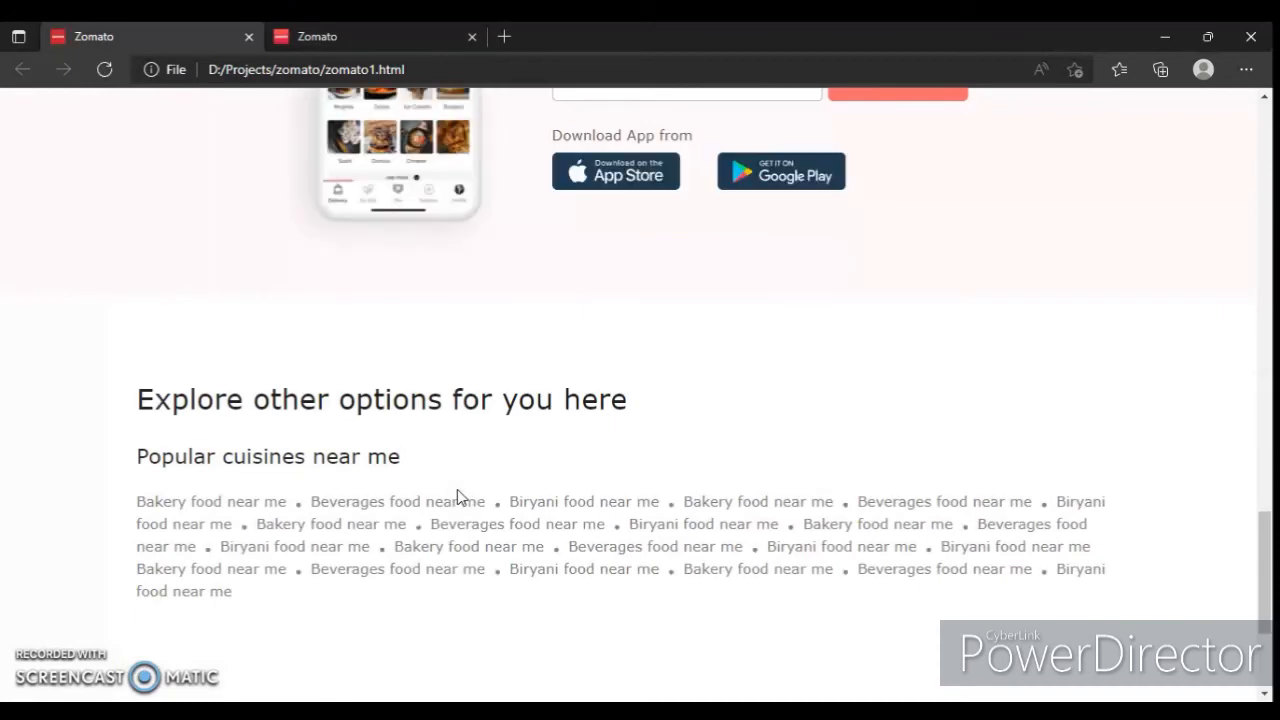
Check the rendered restaurant types grid against zomato.com, then return to the editor.
{"action": "scroll", "scroll_direction": "down", "scroll_amount": 3}
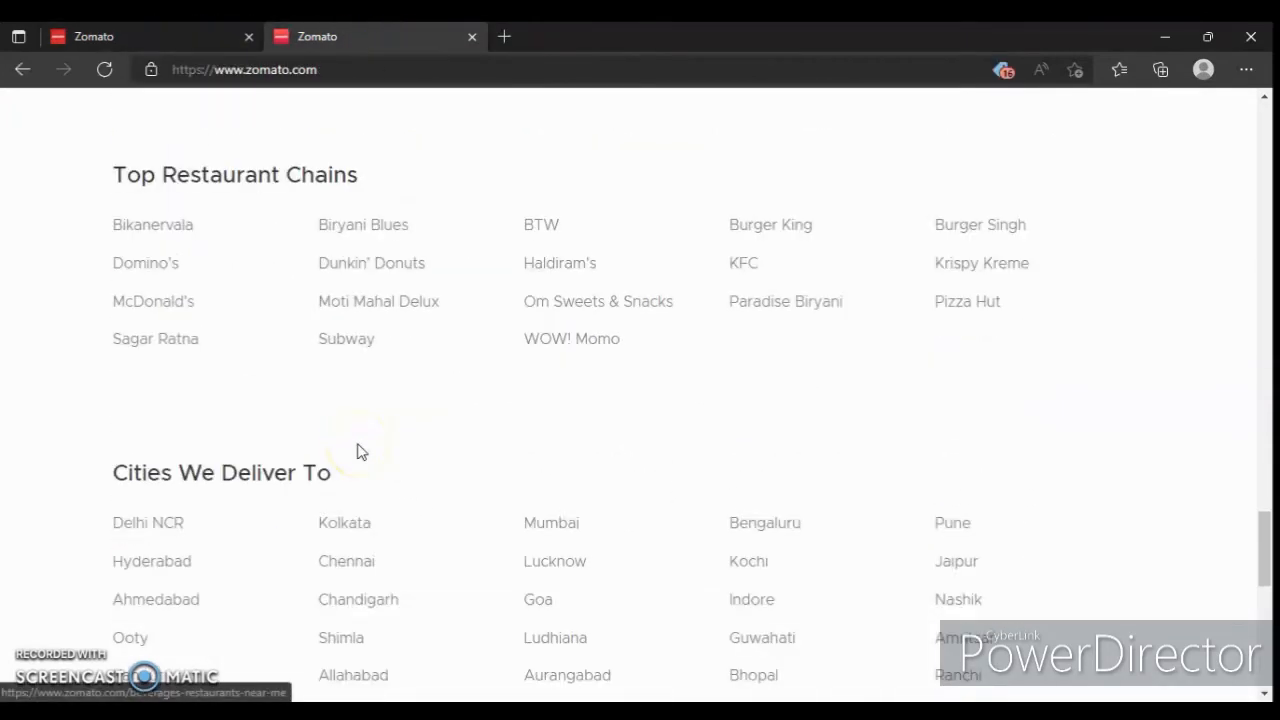
{"action": "left_click", "coordinate": [94, 36]}
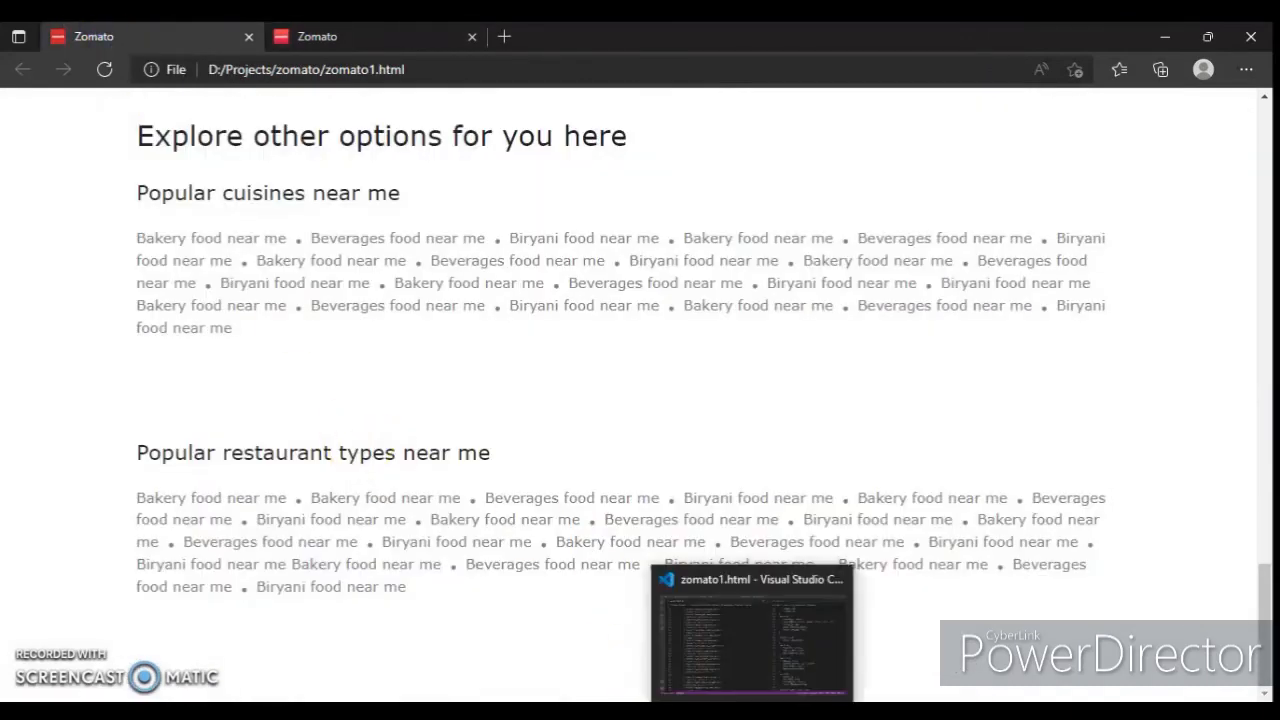
{"action": "left_click", "coordinate": [750, 630]}
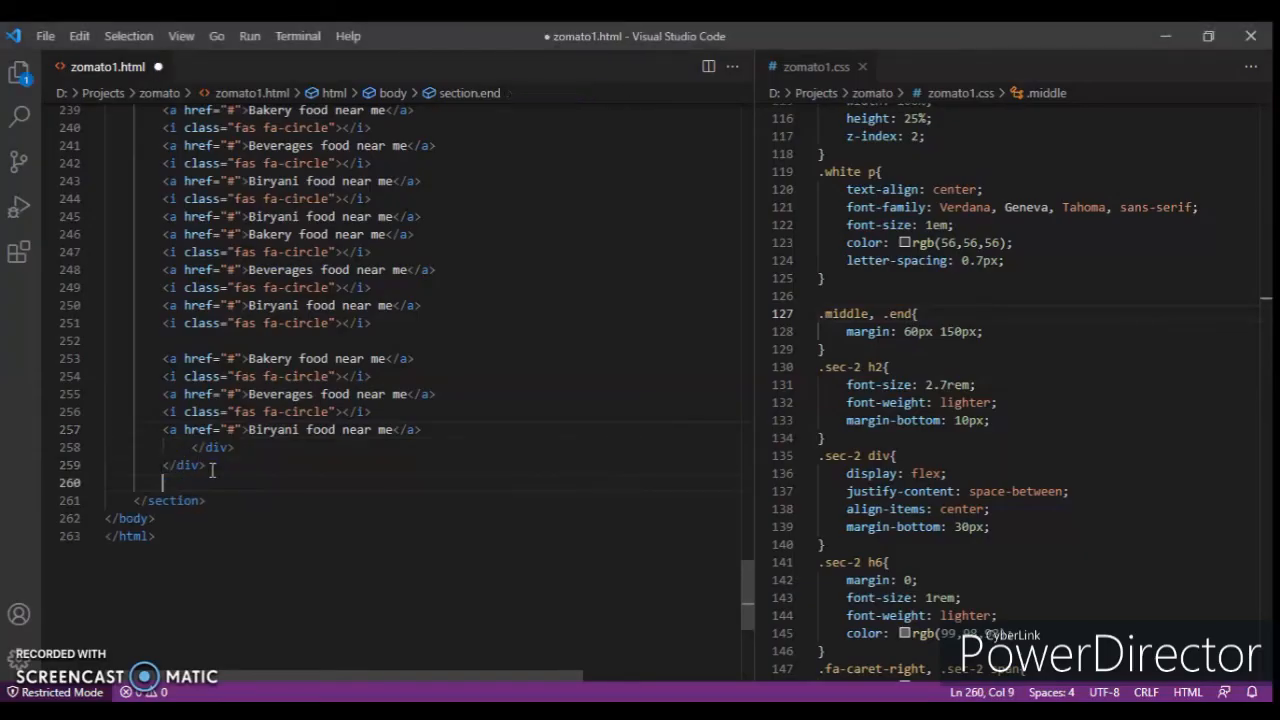
Add a sec-6 block with h4 'Top Restaurant Chains' and an end-column div of chain links starting with Bikanerwala.
{"action": "type", "text": ".sec-6\">"}
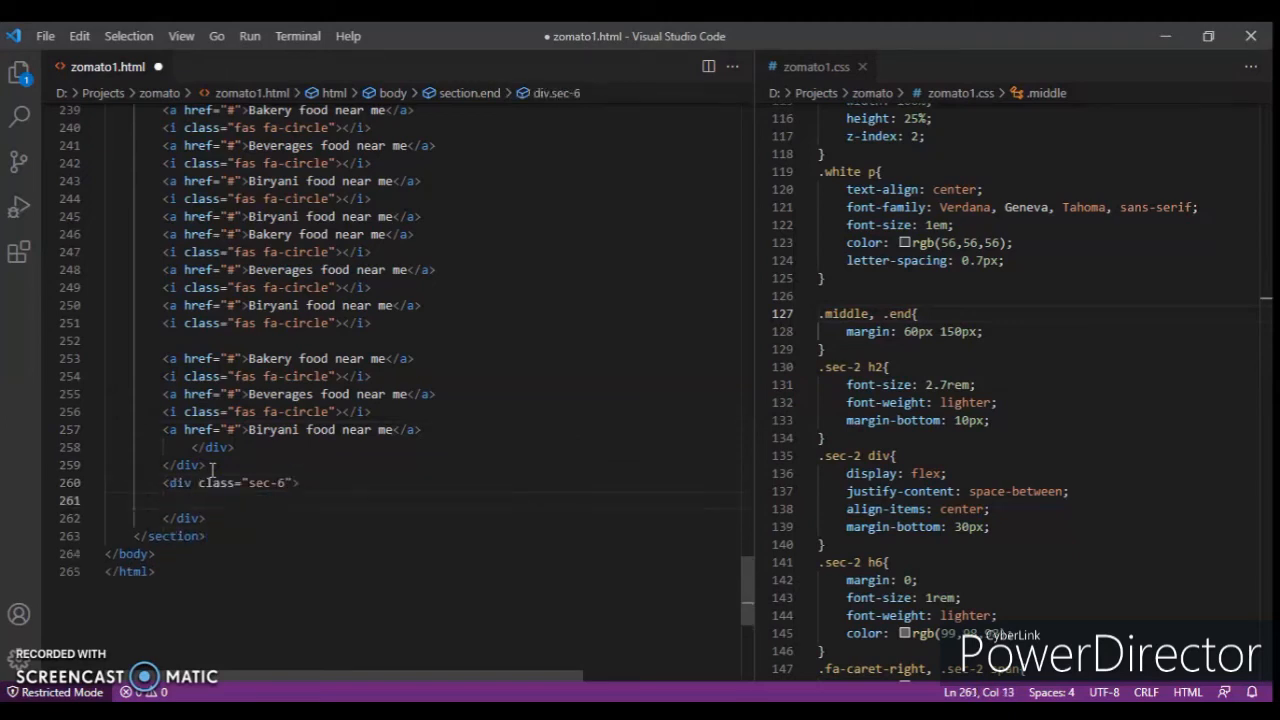
{"action": "type", "text": "<h4>Top Restaurant Chains</h4>"}
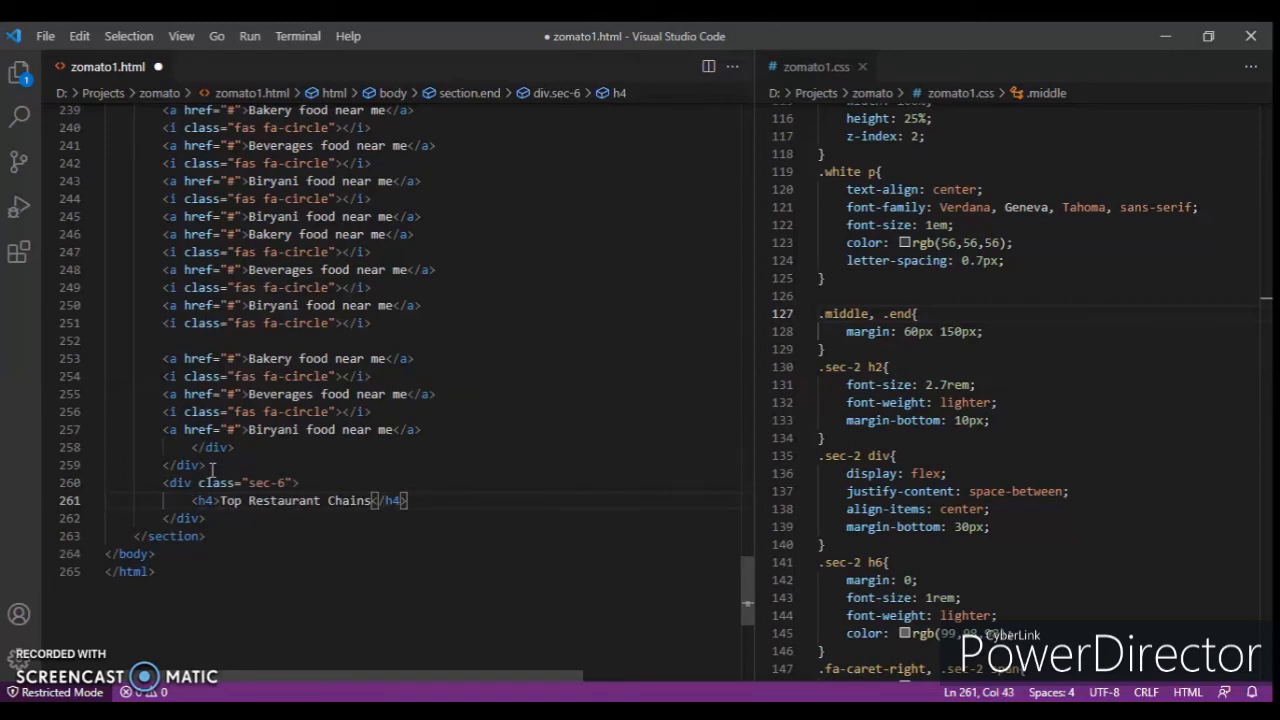
{"action": "type", "text": ".end"}
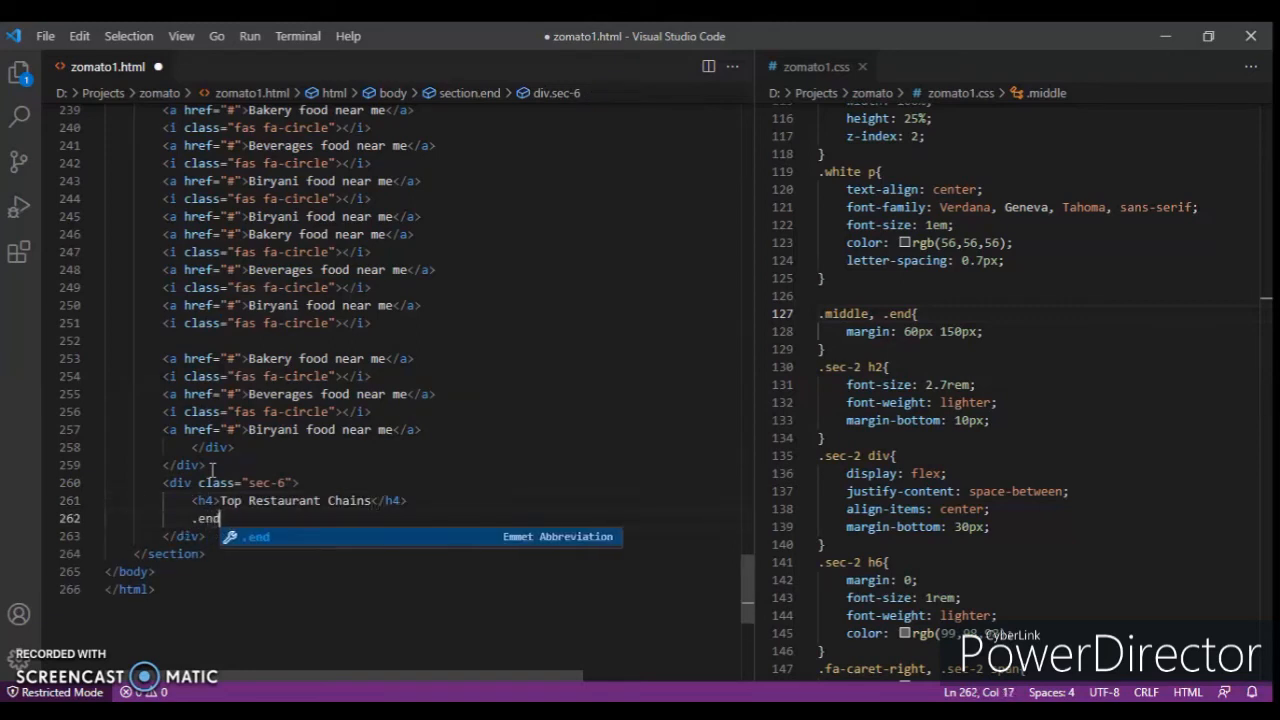
{"action": "type", "text": "column\"></div>"}
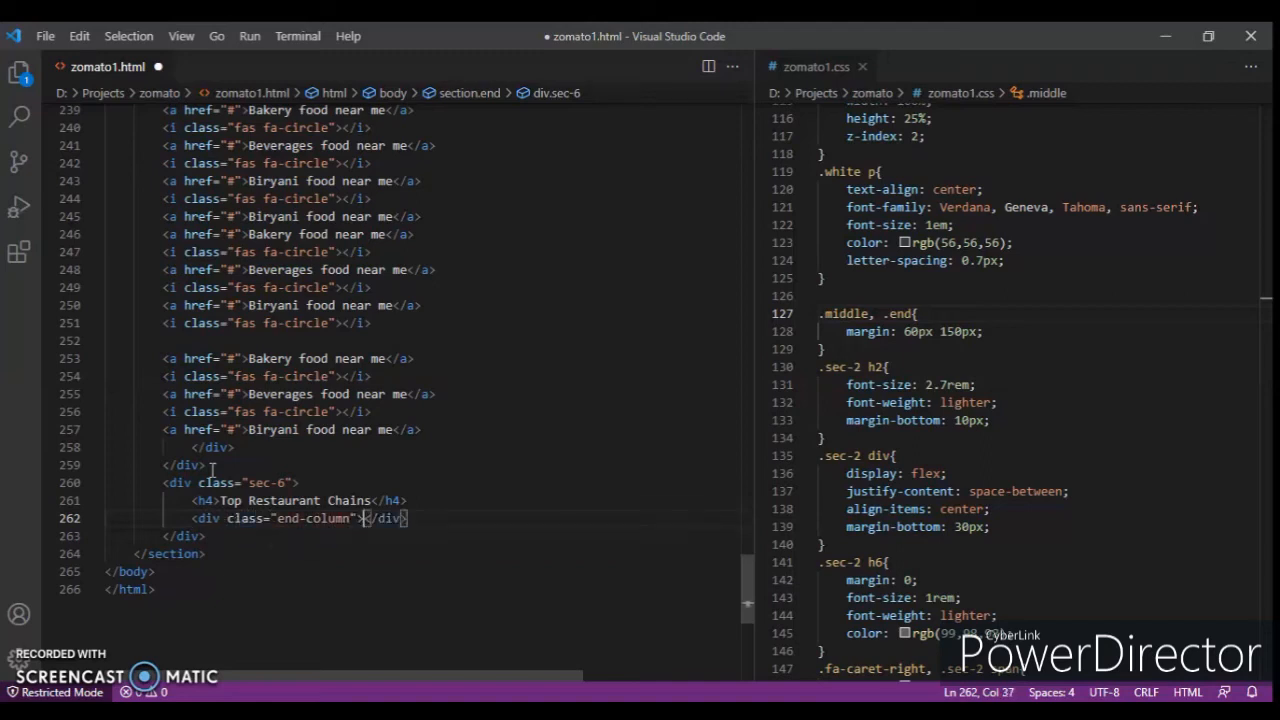
{"action": "key", "text": "Enter"}
{"action": "type", "text": "<a href=\"\"></a>"}
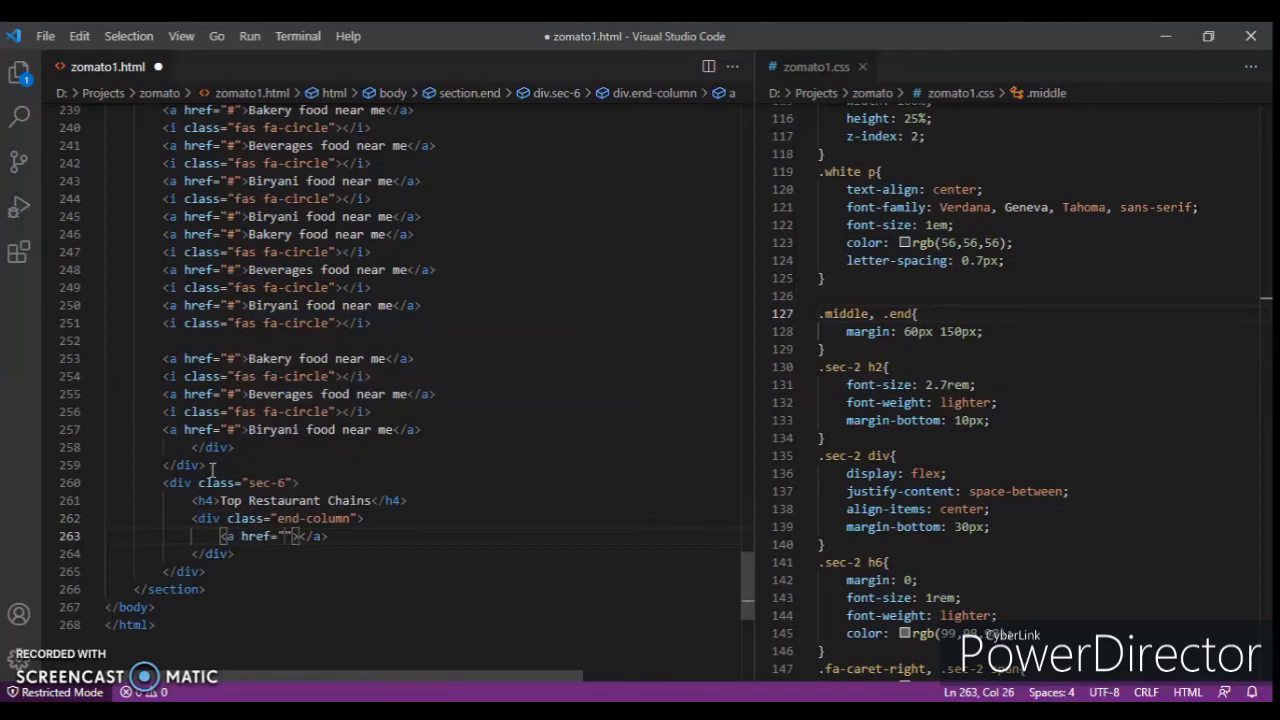
{"action": "type", "text": "#\">"}
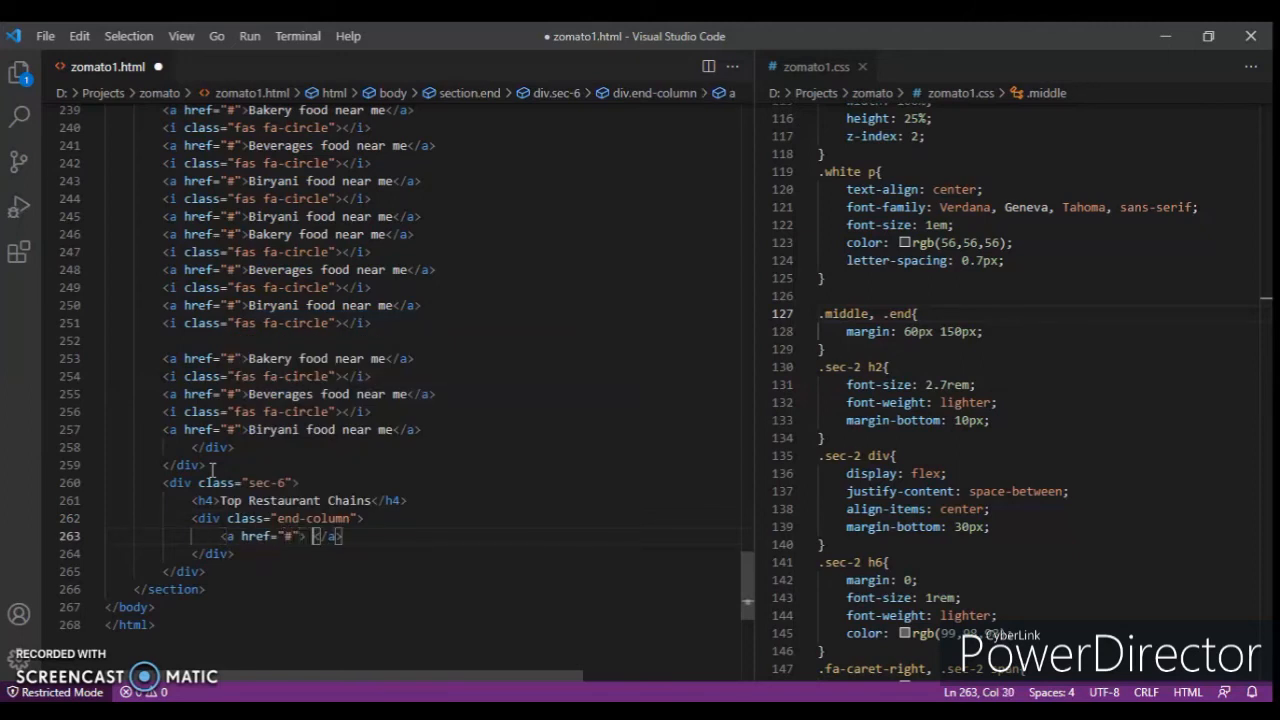
{"action": "type", "text": "Bikanerwala"}
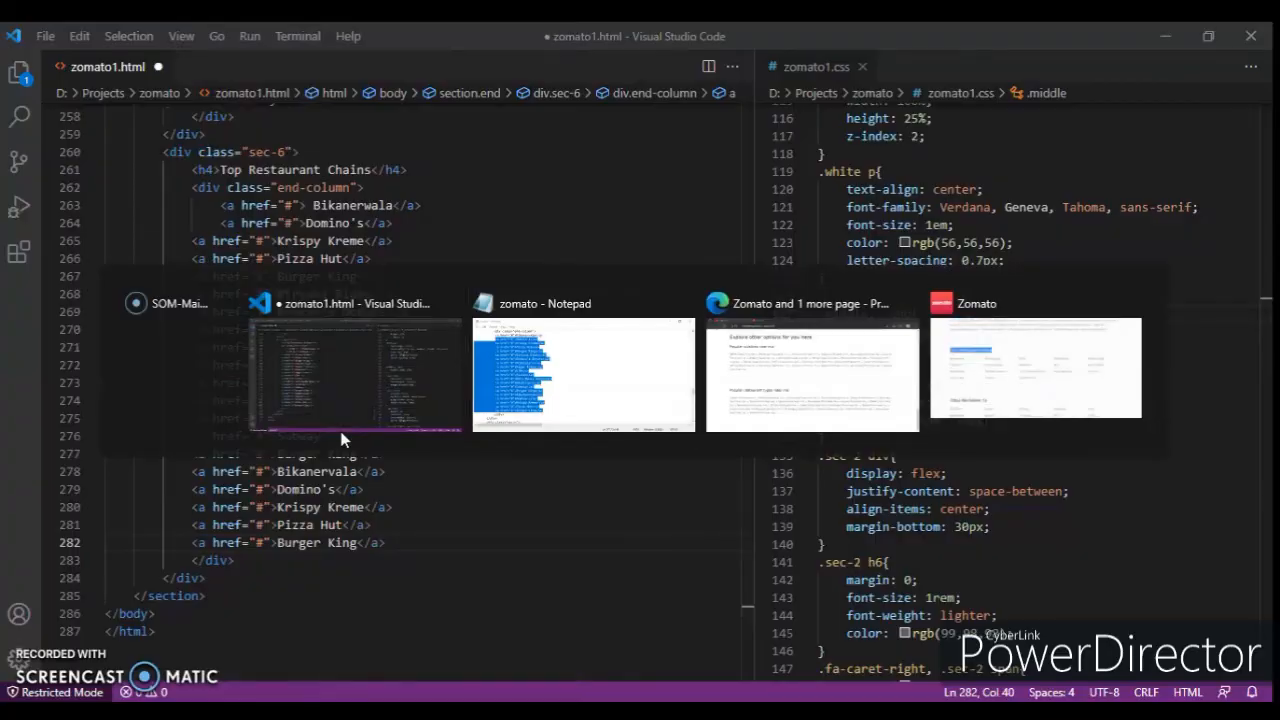
{"action": "left_click", "coordinate": [812, 368]}
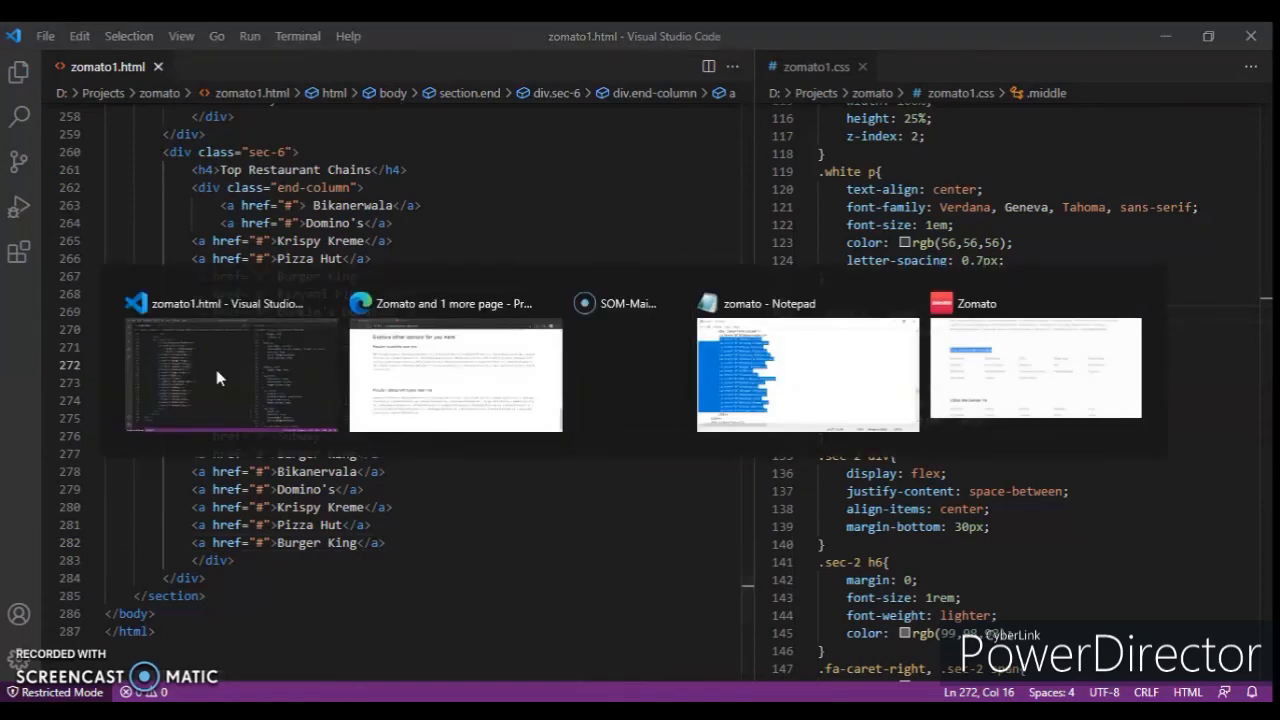
Reload the page in Edge to preview the unstyled Top Restaurant Chains section.
{"action": "left_click", "coordinate": [454, 376]}
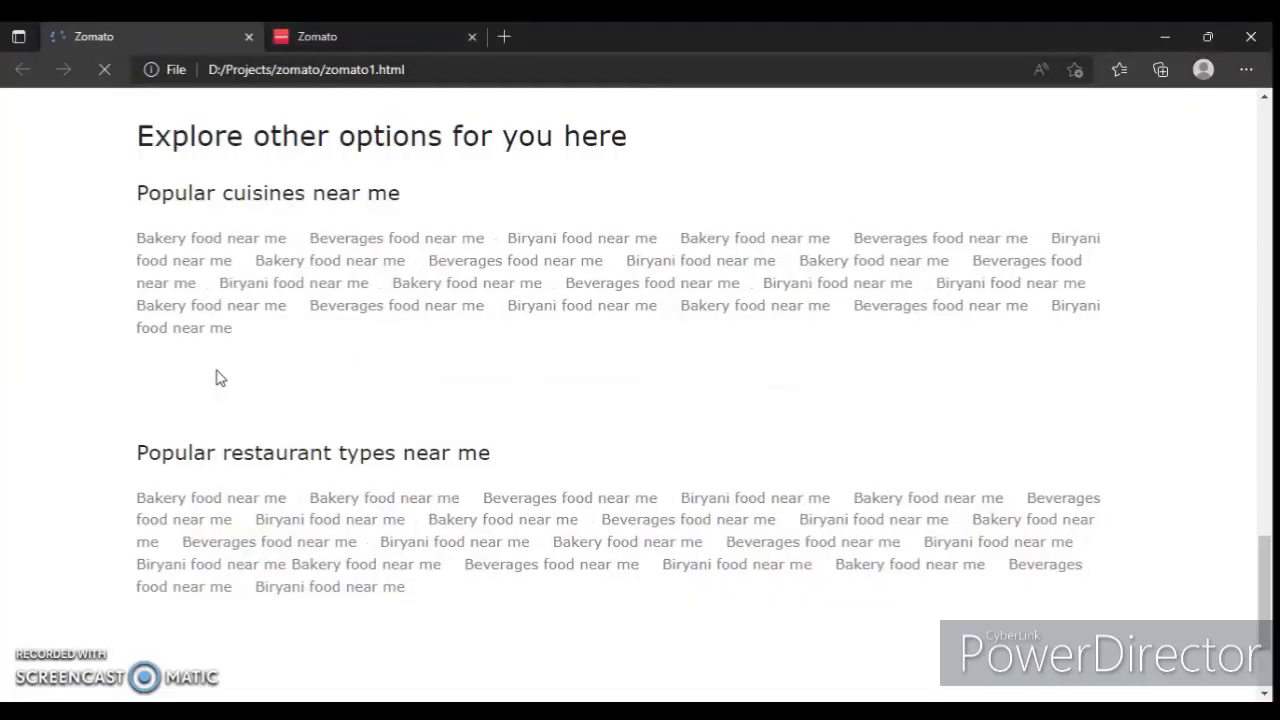
{"action": "scroll", "scroll_direction": "down", "scroll_amount": 3}
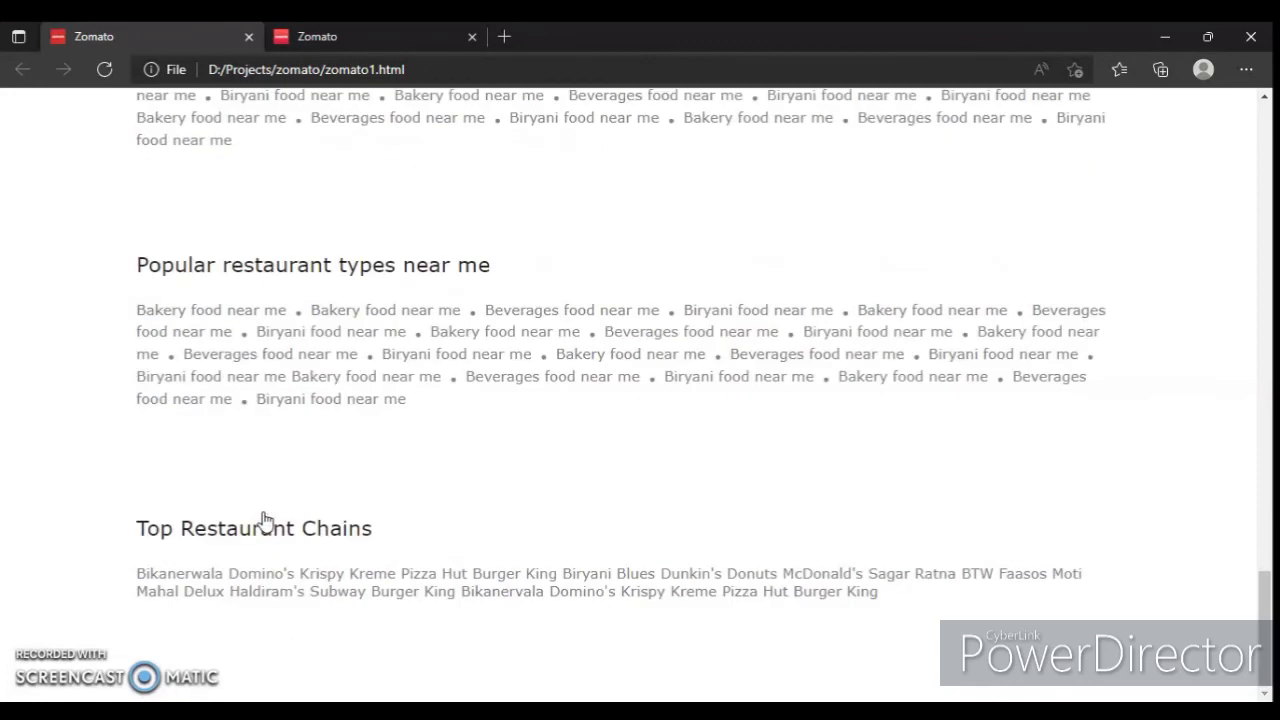
{"action": "mouse_move", "coordinate": [544, 658]}
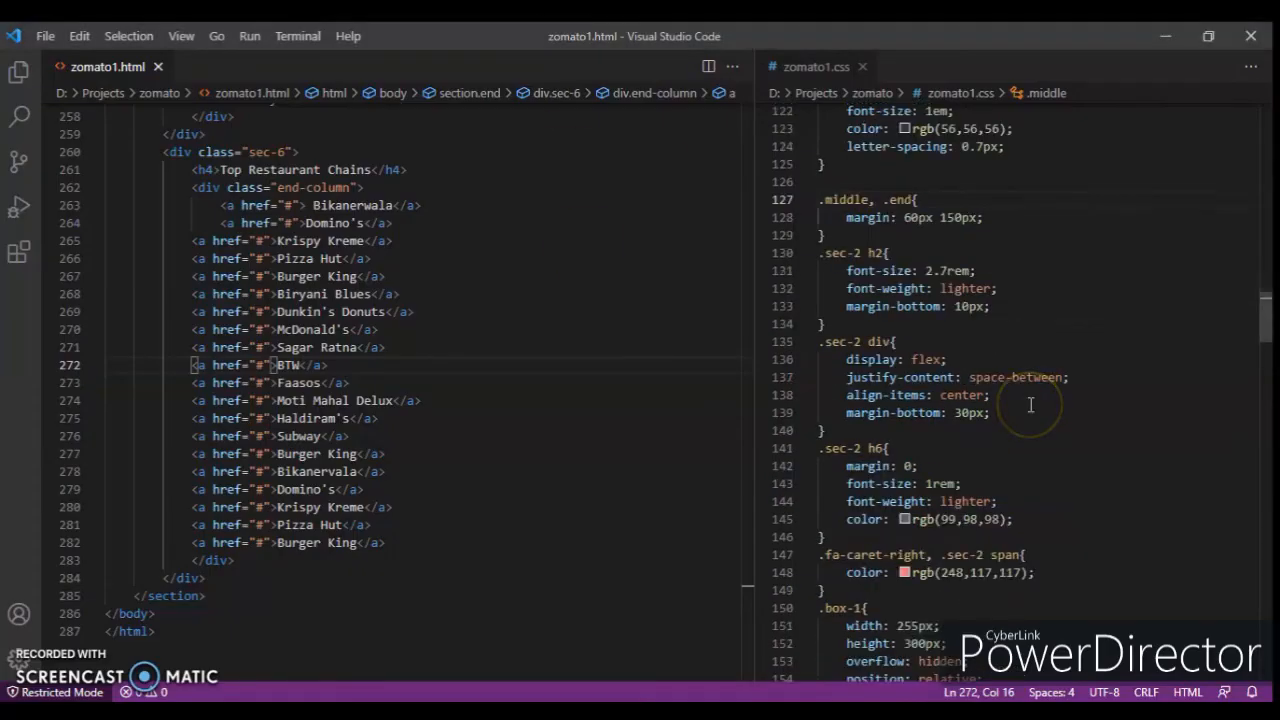
Add .end-column a rule: width 190px, font-size 1rem, font-weight lighter, inline-block, margin 15px 0.
{"action": "scroll", "scroll_direction": "down", "scroll_amount": 3}
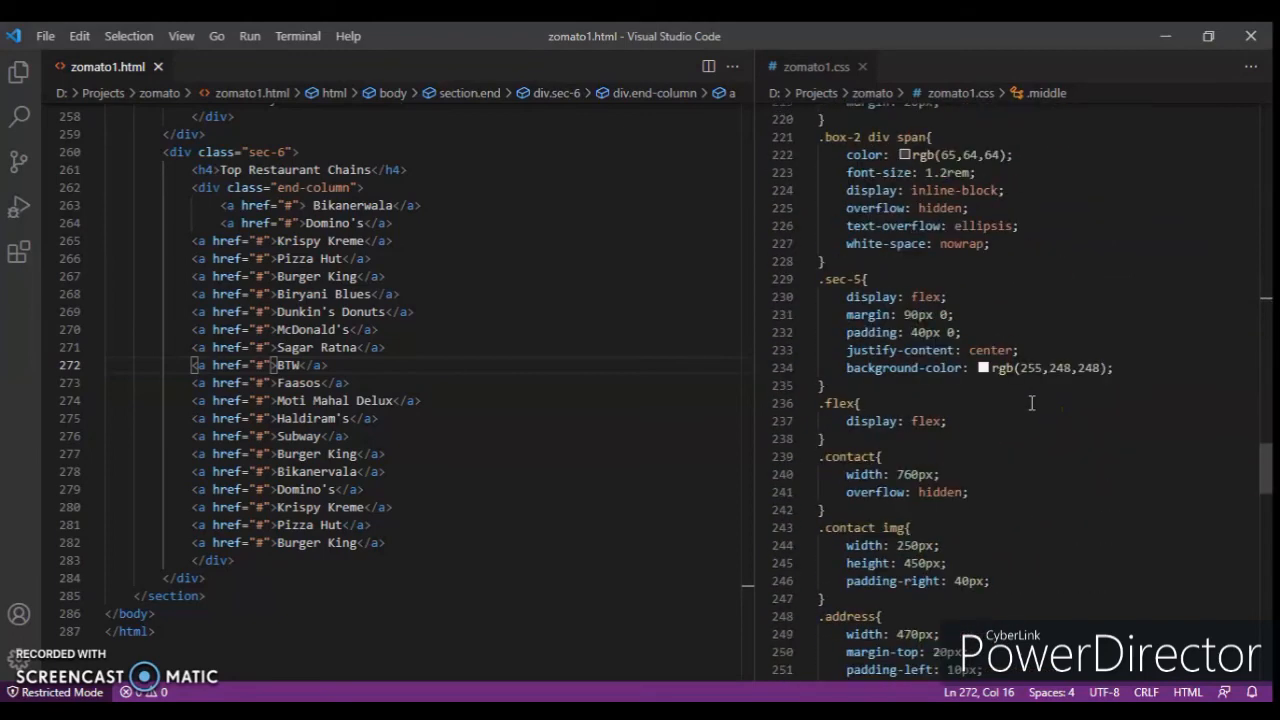
{"action": "scroll", "scroll_direction": "down", "scroll_amount": 3}
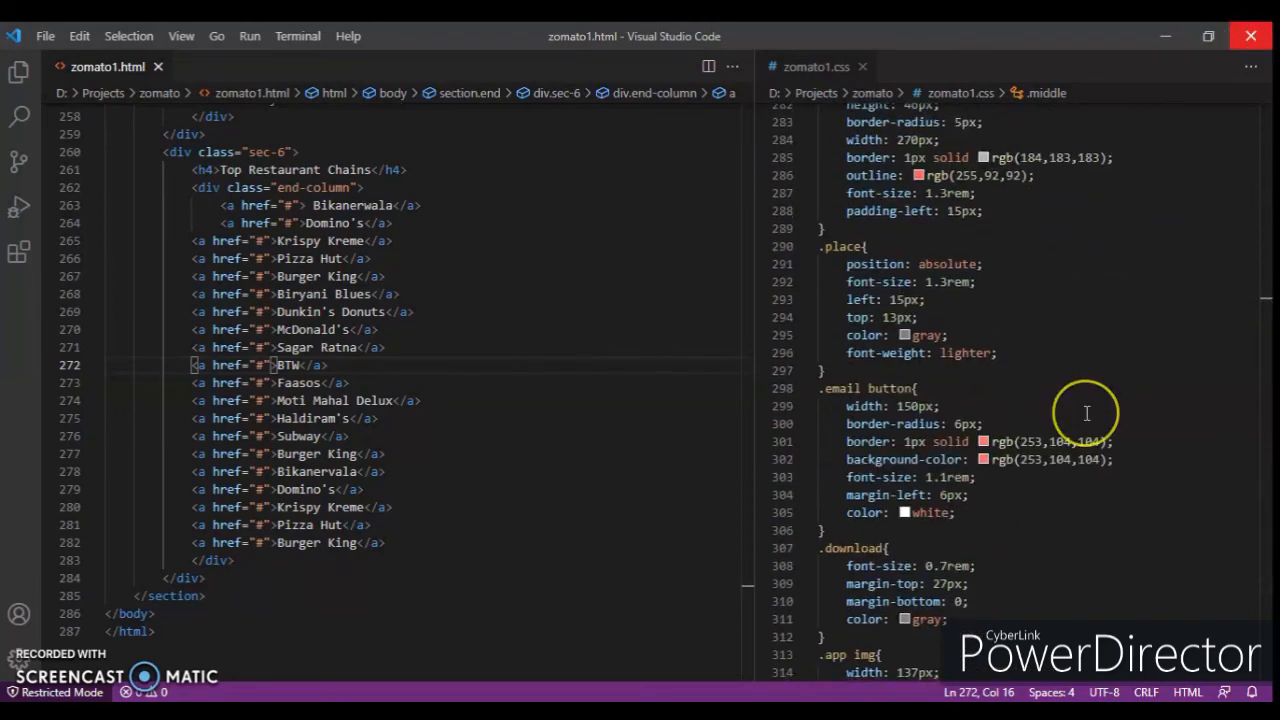
{"action": "scroll", "scroll_direction": "down", "scroll_amount": 3}
{"action": "type", "text": "."}
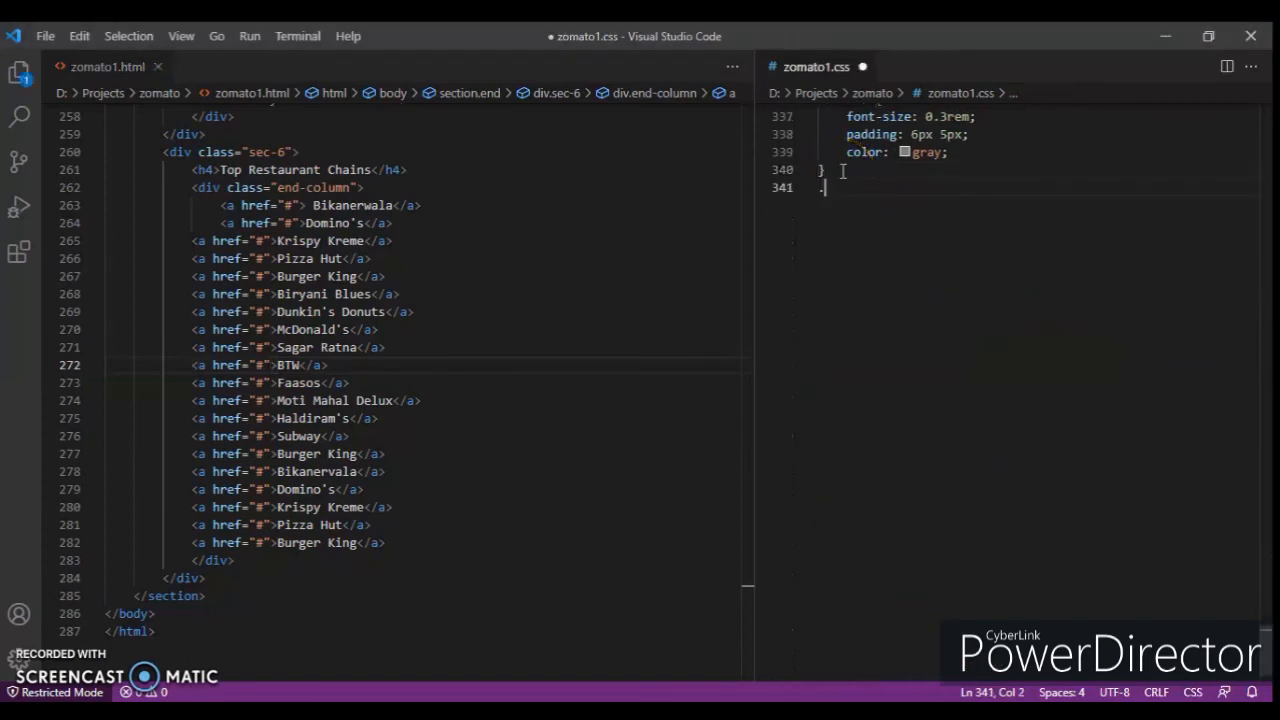
{"action": "type", "text": "end-column a{"}
{"action": "type", "text": "width:"}
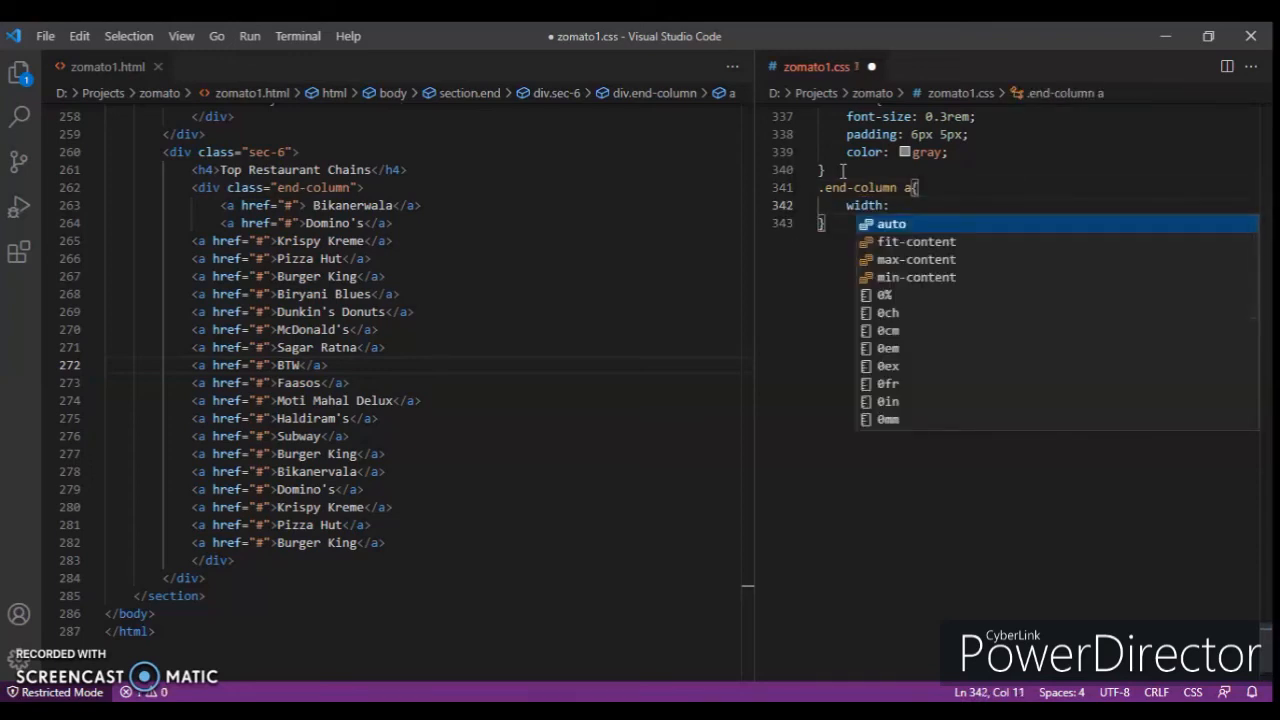
{"action": "type", "text": "190px"}
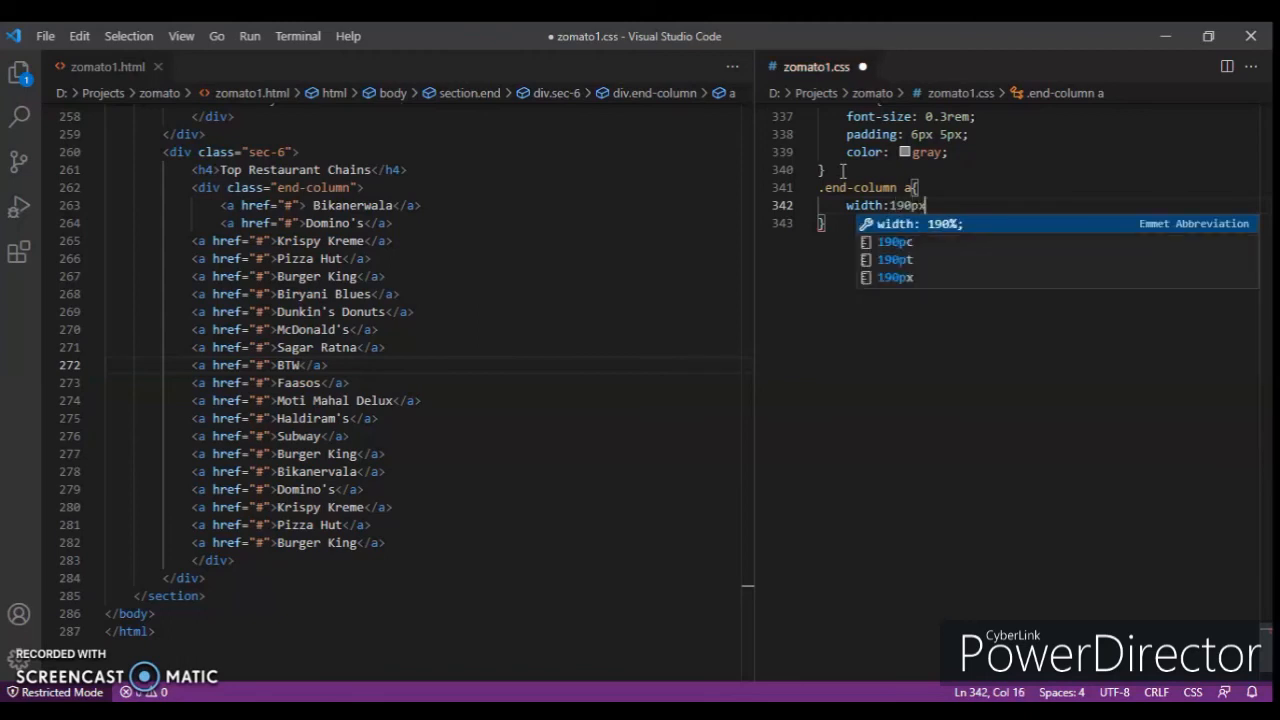
{"action": "key", "text": "Enter"}
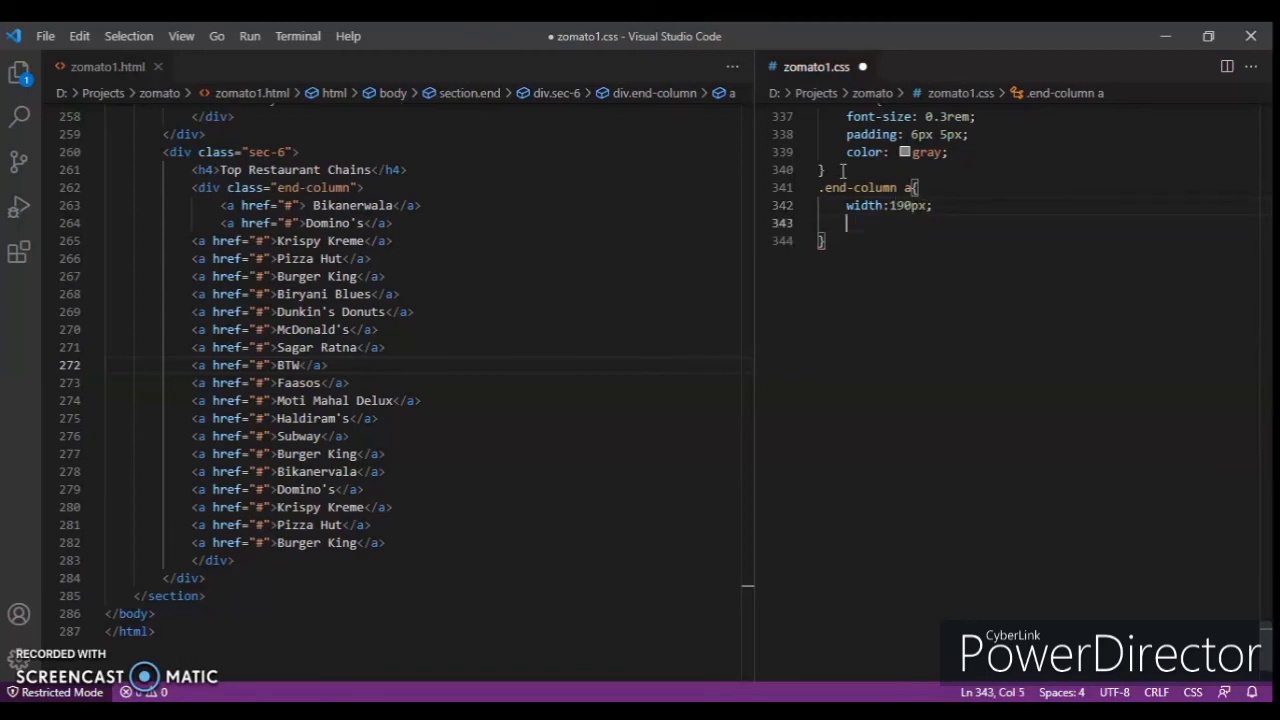
{"action": "type", "text": "font-size: 1rem;"}
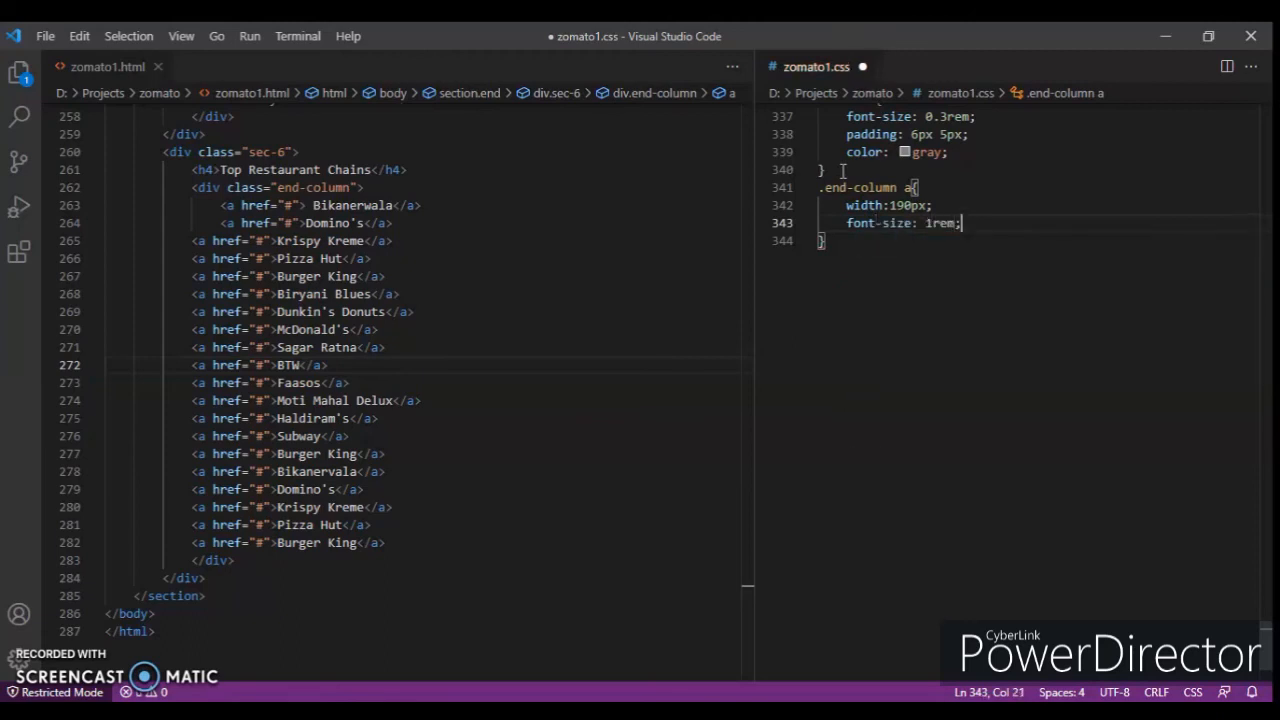
{"action": "type", "text": "font-weight: lo;"}
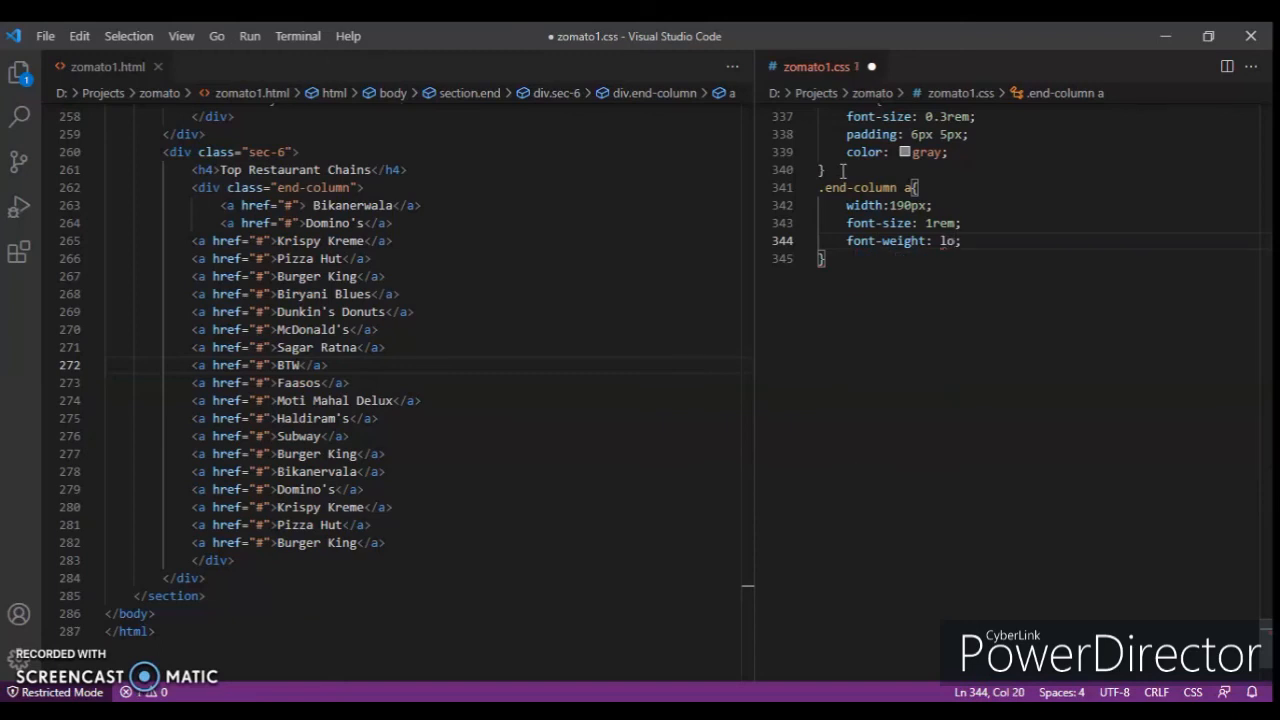
{"action": "type", "text": "ighter;"}
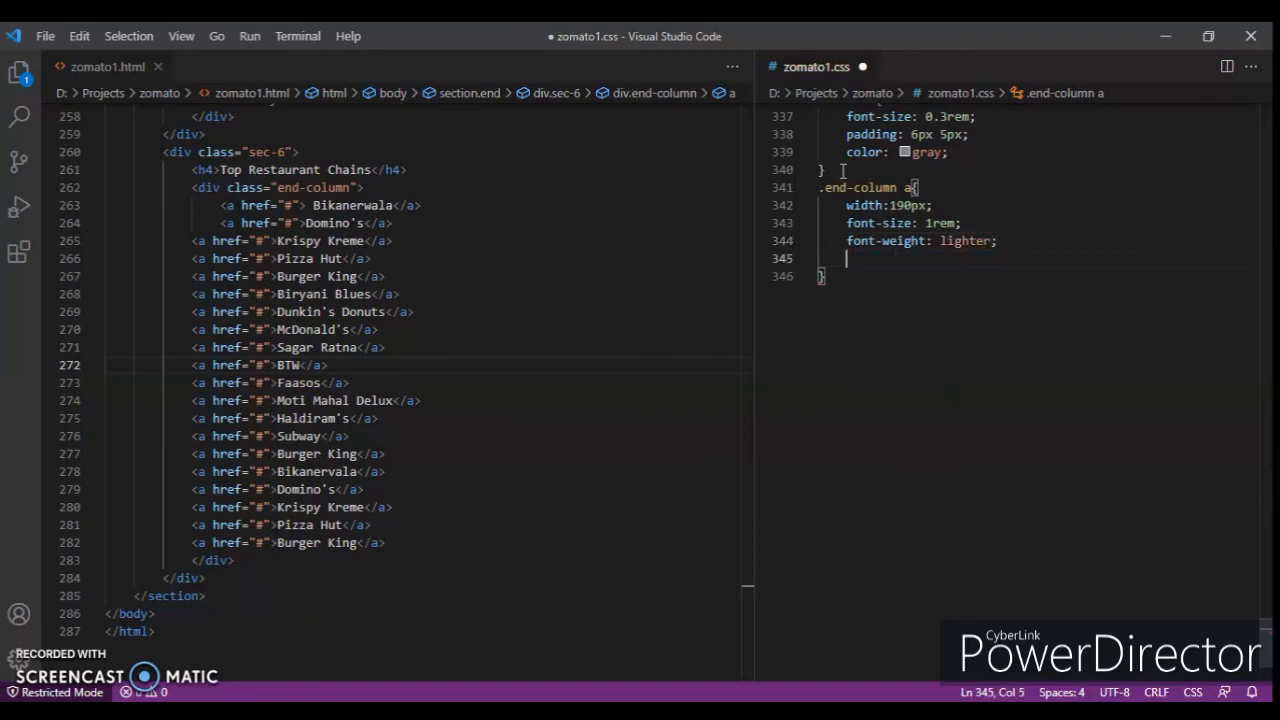
{"action": "type", "text": "display: inline-block;"}
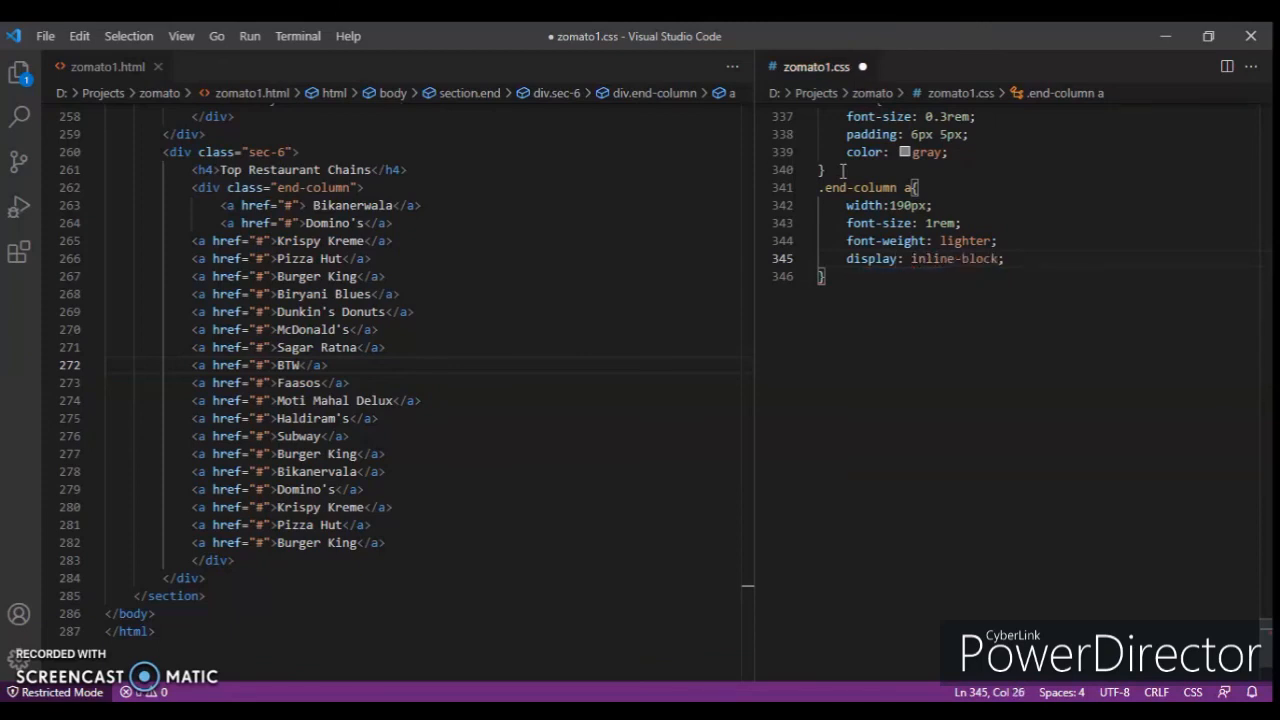
{"action": "key", "text": "Enter"}
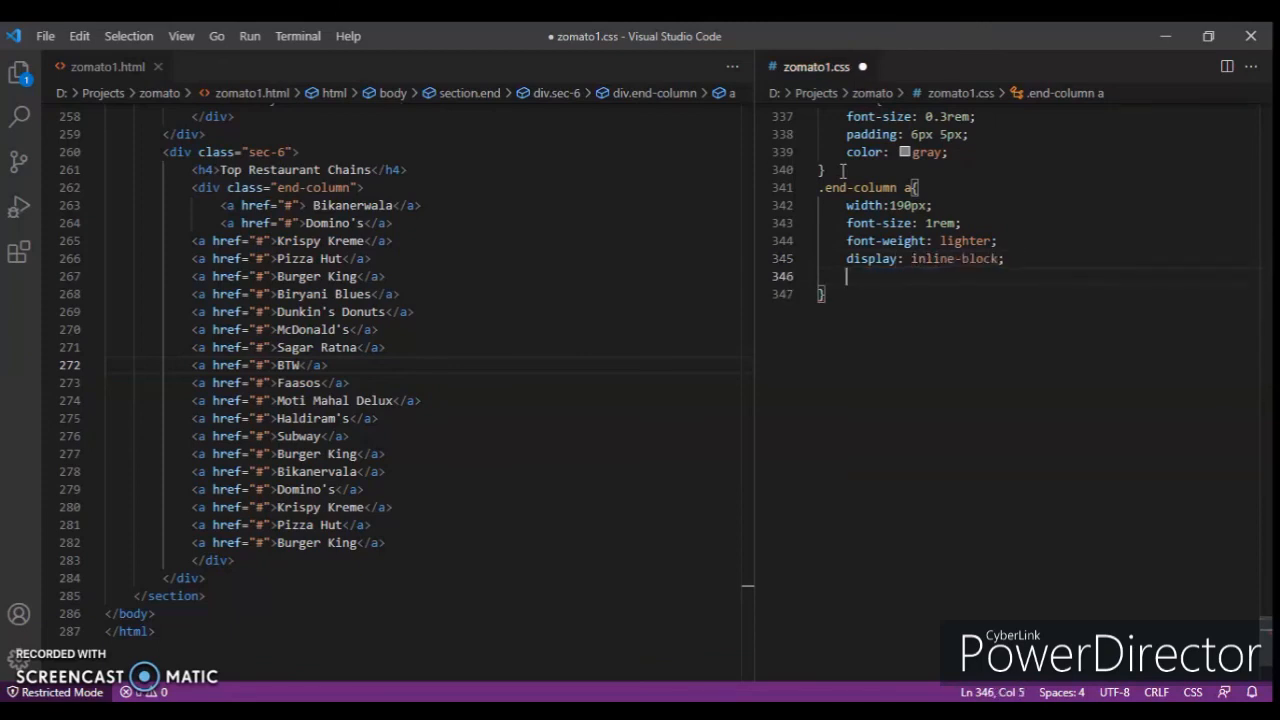
{"action": "type", "text": "margin: 15px ;"}
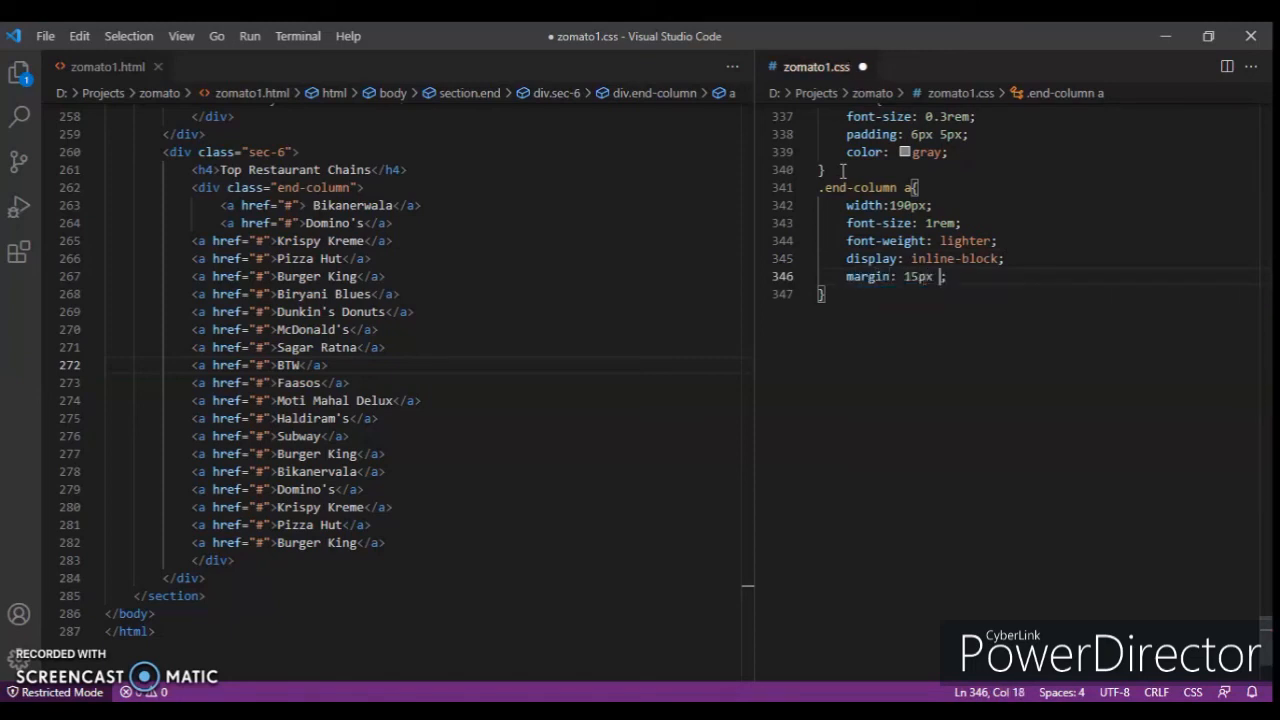
{"action": "type", "text": "0"}
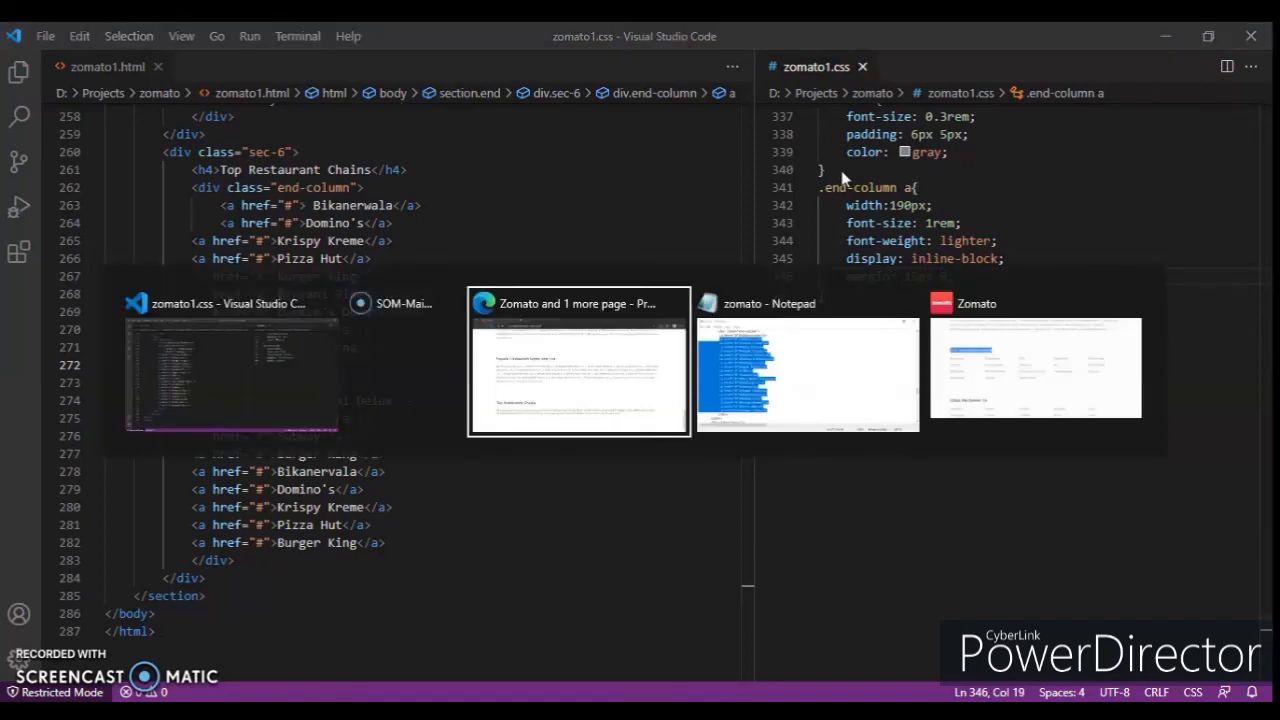
View the refreshed page where Top Restaurant Chains now form a five-column grid.
{"action": "left_click", "coordinate": [578, 364]}
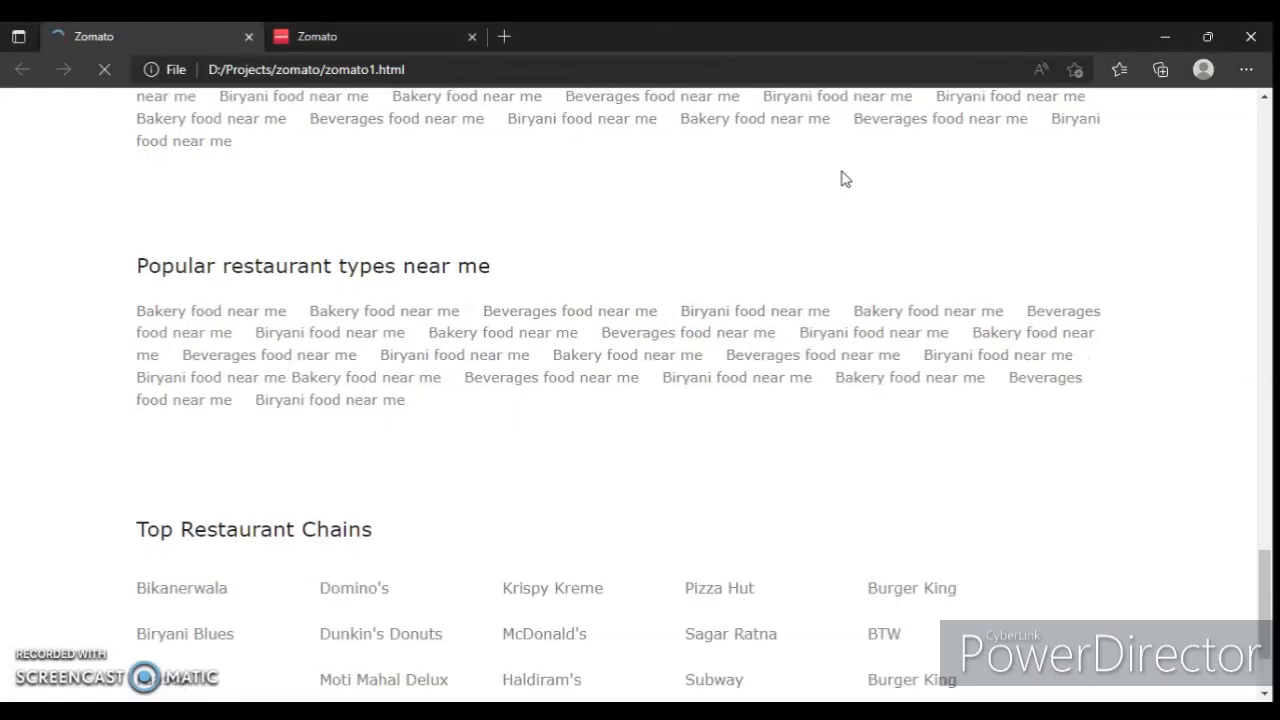
{"action": "scroll", "scroll_direction": "down", "scroll_amount": 3}
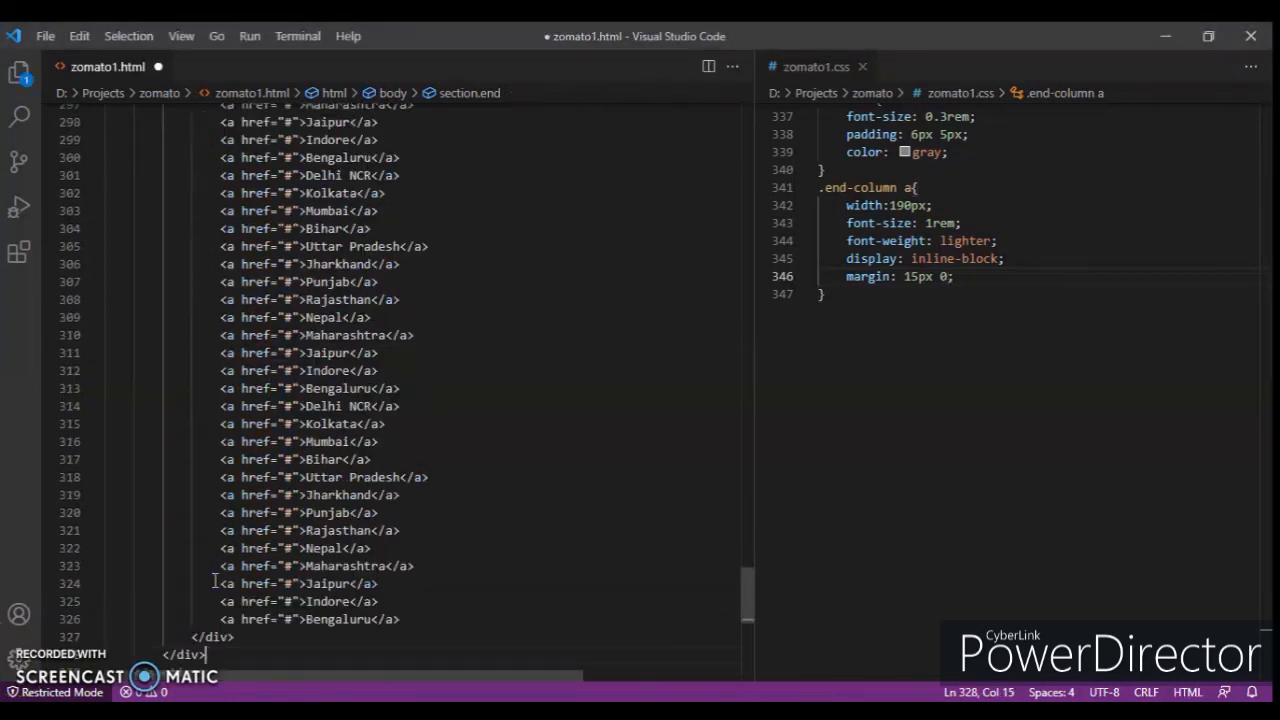
{"action": "scroll", "scroll_direction": "up", "scroll_amount": 3}
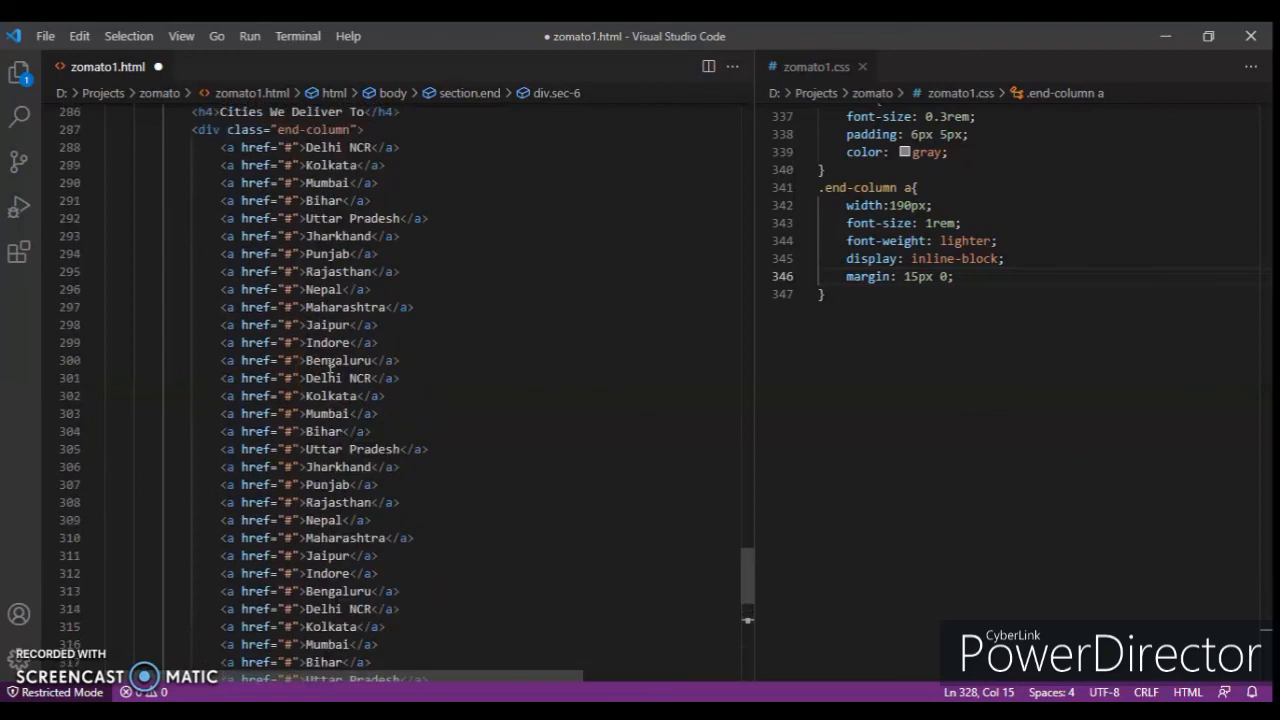
{"action": "scroll", "scroll_direction": "up", "scroll_amount": 3}
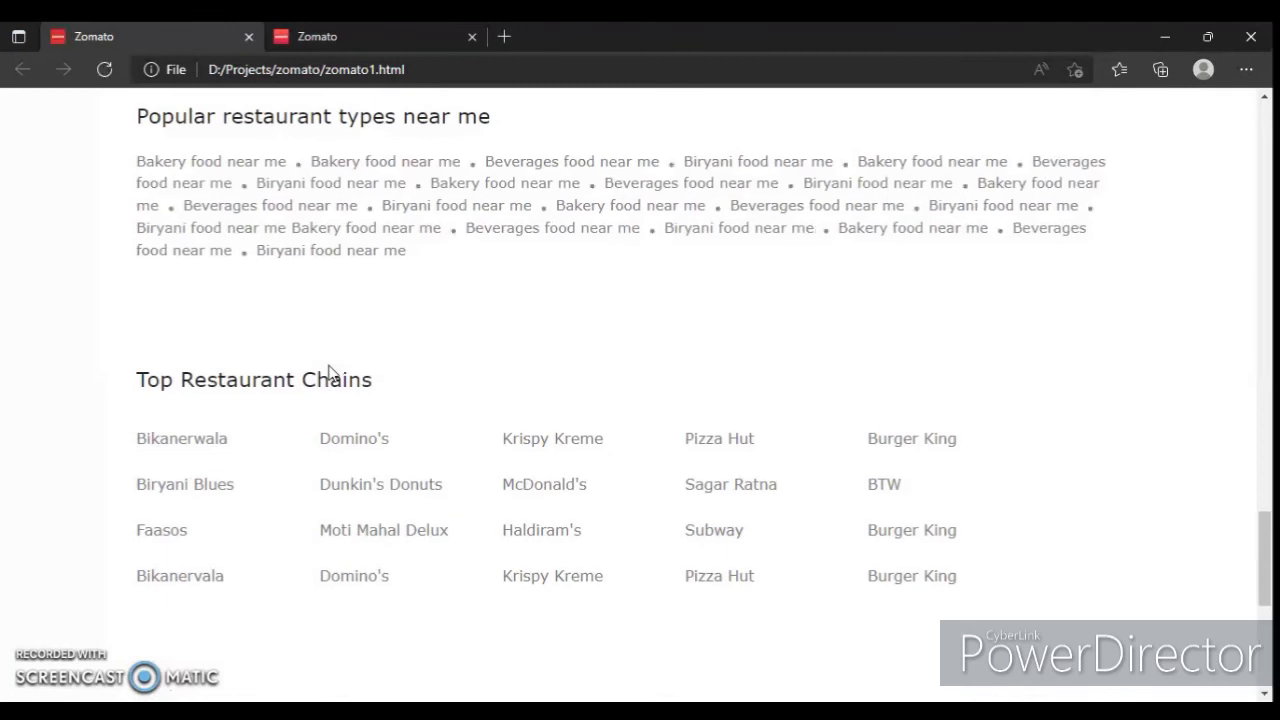
Scroll to the live Zomato Cities We Deliver To list and footer for comparison.
{"action": "scroll", "scroll_direction": "down", "scroll_amount": 3}
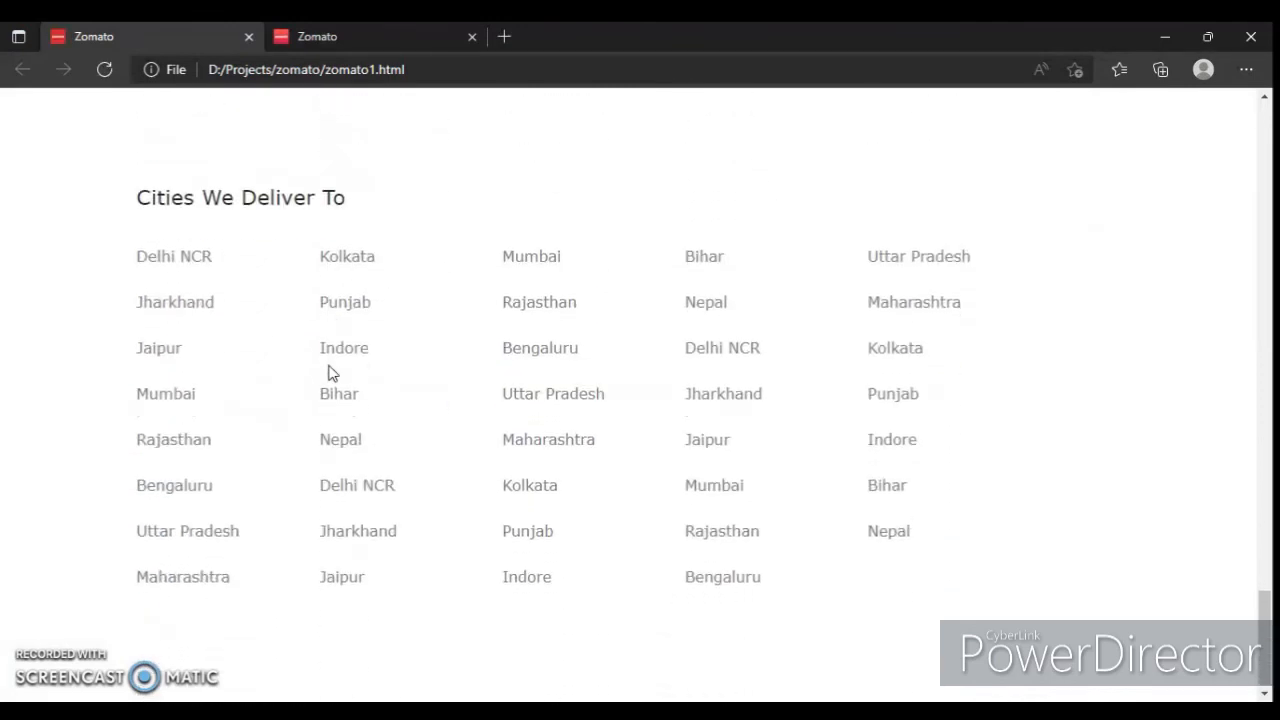
{"action": "mouse_move", "coordinate": [184, 30]}
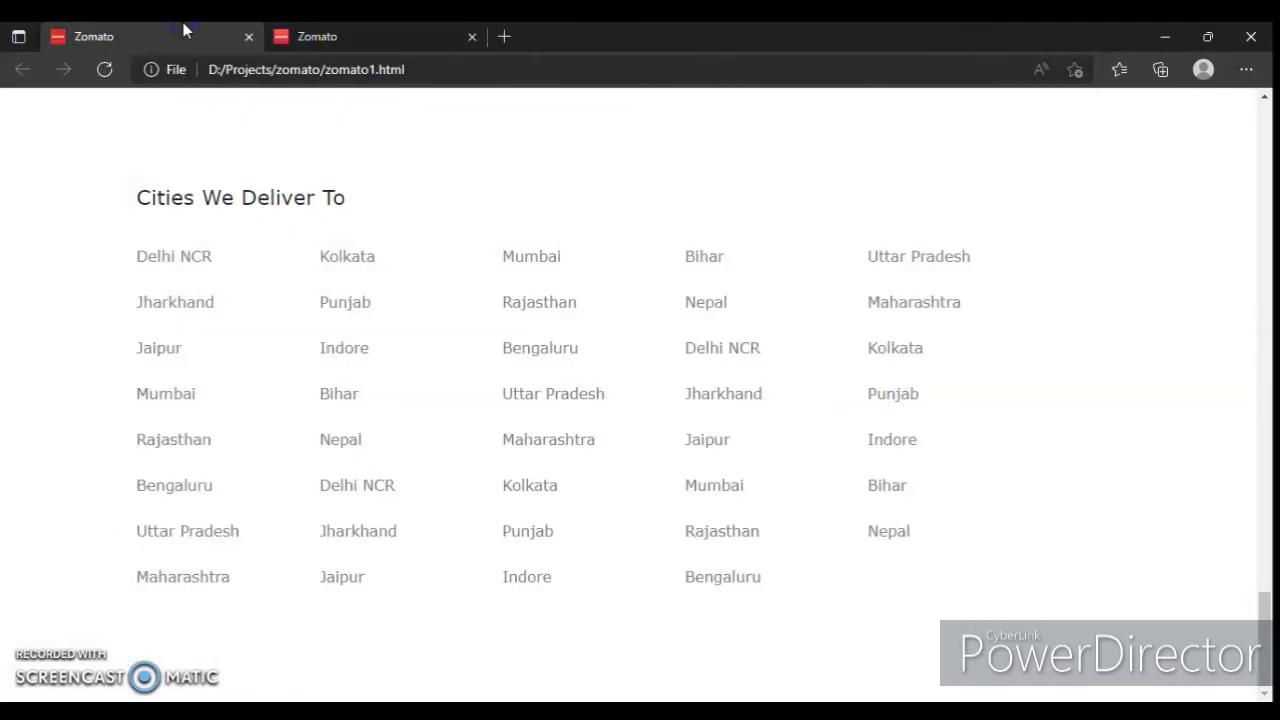
{"action": "mouse_move", "coordinate": [296, 398]}
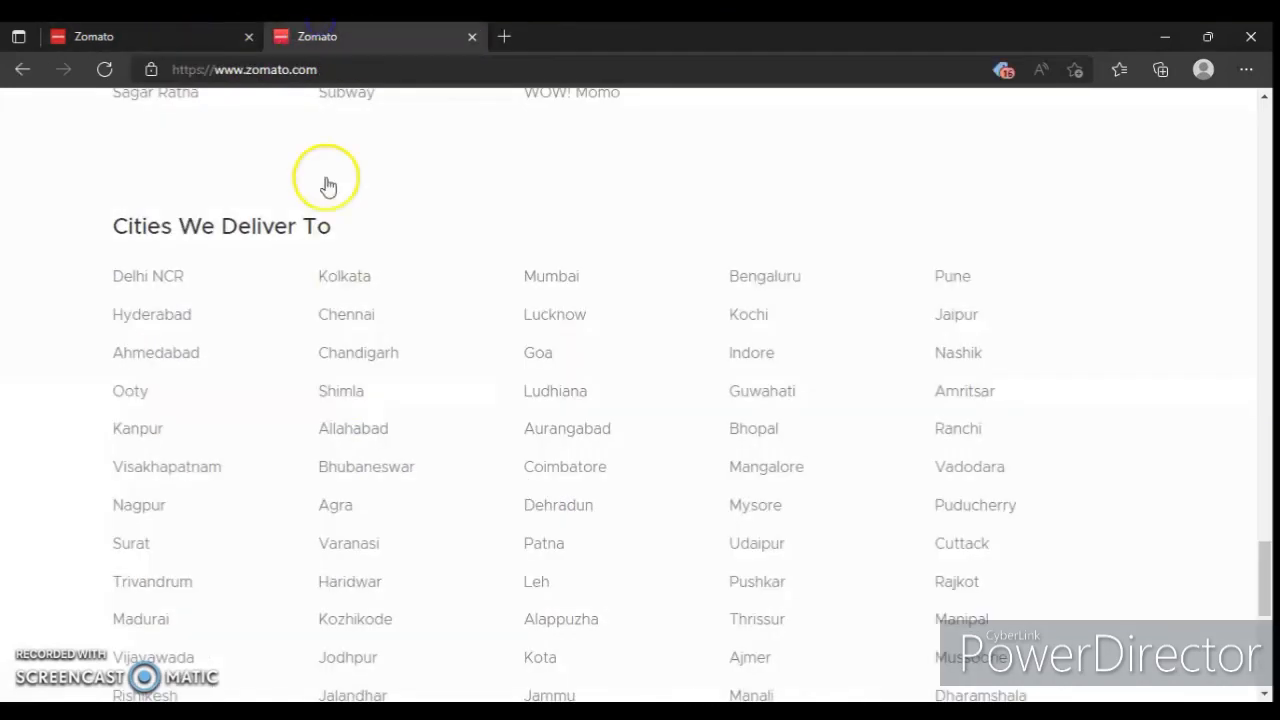
{"action": "scroll", "scroll_direction": "down", "scroll_amount": 3}
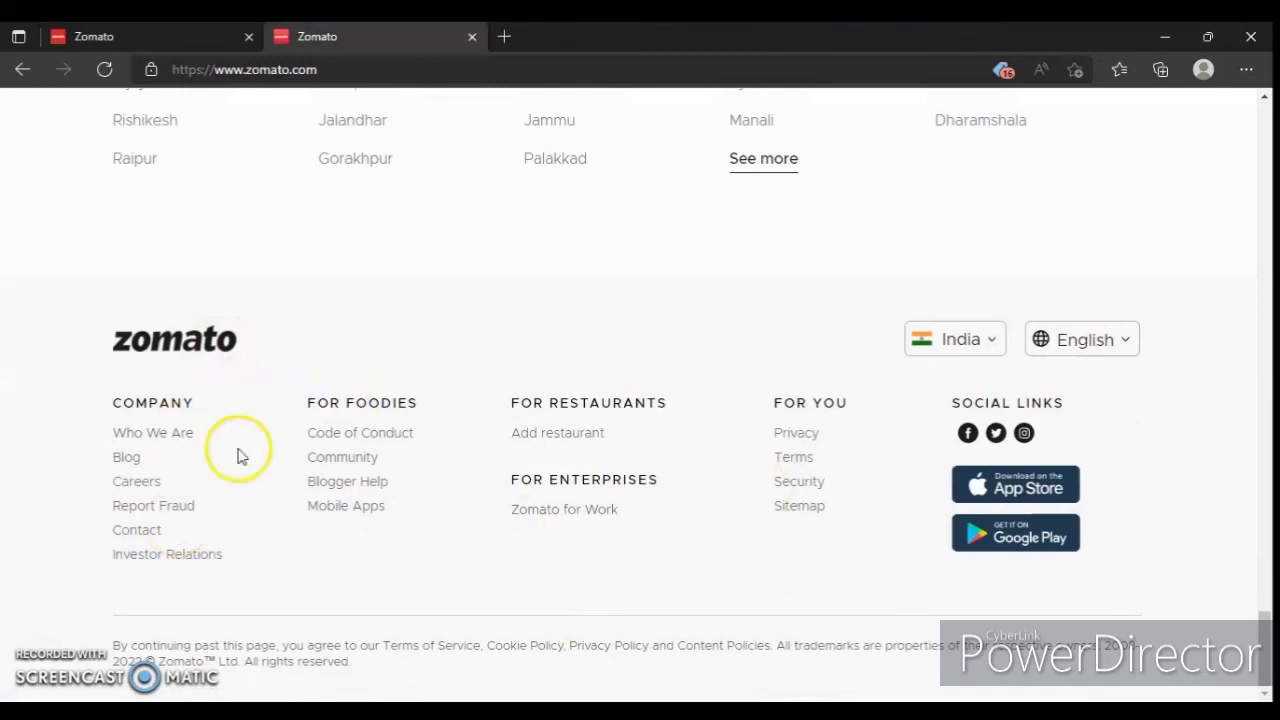